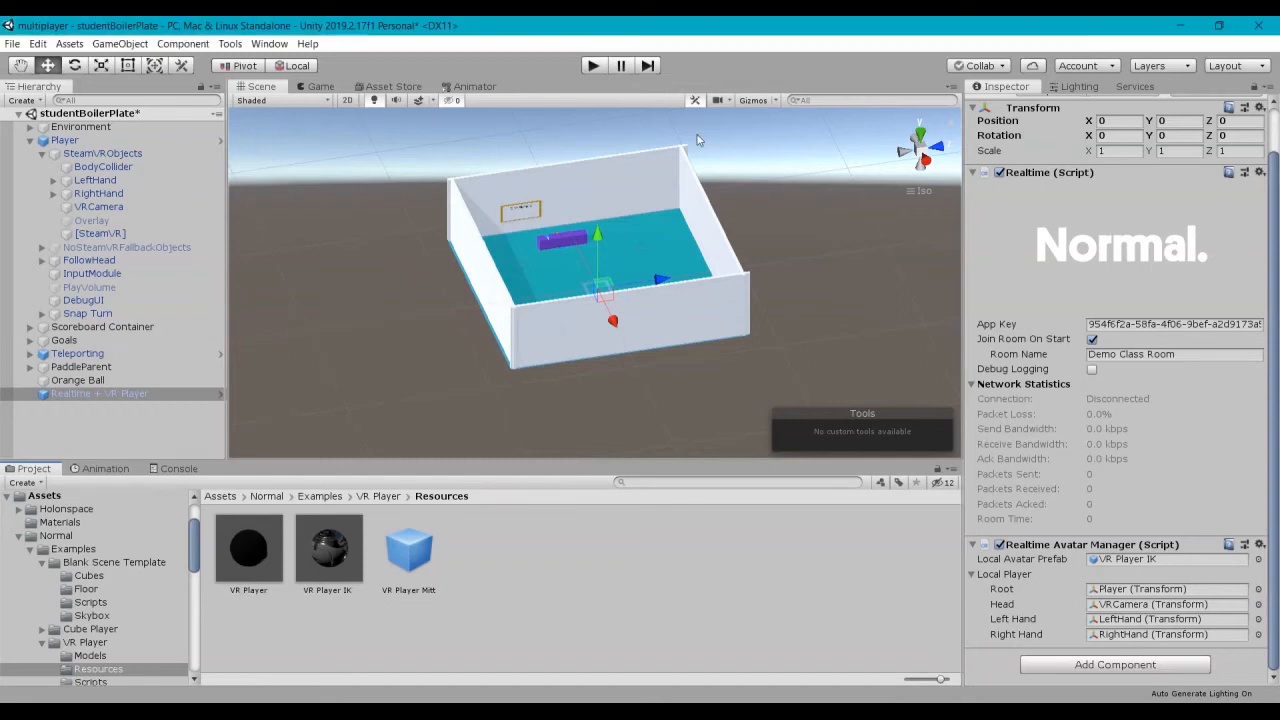
{"action": "mouse_move", "coordinate": [723, 277]}
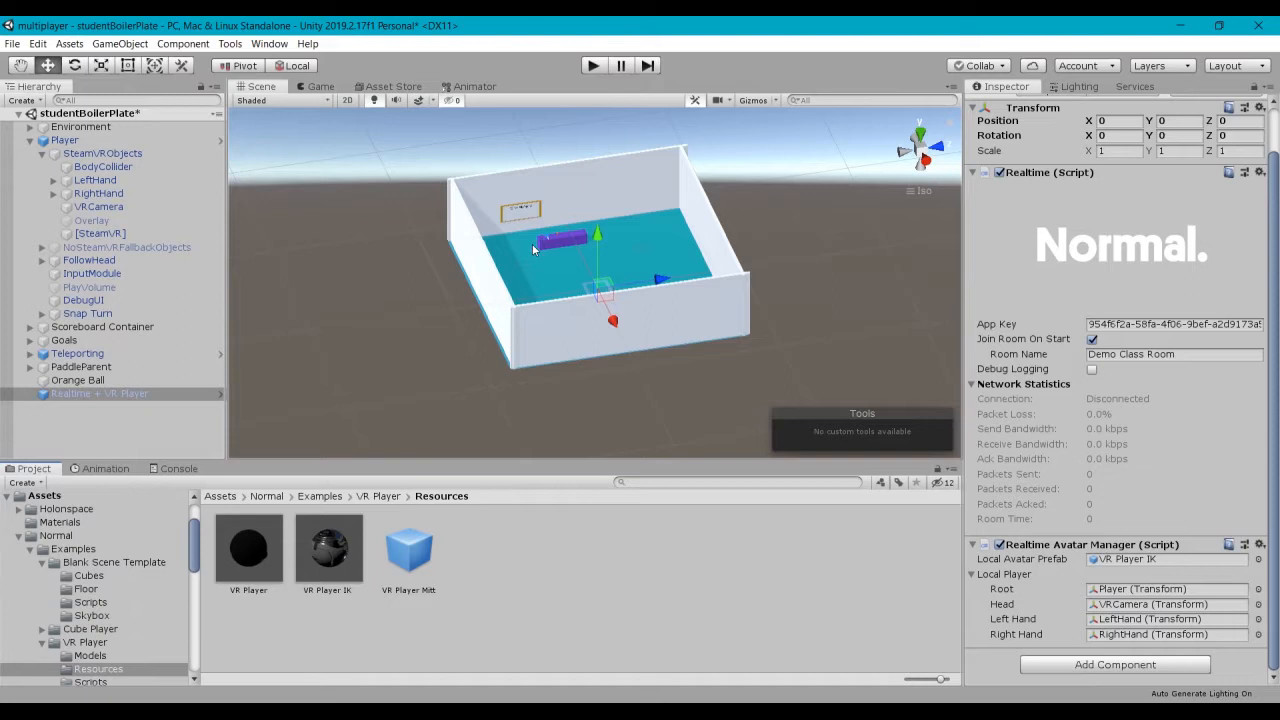
{"action": "mouse_move", "coordinate": [533, 258]}
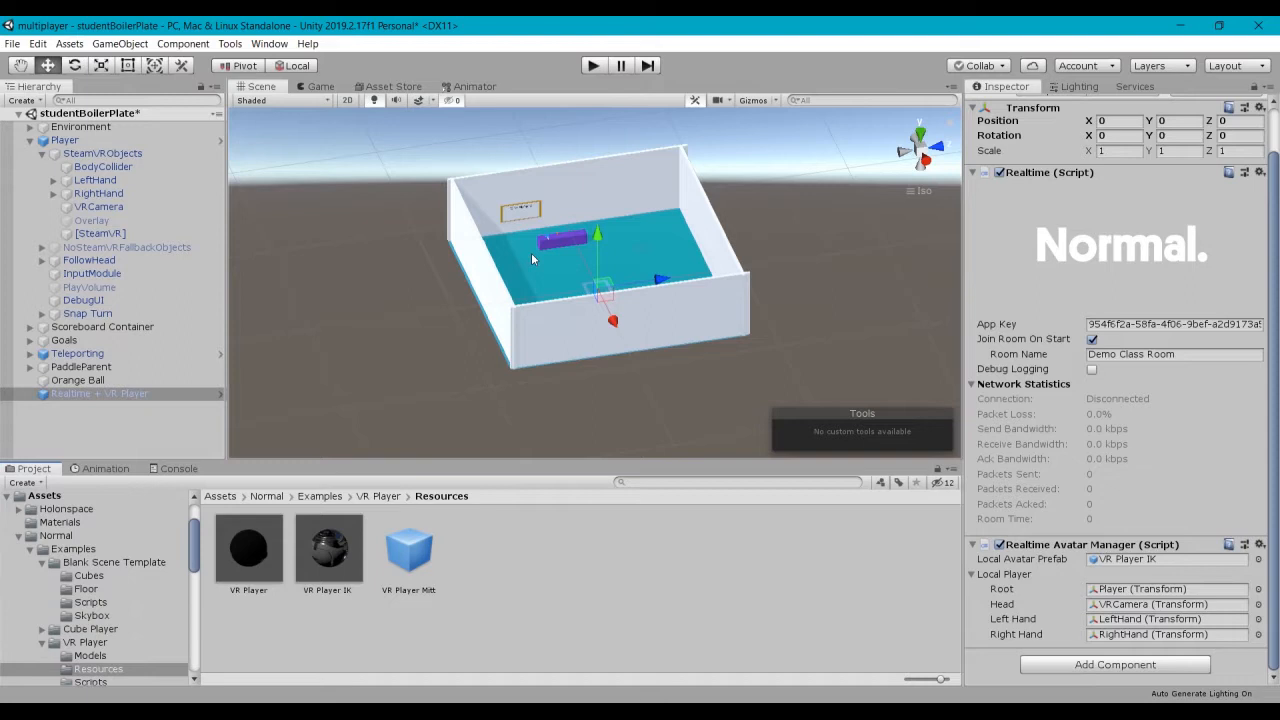
{"action": "mouse_move", "coordinate": [568, 280]}
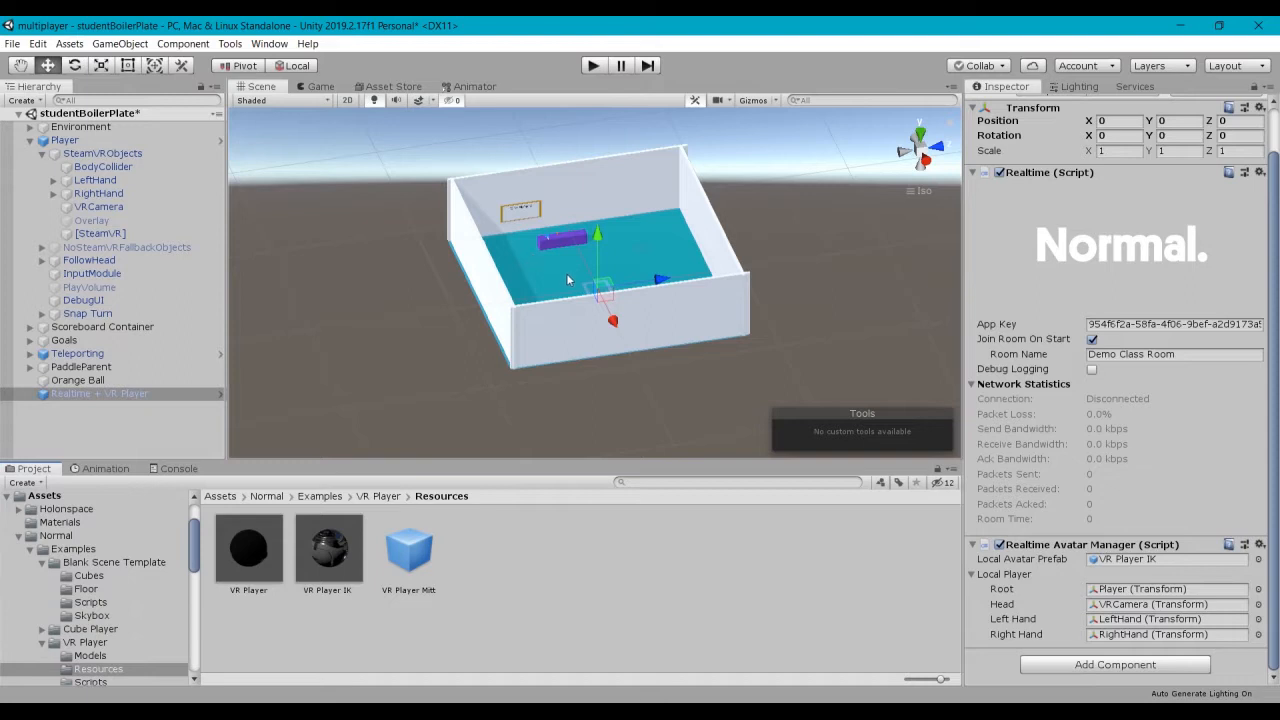
{"action": "mouse_move", "coordinate": [563, 245]}
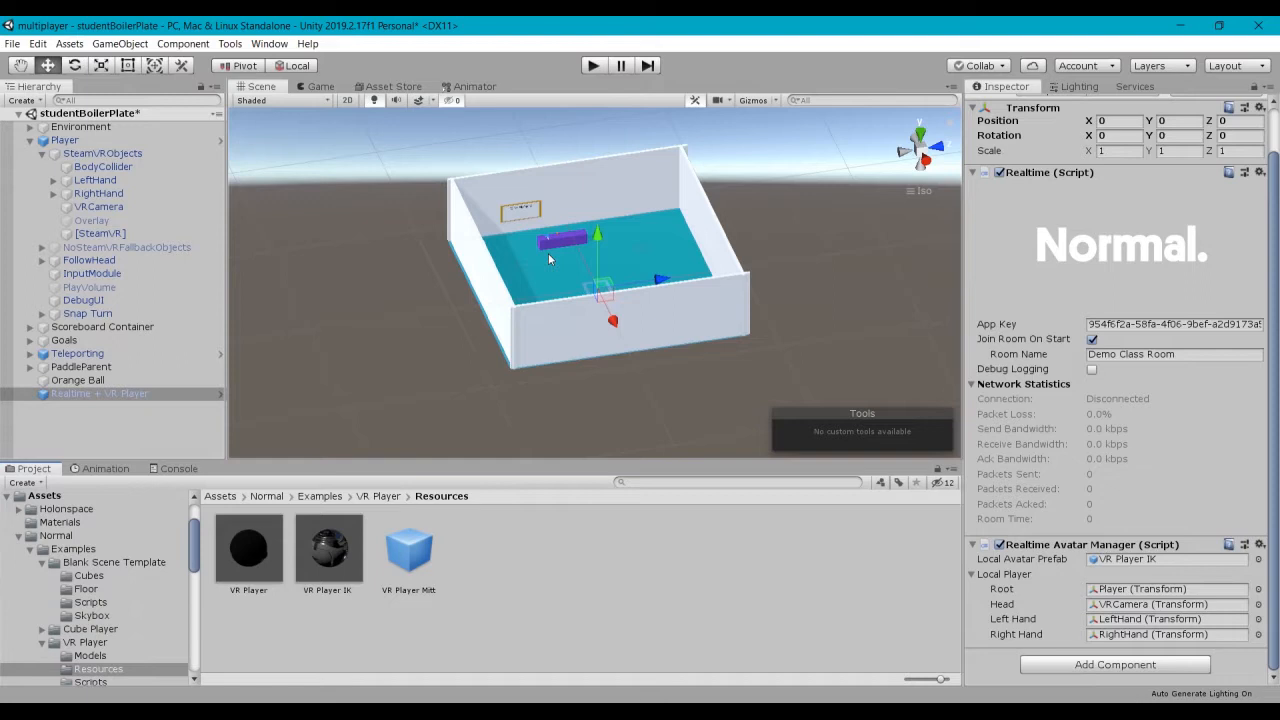
{"action": "mouse_move", "coordinate": [528, 203]}
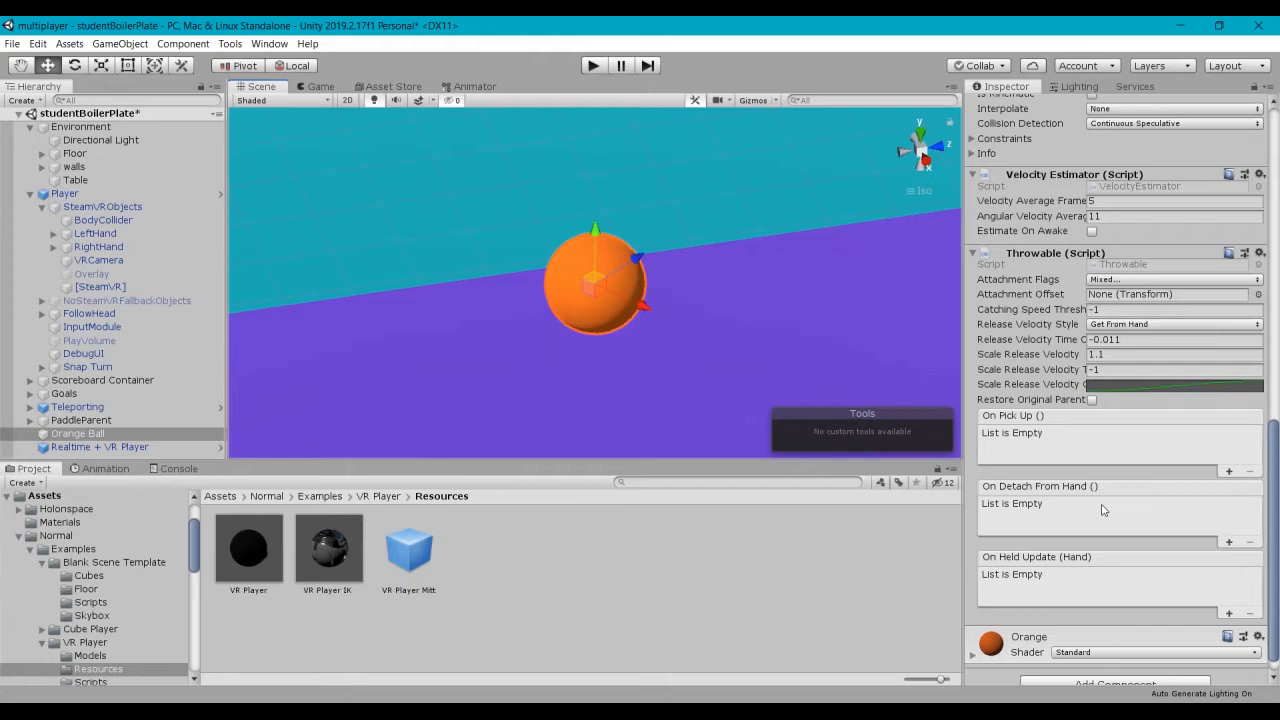
{"action": "mouse_move", "coordinate": [958, 513]}
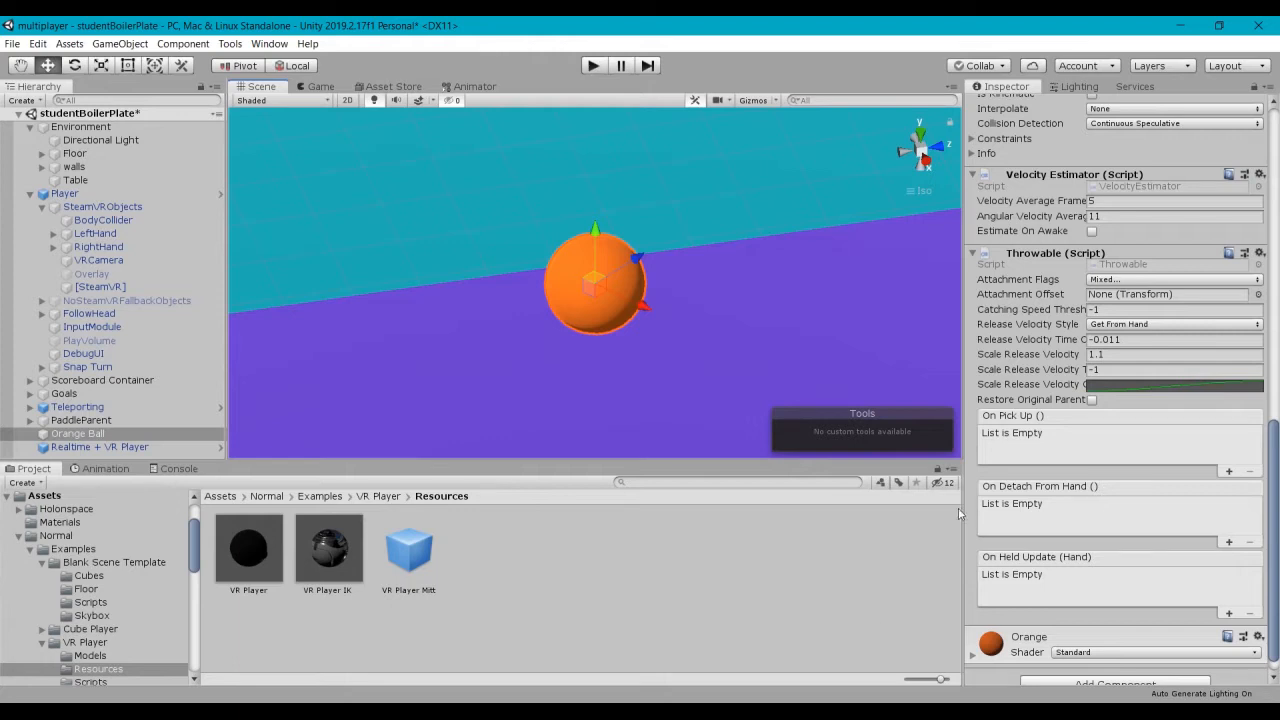
Scroll the 'realtime tr' component search results to find Realtime Transform
{"action": "scroll", "scroll_direction": "down", "scroll_amount": 3}
{"action": "type", "text": "realtime tr"}
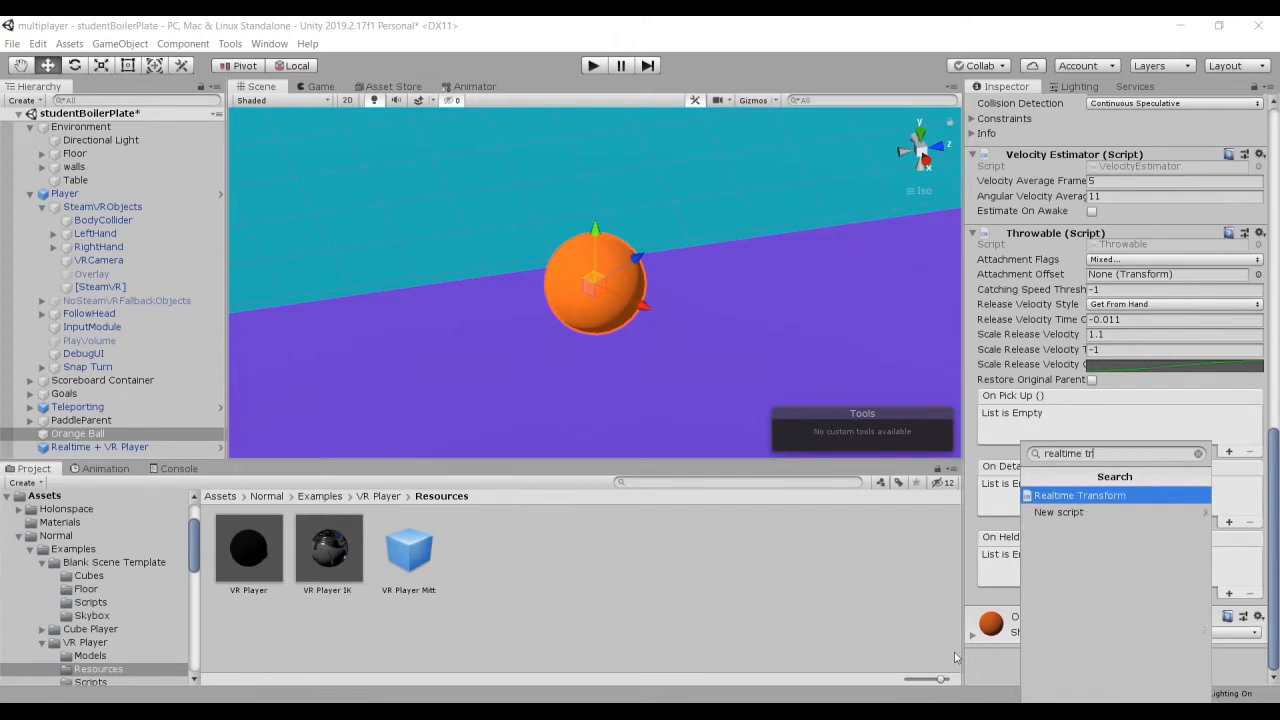
Add Realtime Transform to the Orange Ball and uncheck Owned By Creating Client
{"action": "left_click", "coordinate": [1080, 495]}
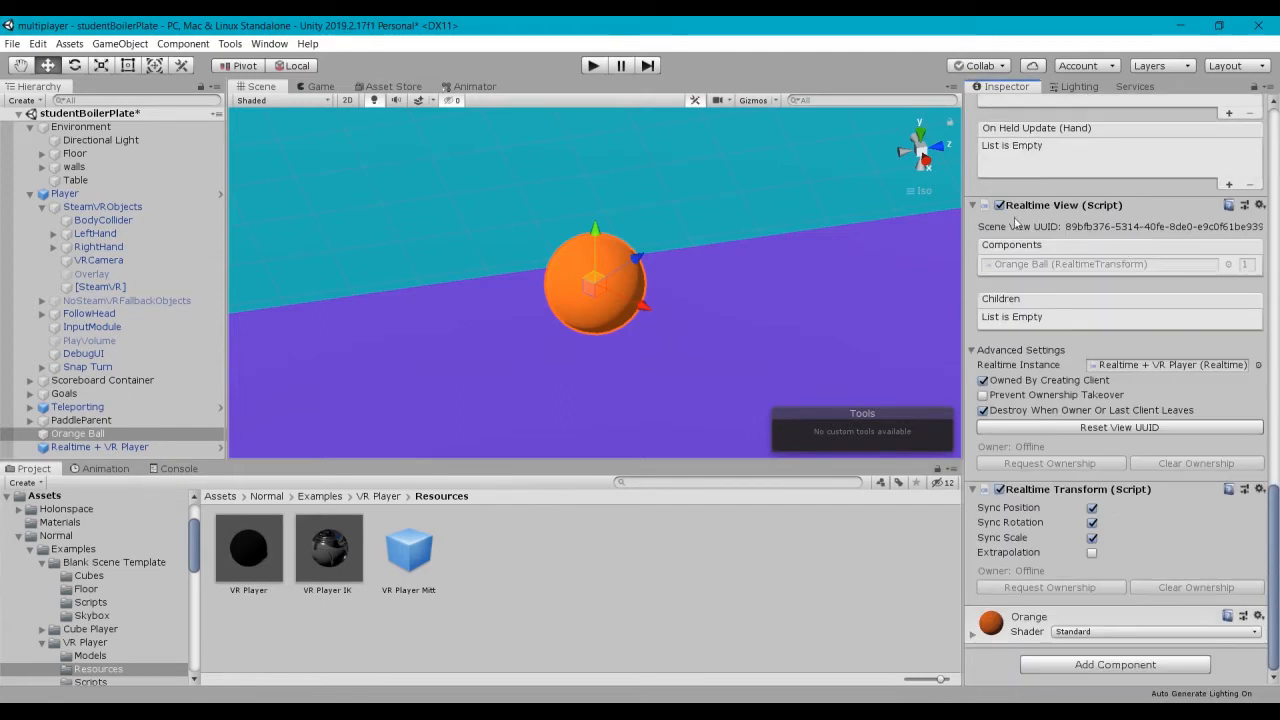
{"action": "mouse_move", "coordinate": [1053, 208]}
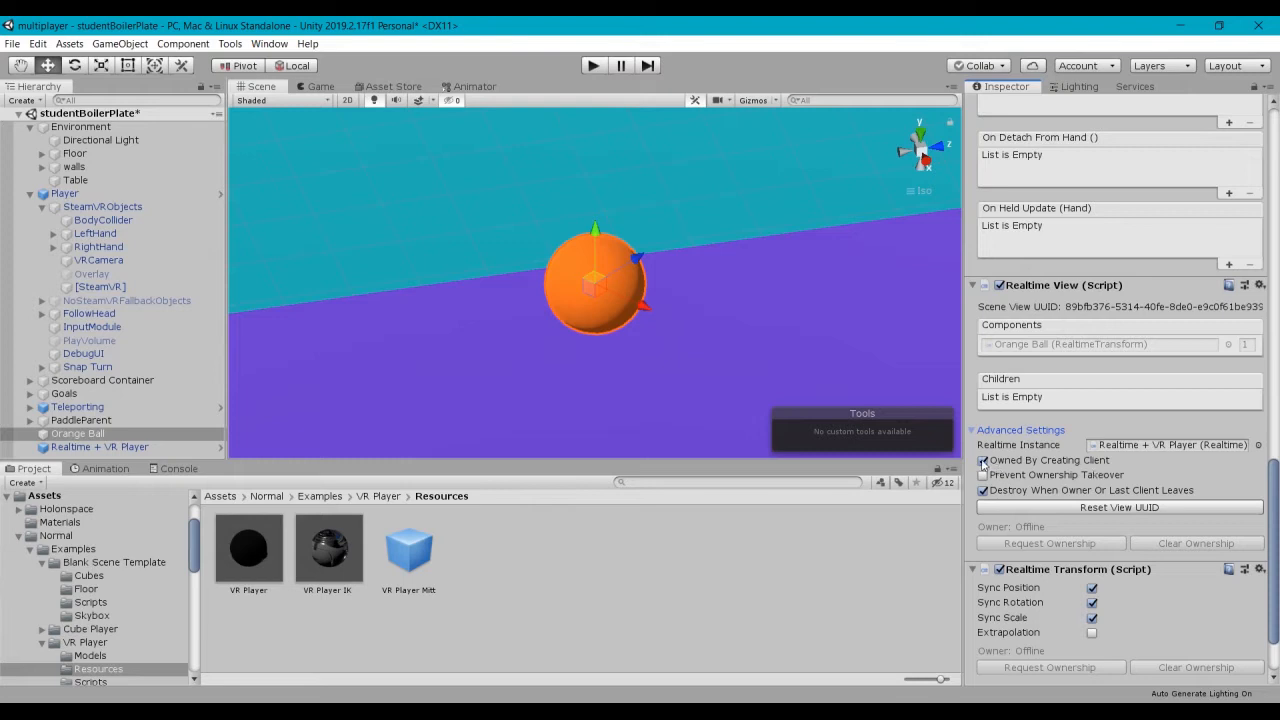
{"action": "left_click", "coordinate": [983, 460]}
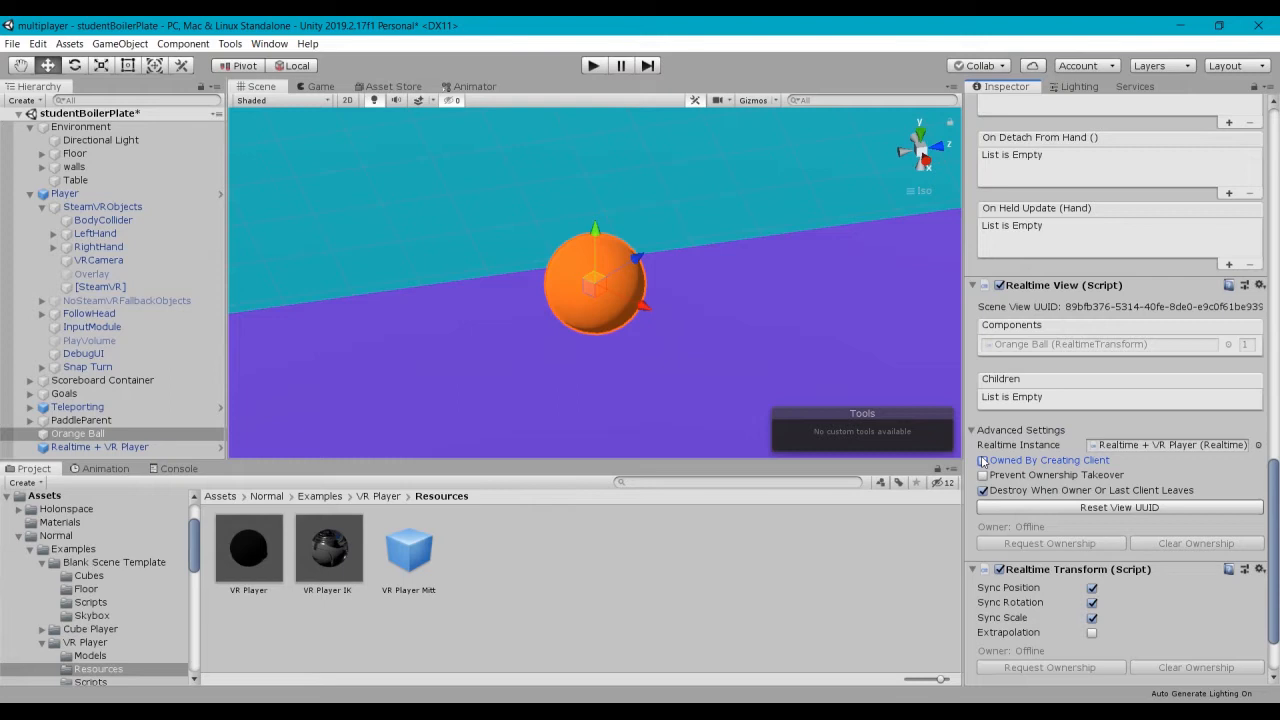
{"action": "left_click", "coordinate": [983, 460]}
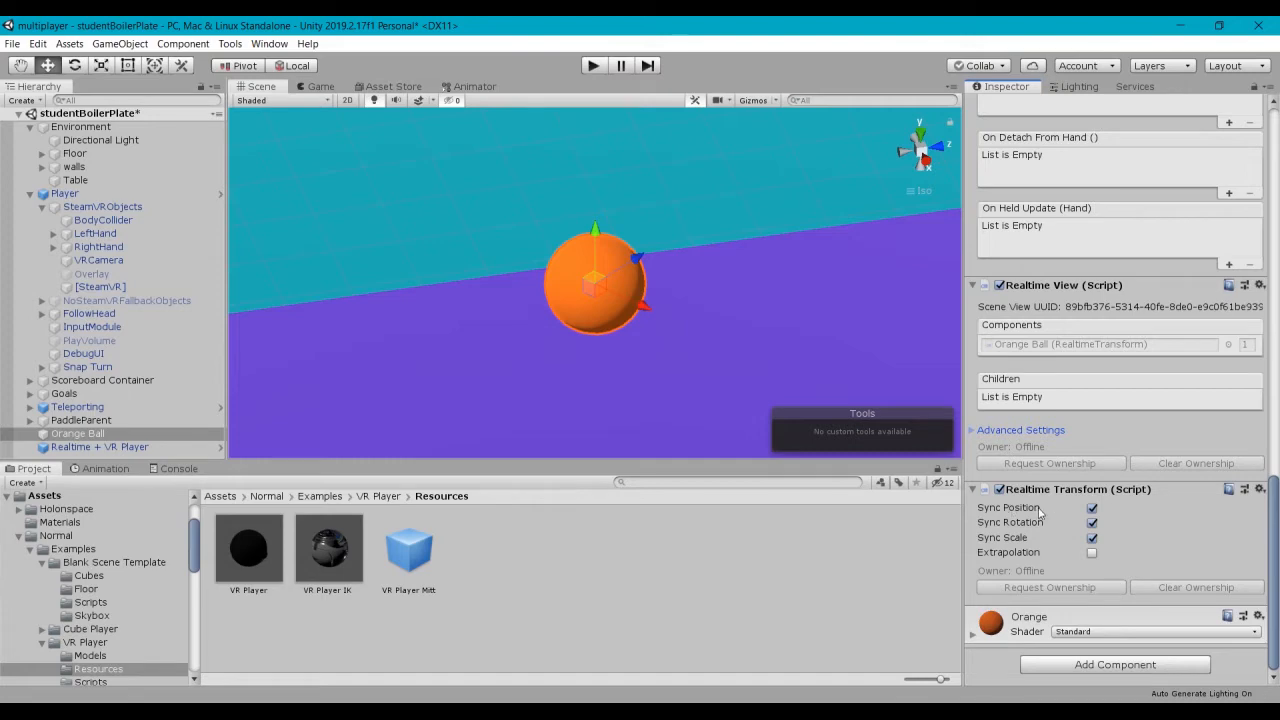
{"action": "mouse_move", "coordinate": [1071, 537]}
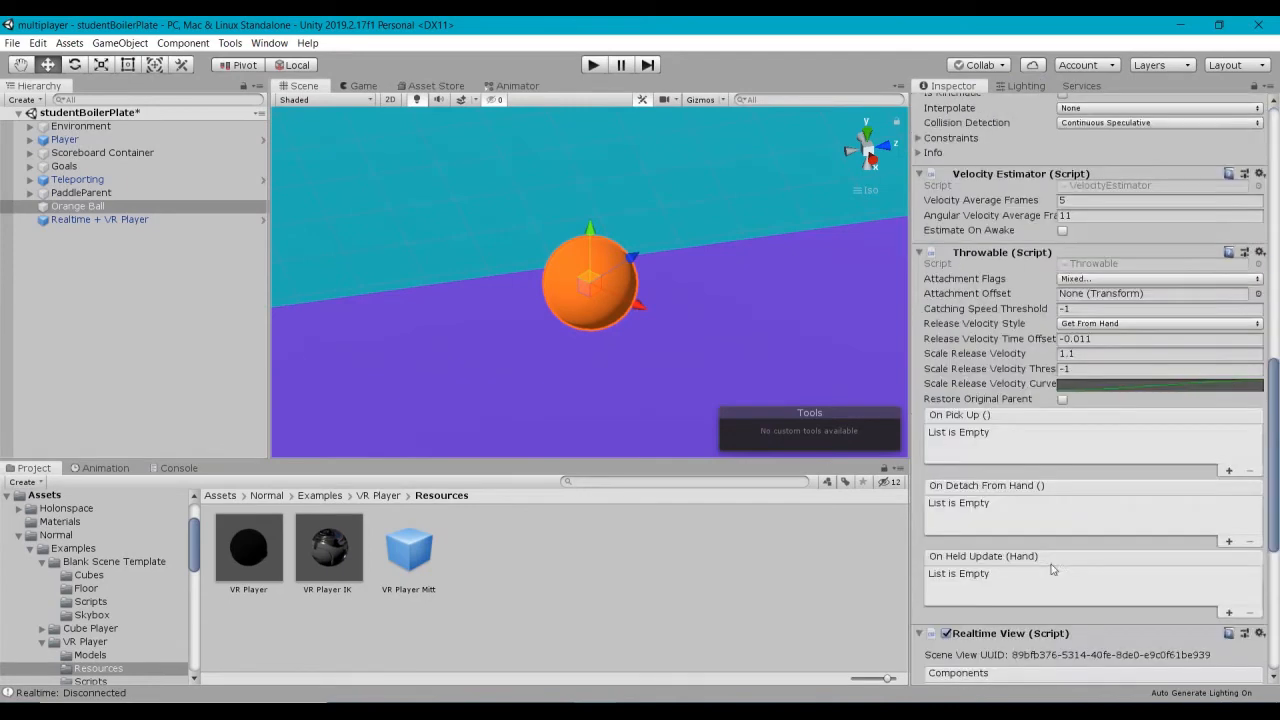
{"action": "scroll", "scroll_direction": "down", "scroll_amount": 3}
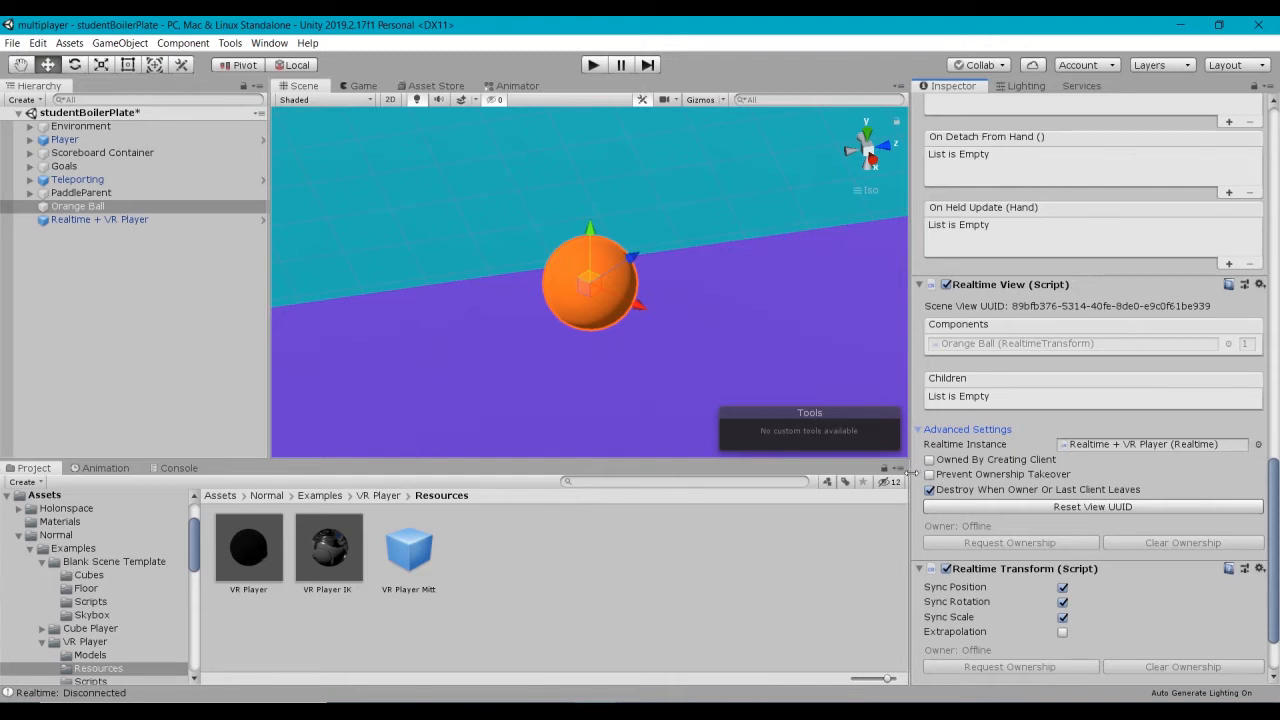
{"action": "mouse_move", "coordinate": [908, 493]}
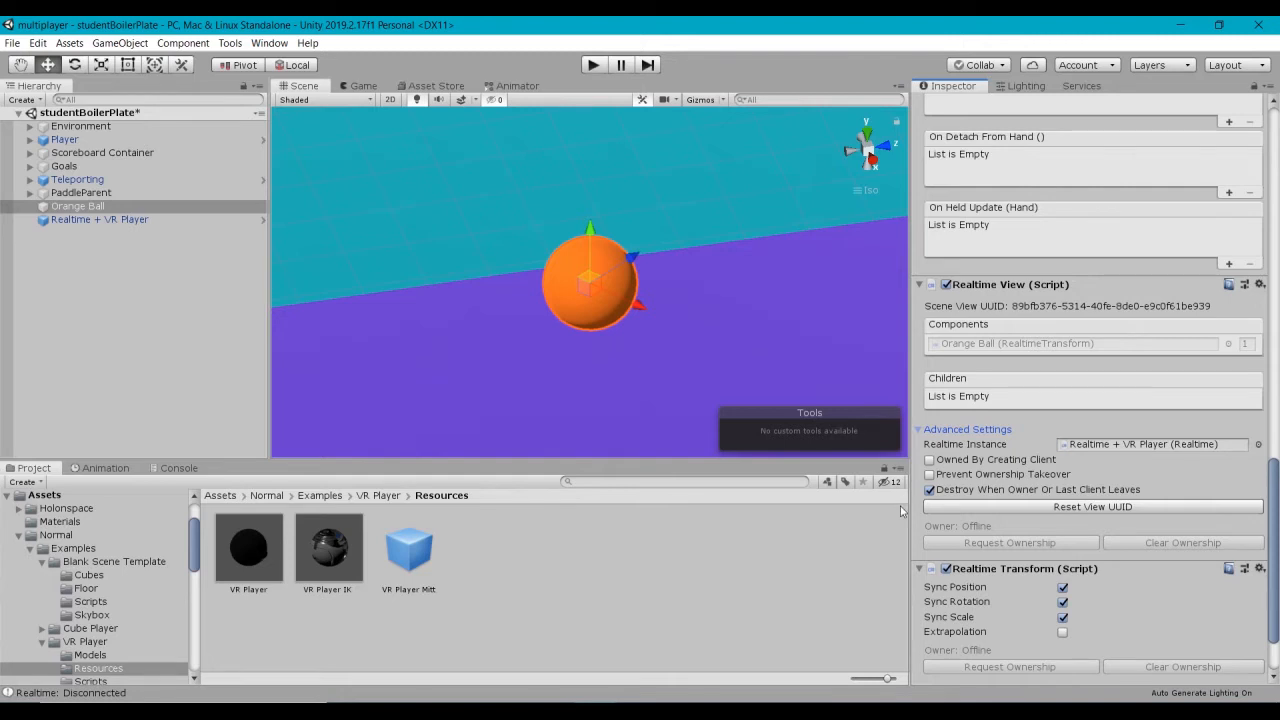
{"action": "mouse_move", "coordinate": [899, 513]}
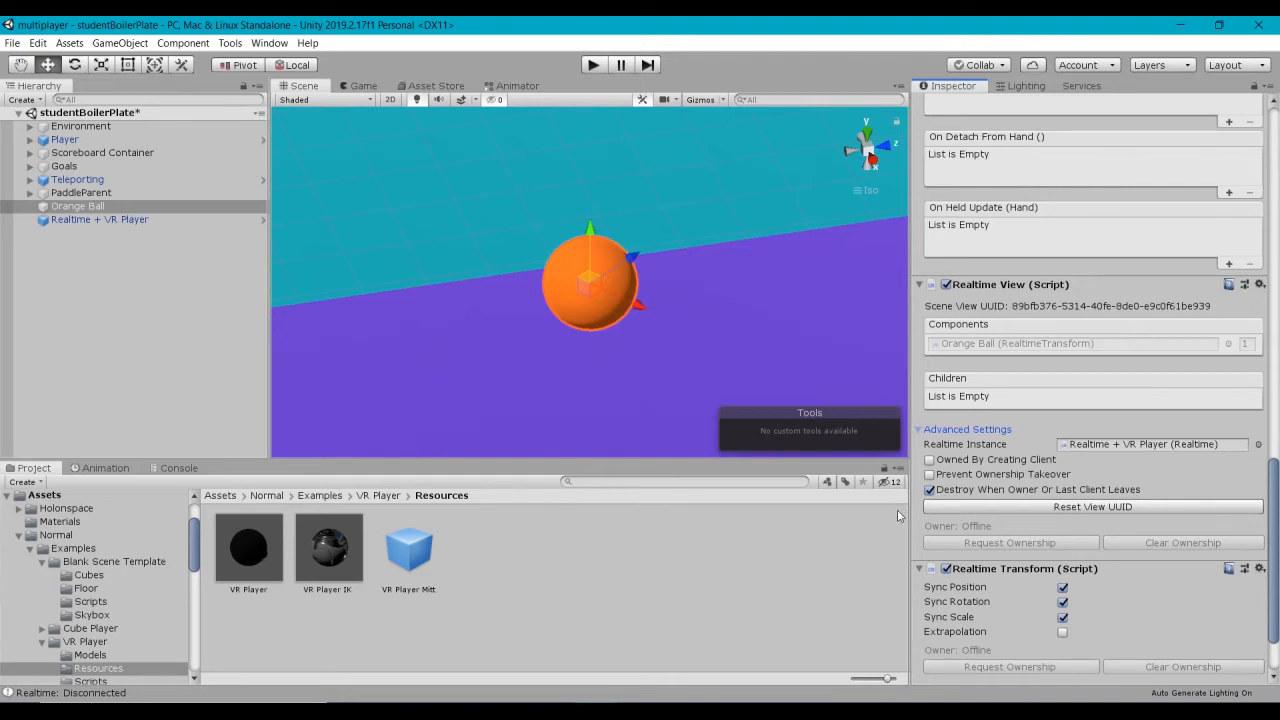
{"action": "mouse_move", "coordinate": [899, 514]}
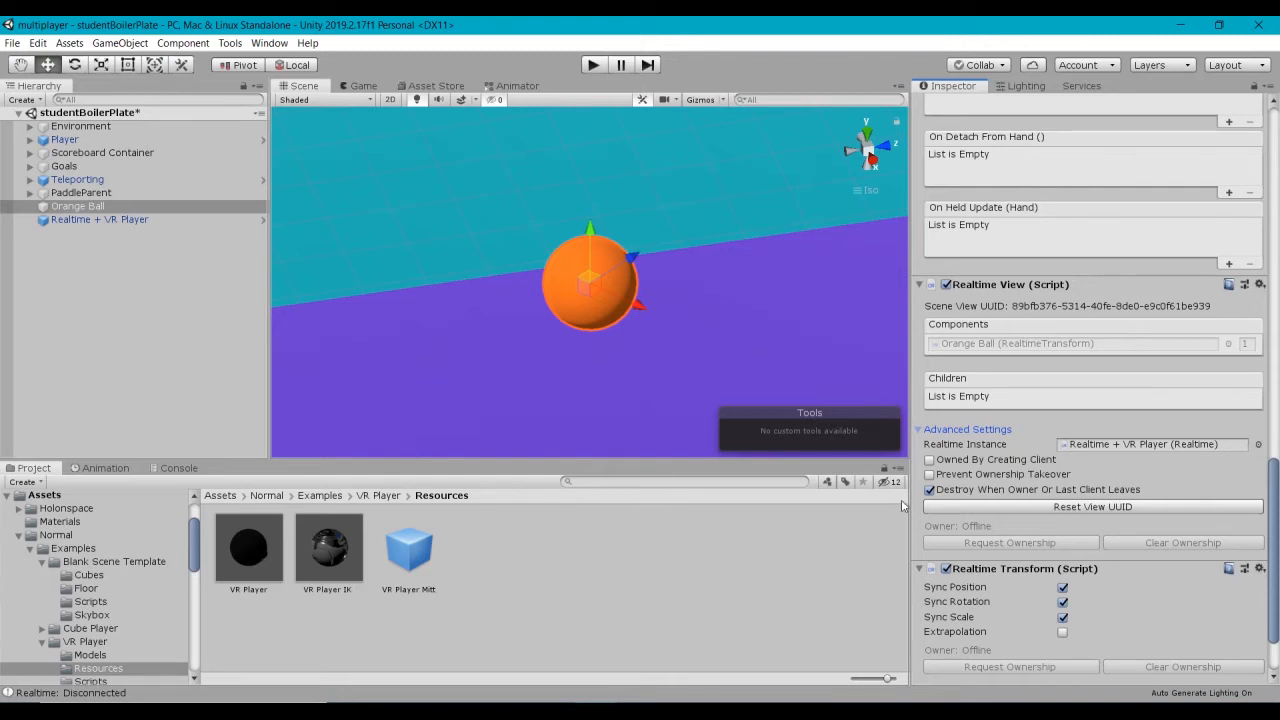
{"action": "mouse_move", "coordinate": [1067, 654]}
{"action": "type", "text": "realtim"}
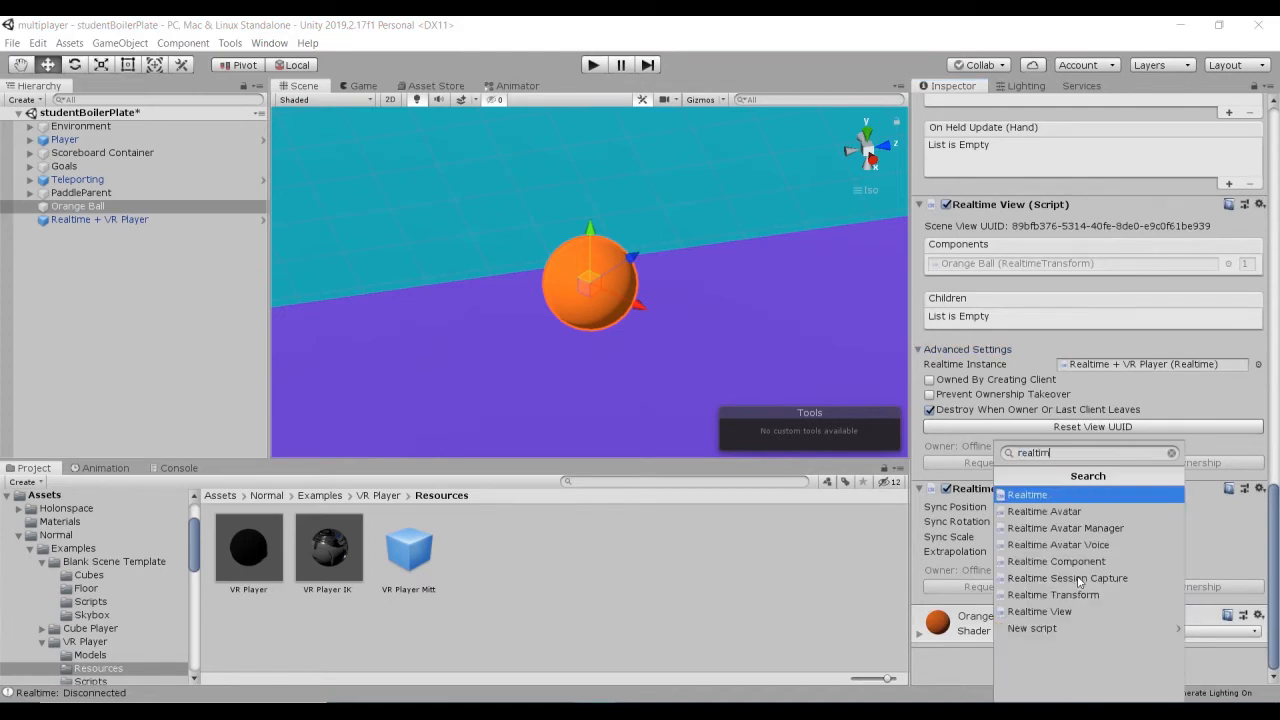
{"action": "type", "text": "e"}
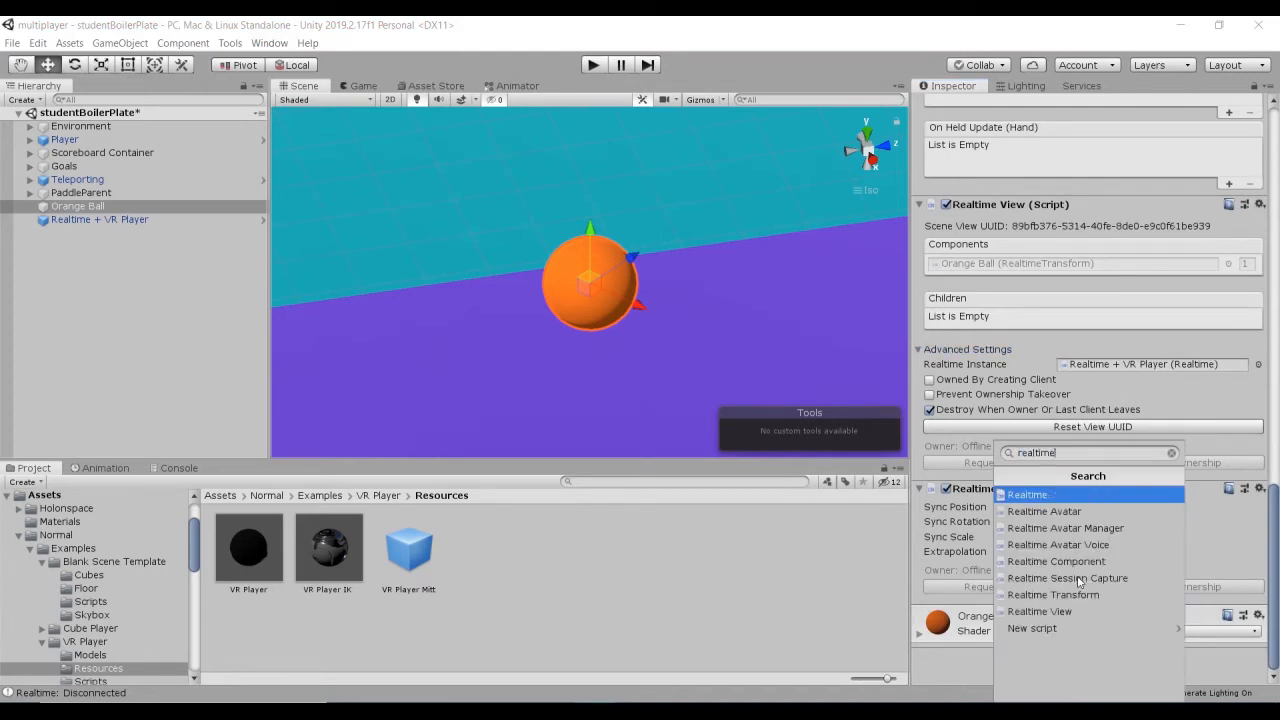
{"action": "left_click", "coordinate": [1031, 628]}
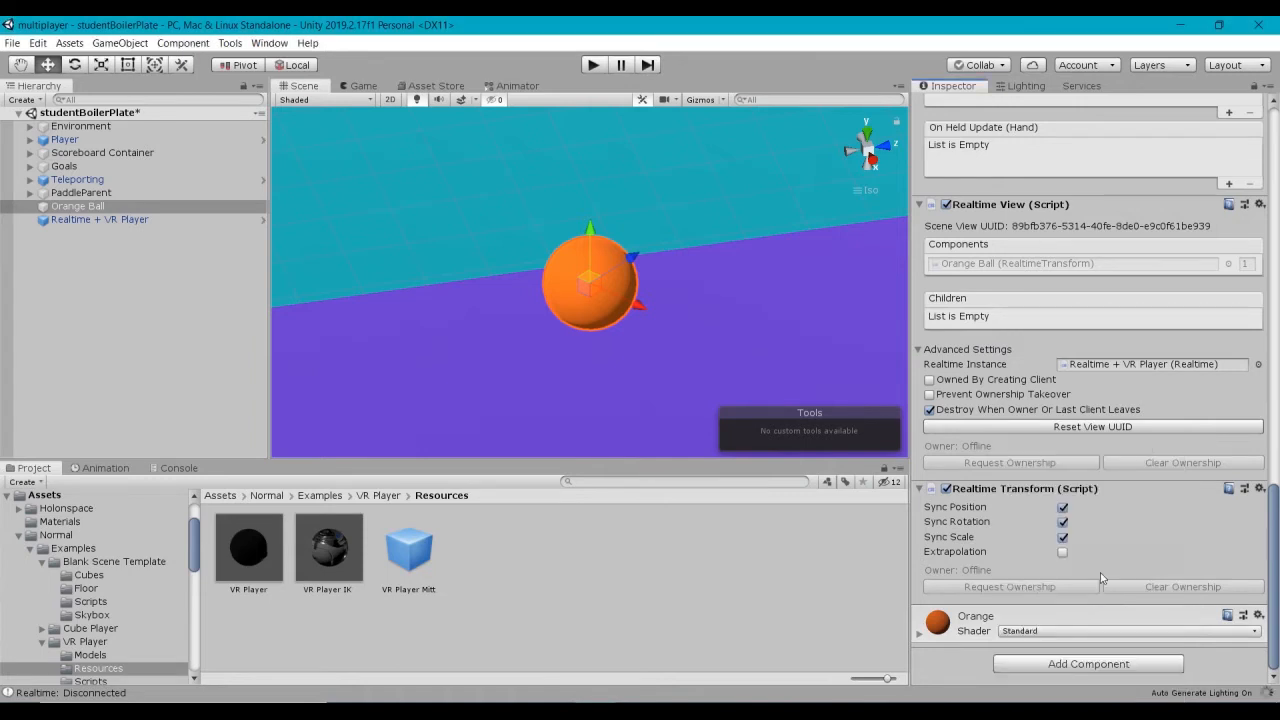
{"action": "mouse_move", "coordinate": [994, 276]}
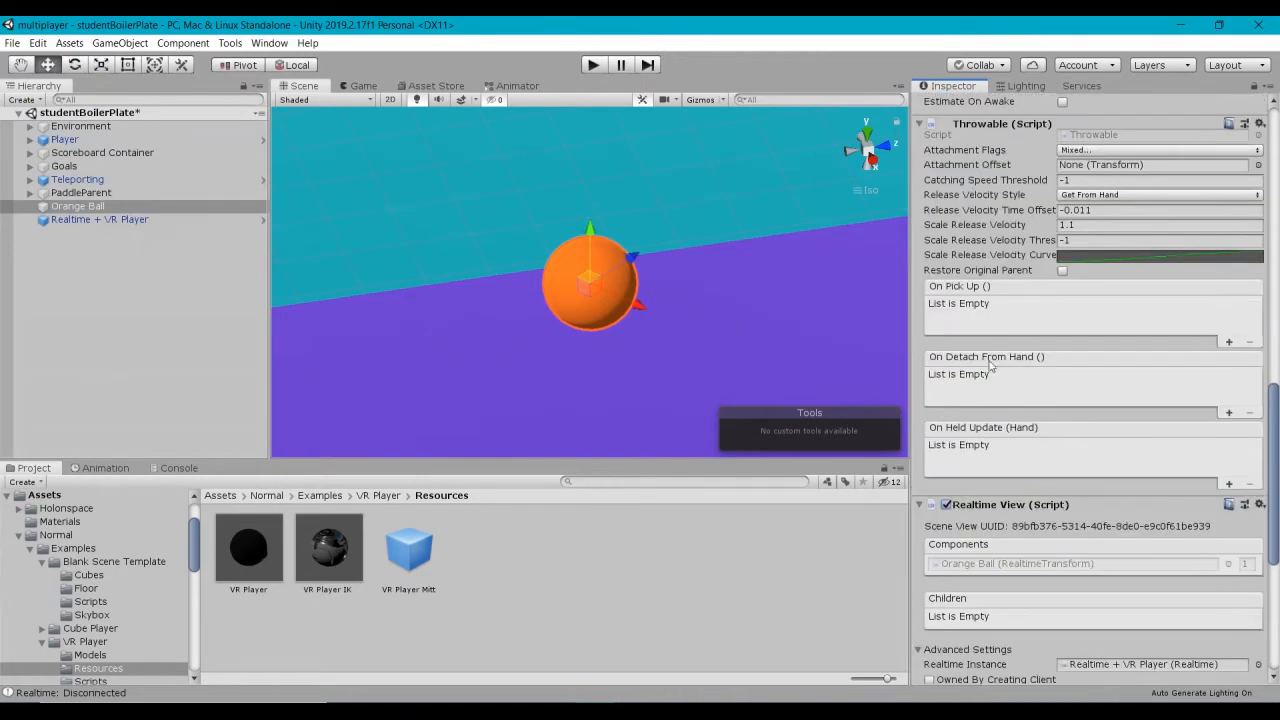
{"action": "mouse_move", "coordinate": [955, 319]}
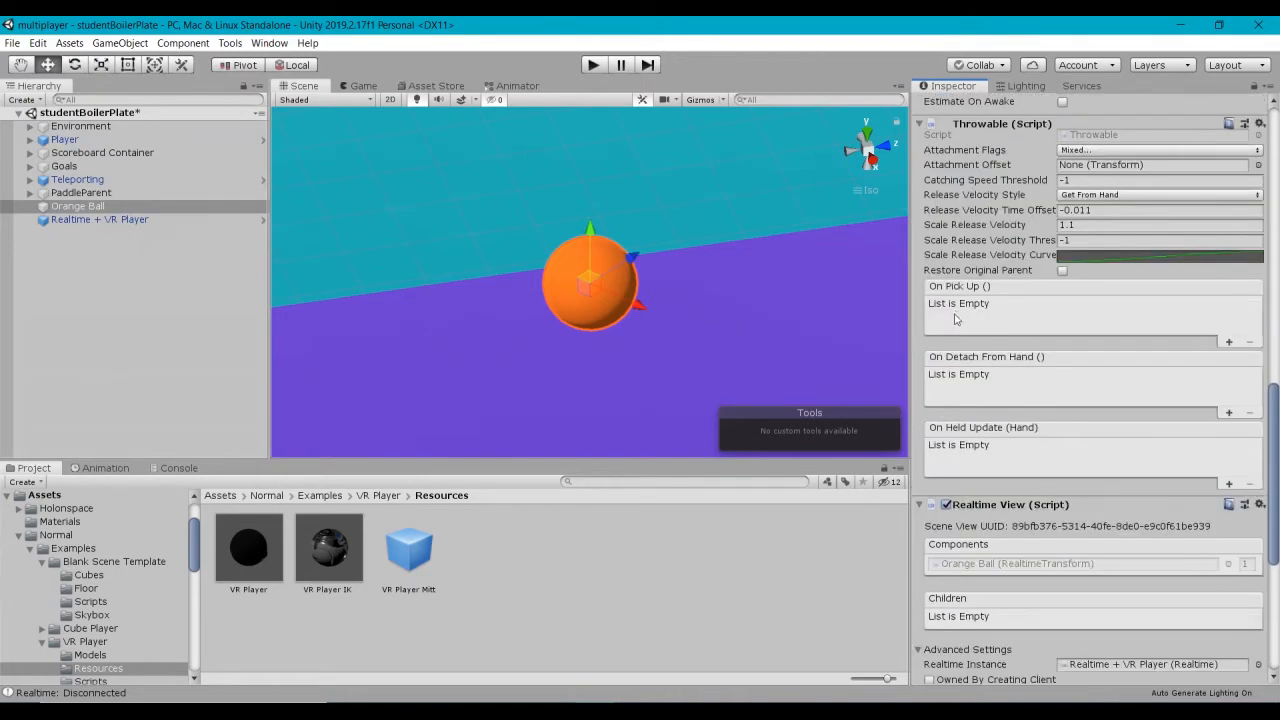
{"action": "mouse_move", "coordinate": [968, 294]}
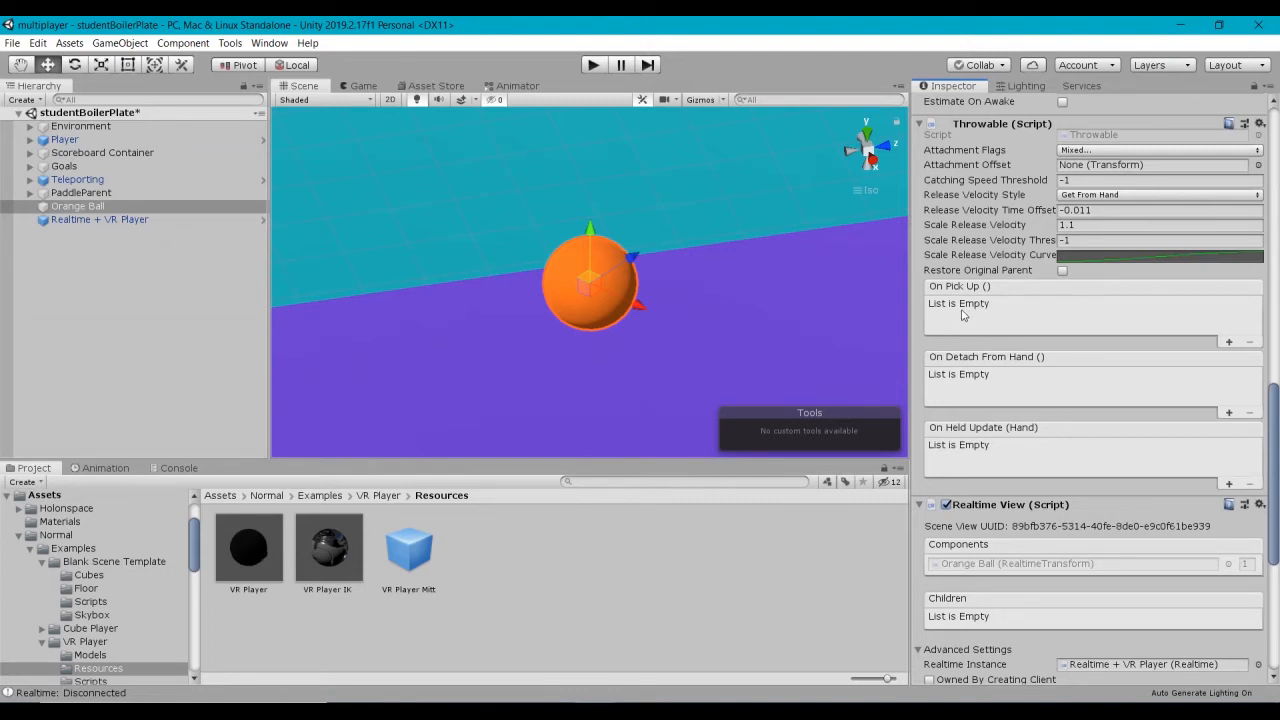
{"action": "mouse_move", "coordinate": [962, 319]}
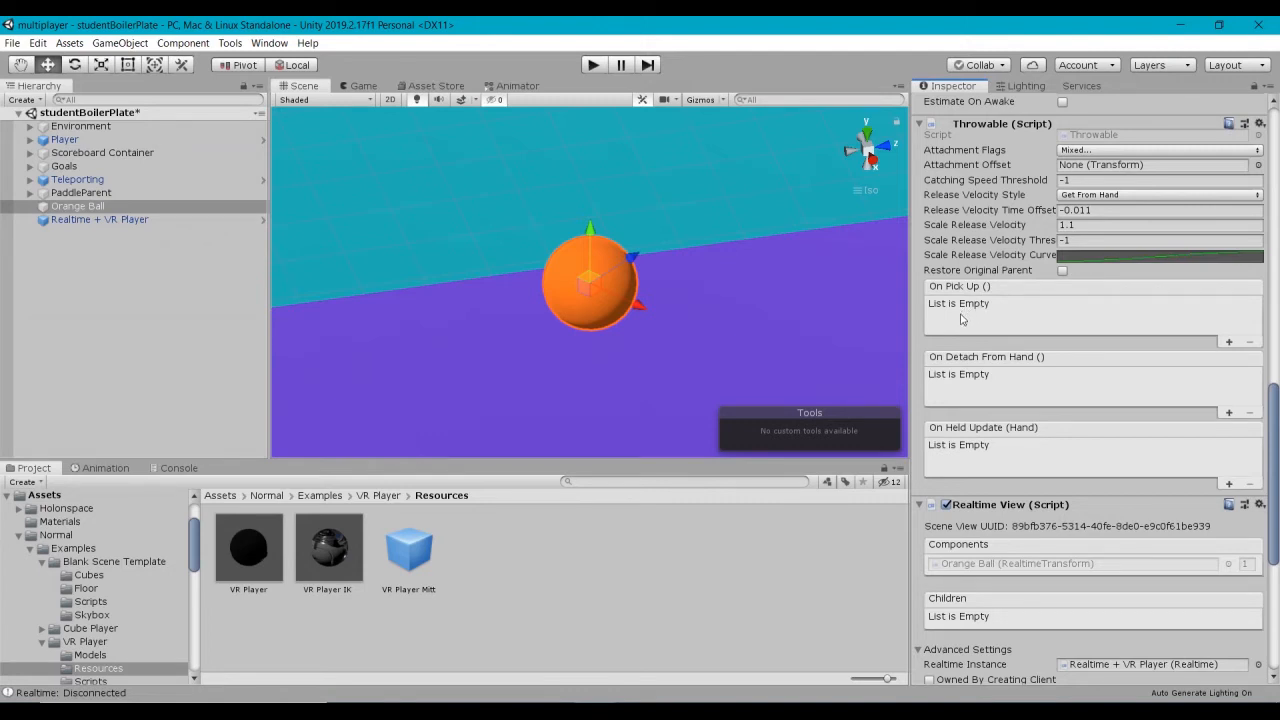
{"action": "mouse_move", "coordinate": [945, 472]}
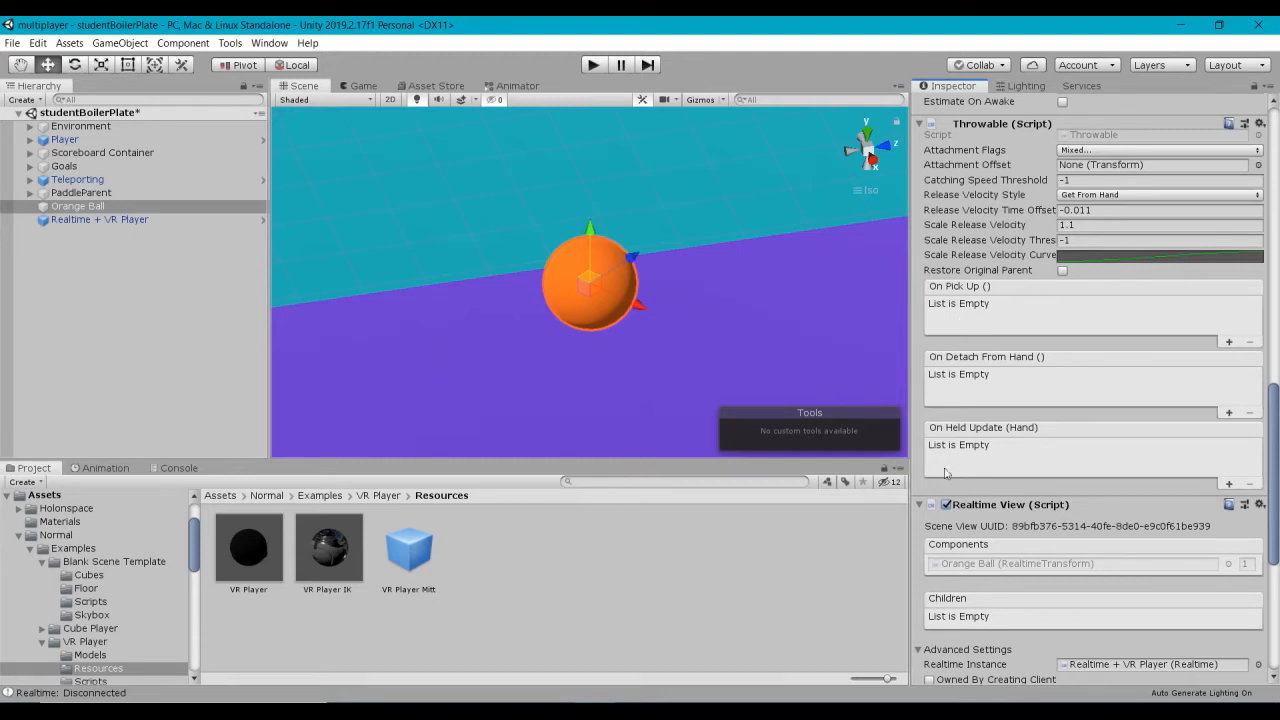
{"action": "scroll", "scroll_direction": "down", "scroll_amount": 3}
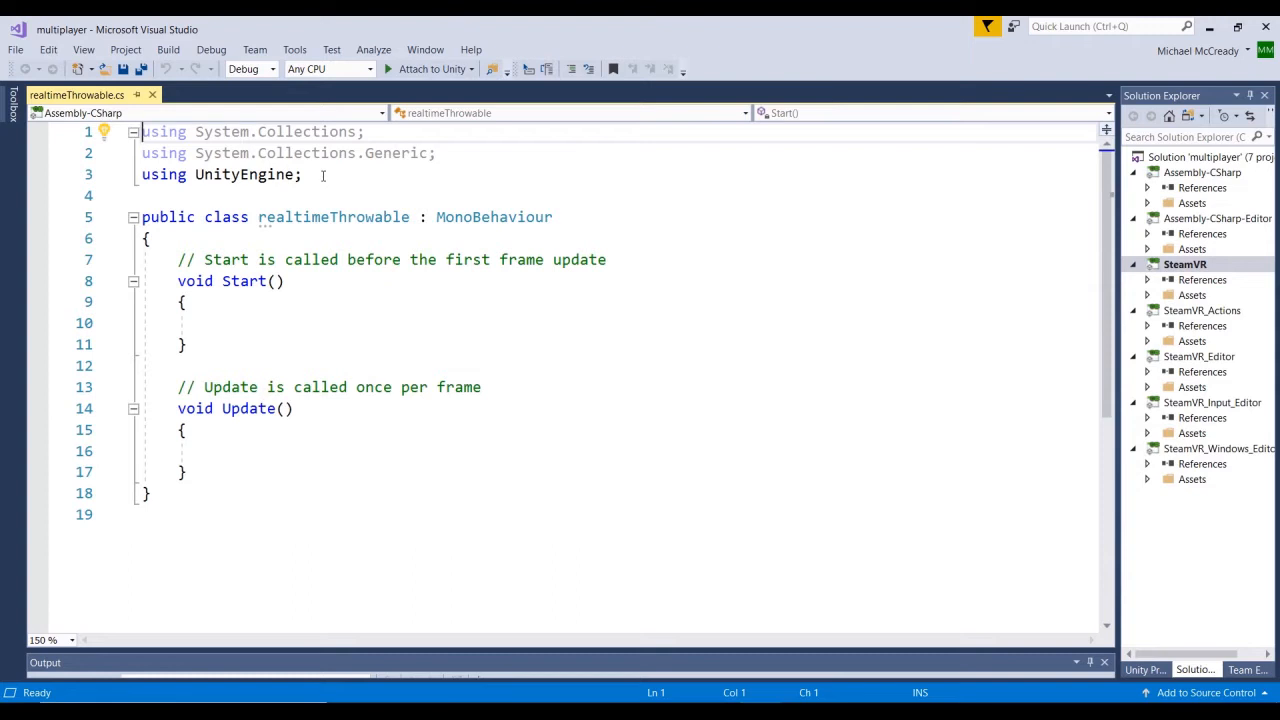
Add 'using Normal.Realtime;' and 'using Valve.VR.InteractionSystem;' below 'using UnityEngine;'
{"action": "type", "text": "using Normal"}
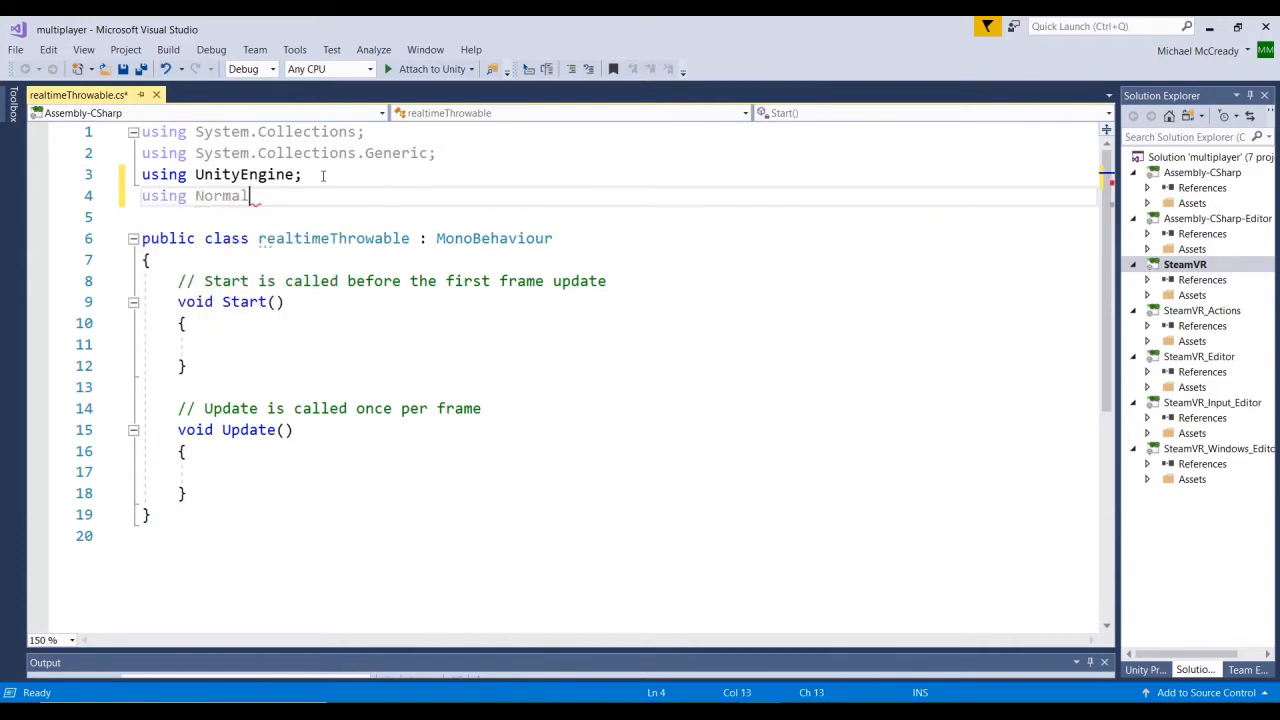
{"action": "type", "text": ".Realtime;"}
{"action": "left_click", "coordinate": [615, 217]}
{"action": "type", "text": "using Valve"}
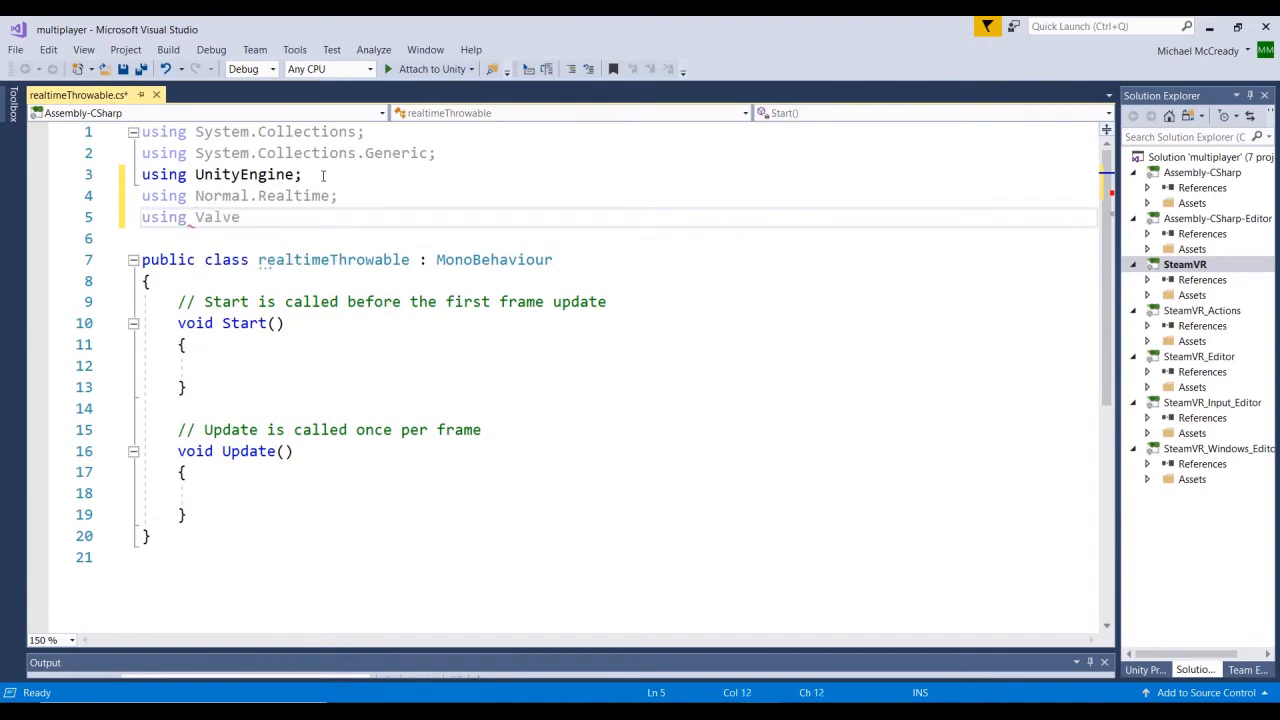
{"action": "type", "text": ".VR.InteractionSystem;"}
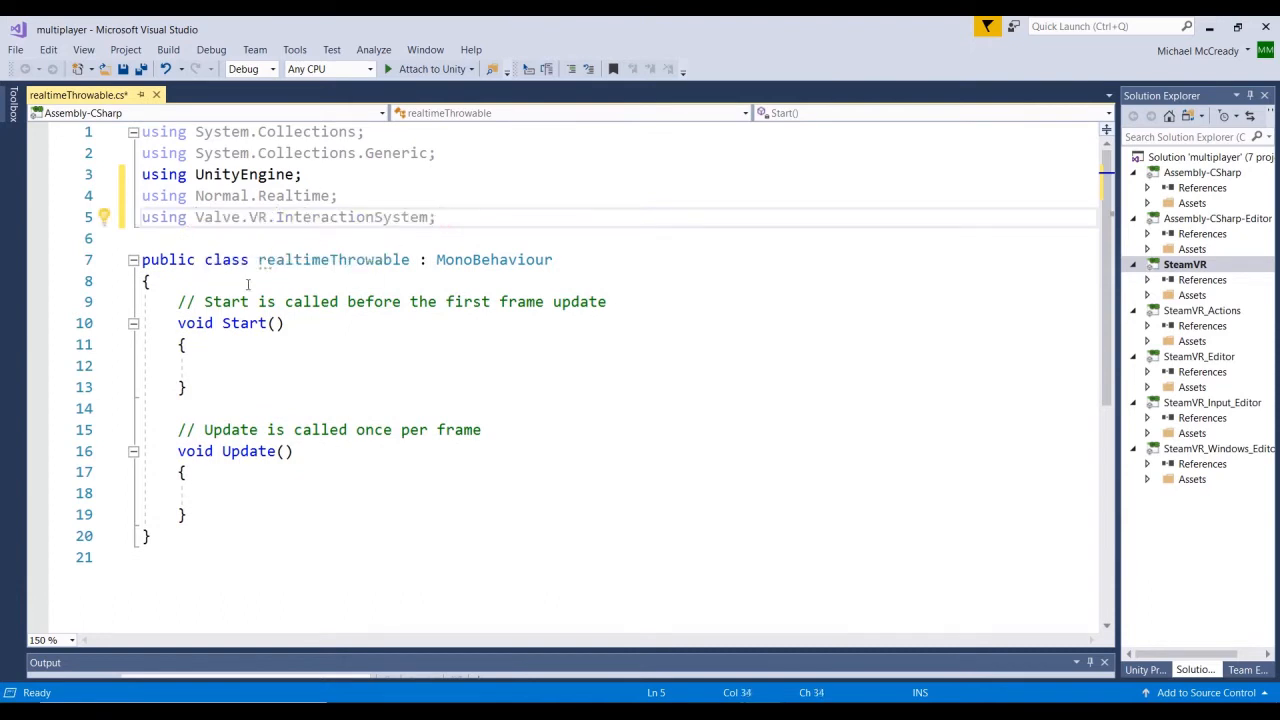
{"action": "left_click", "coordinate": [252, 281]}
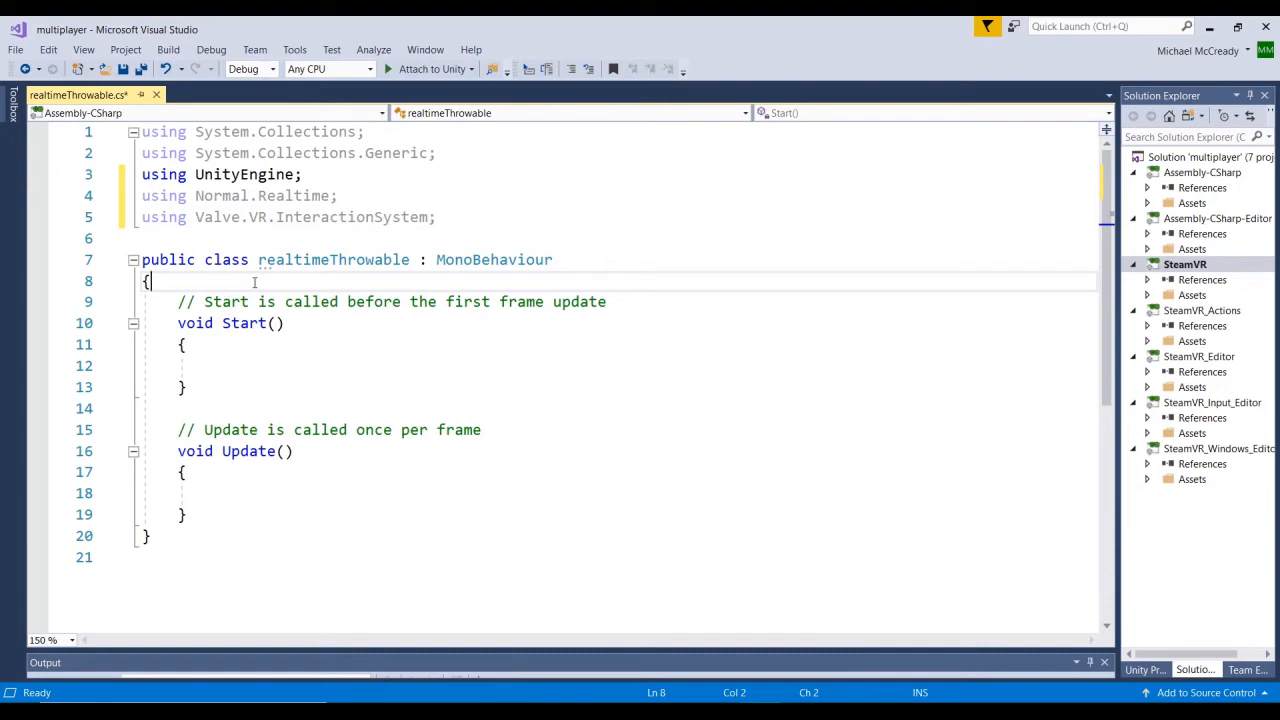
Declare private RealtimeTransform rtTransform and RealtimeView rtView fields in the class
{"action": "key", "text": "Enter"}
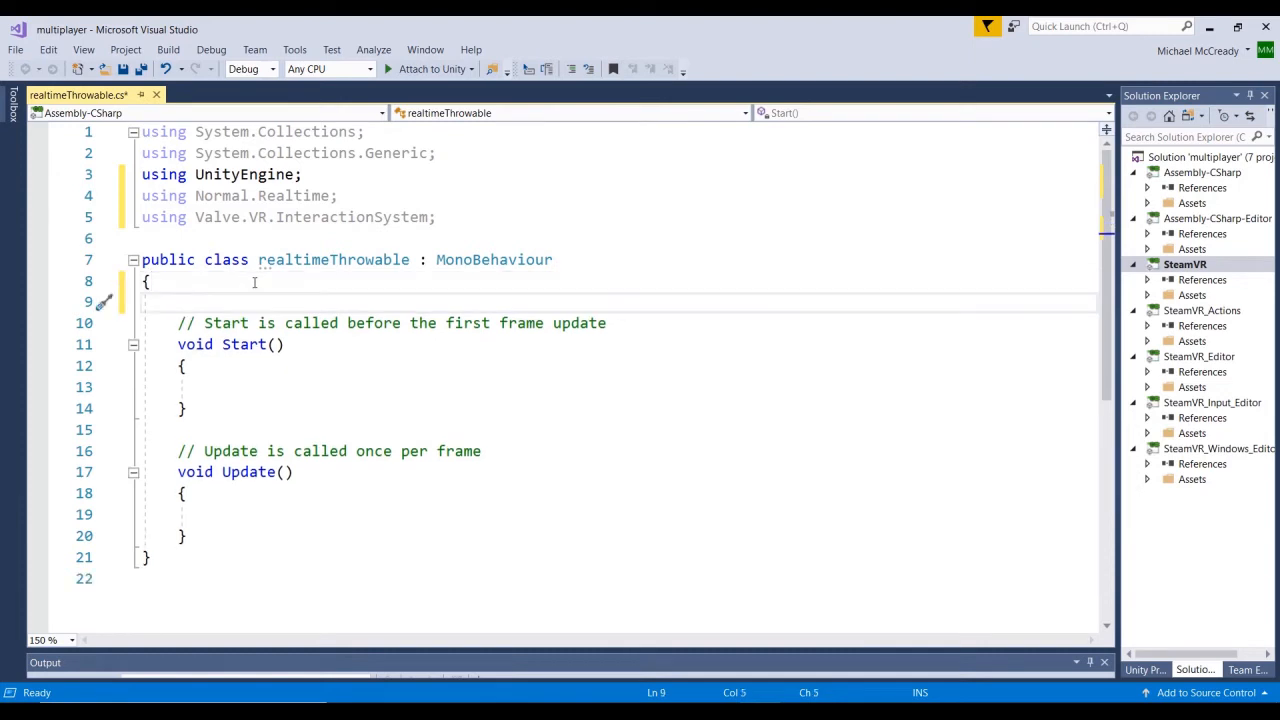
{"action": "type", "text": "pria"}
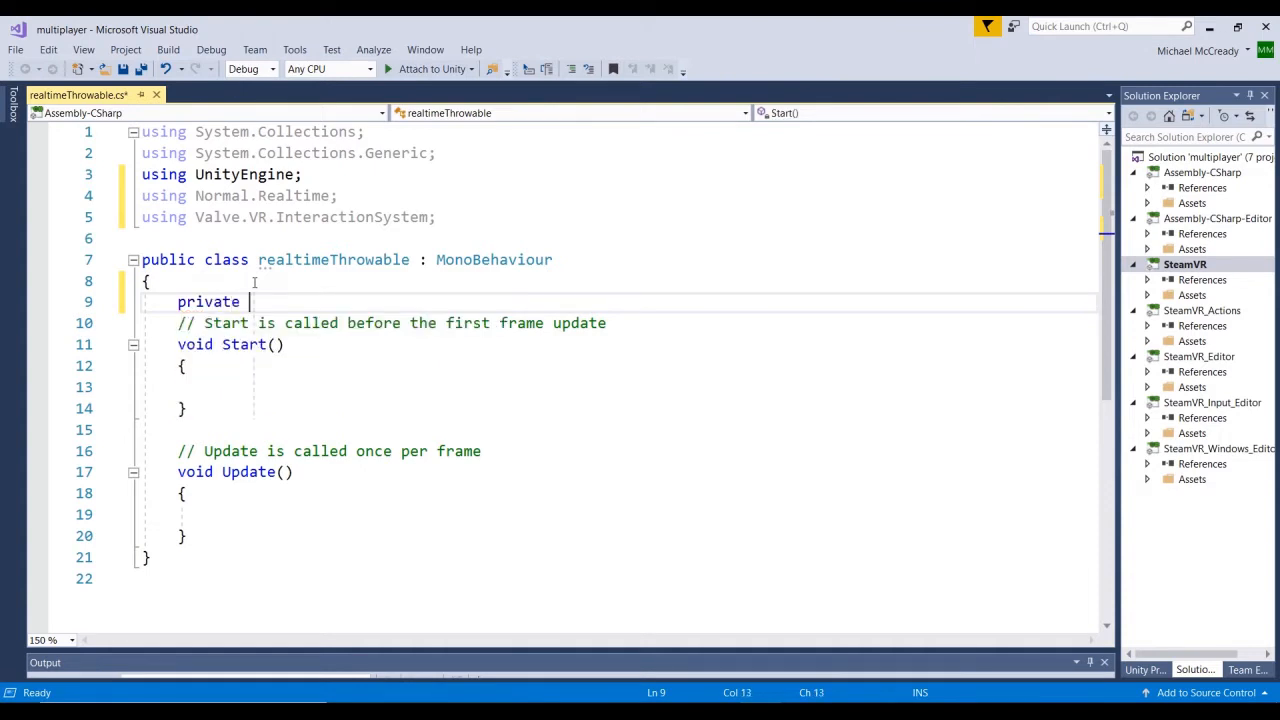
{"action": "type", "text": "Realtime"}
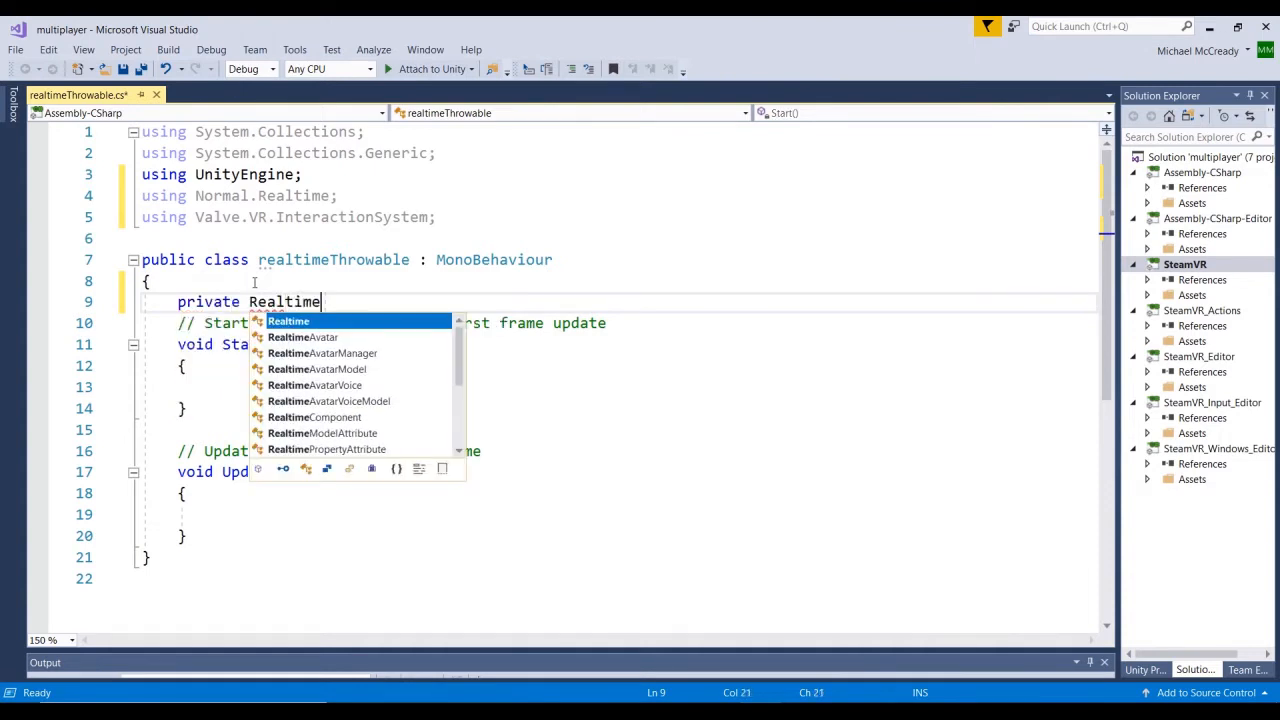
{"action": "type", "text": "Transform rt"}
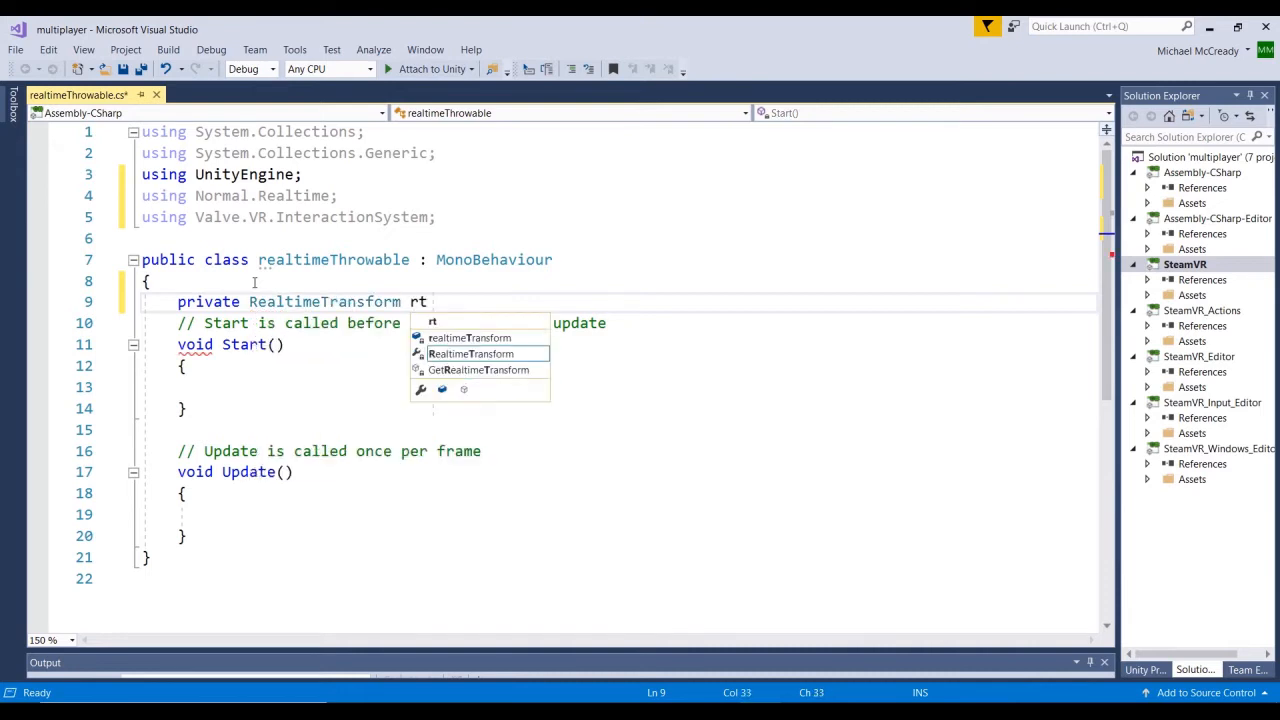
{"action": "type", "text": "Transform;"}
{"action": "type", "text": "private R"}
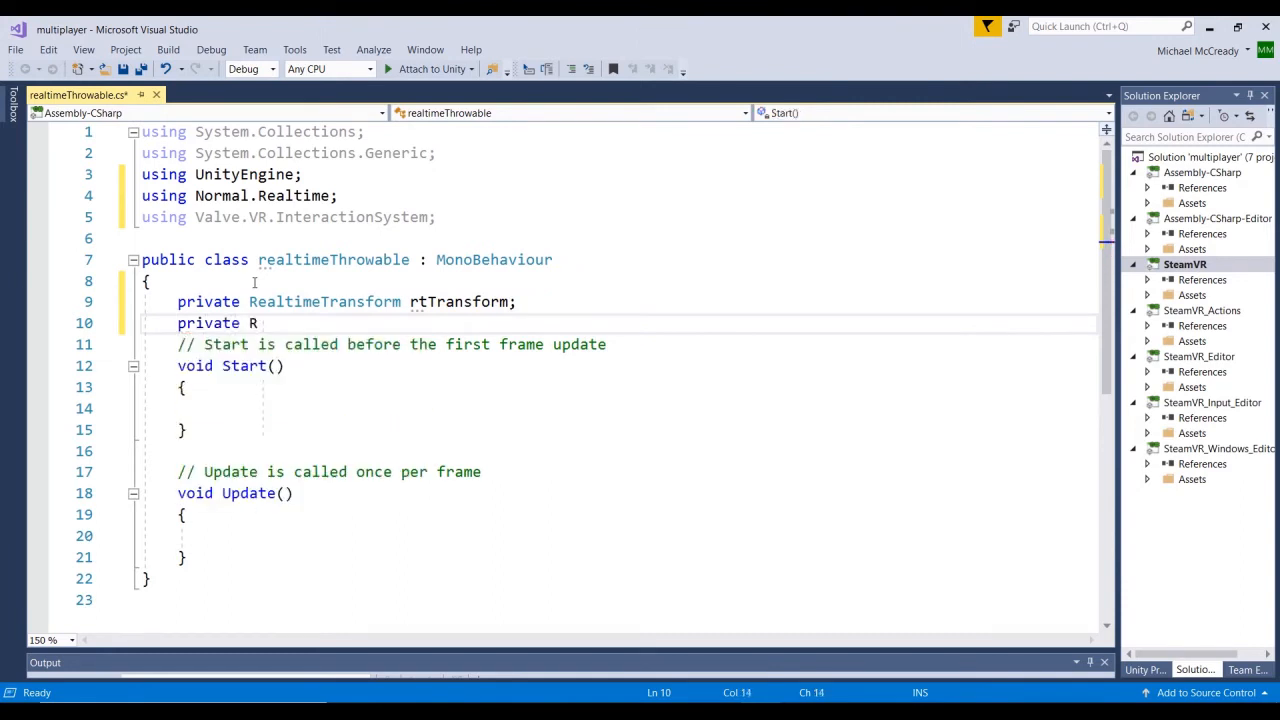
{"action": "type", "text": "ealtimeView"}
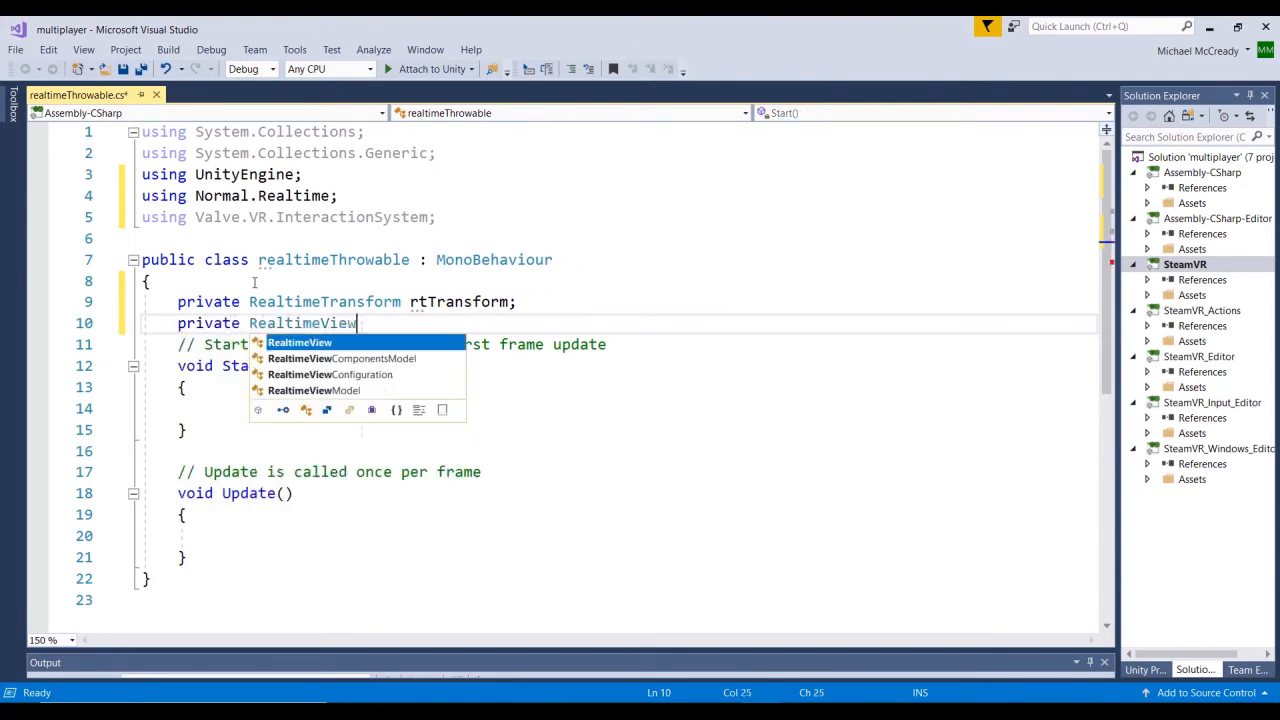
{"action": "type", "text": "rtView;"}
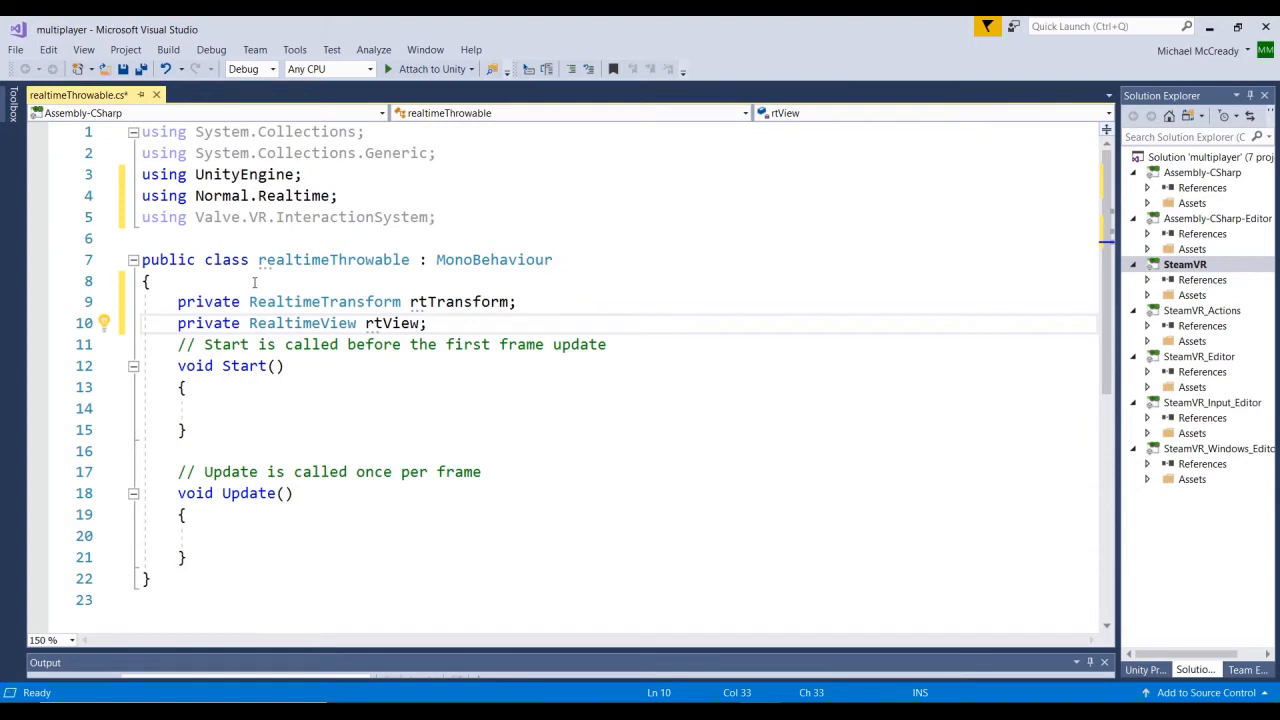
Begin declaring the public int ownership field on a new line
{"action": "key", "text": "enter"}
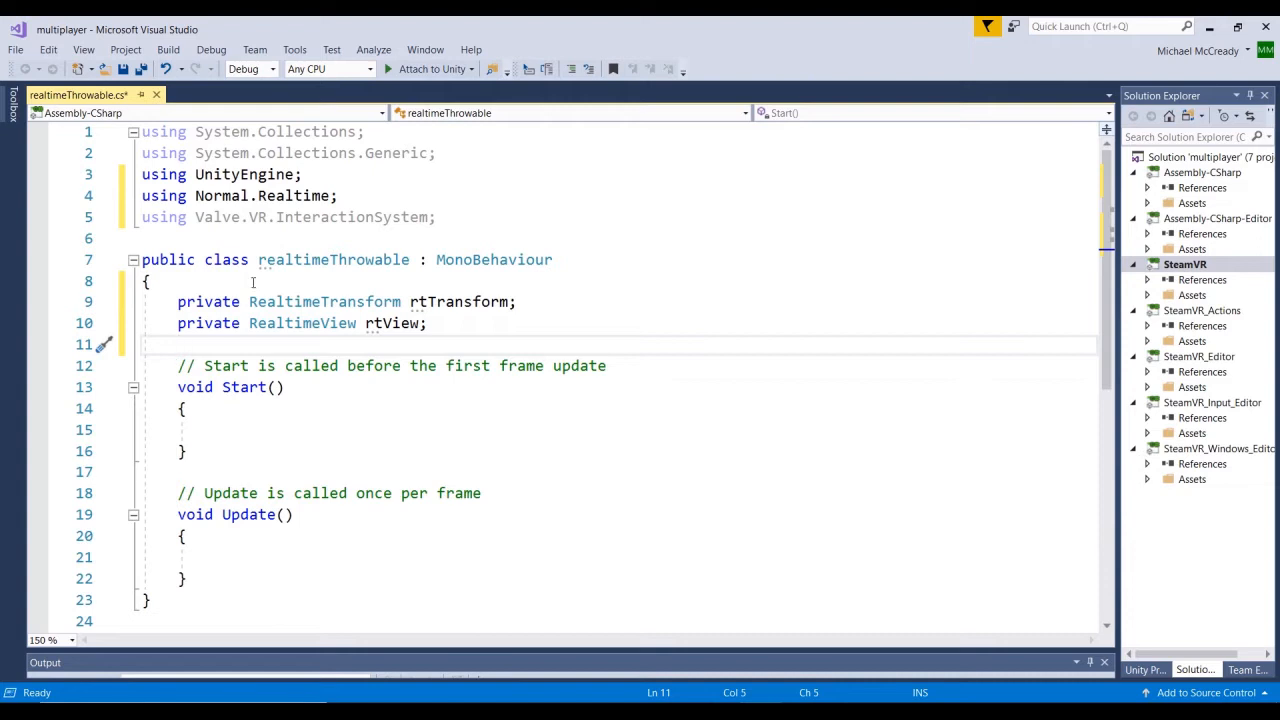
{"action": "type", "text": "public"}
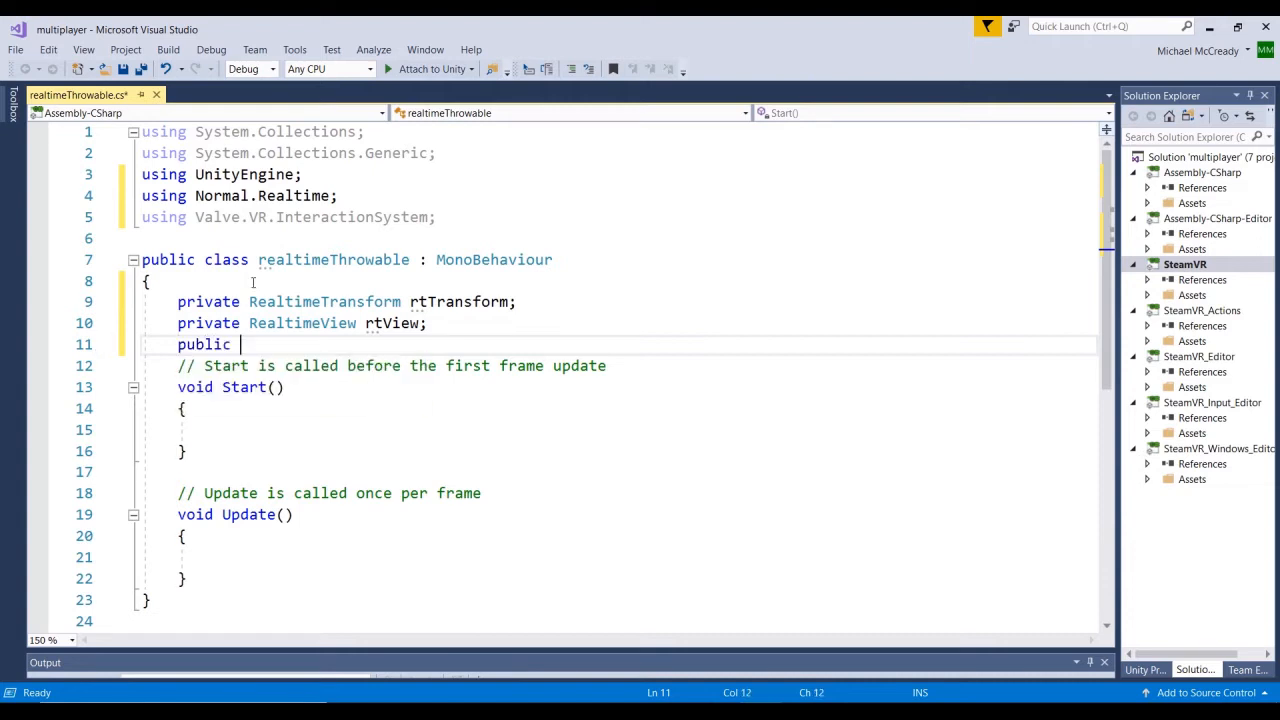
{"action": "type", "text": "int"}
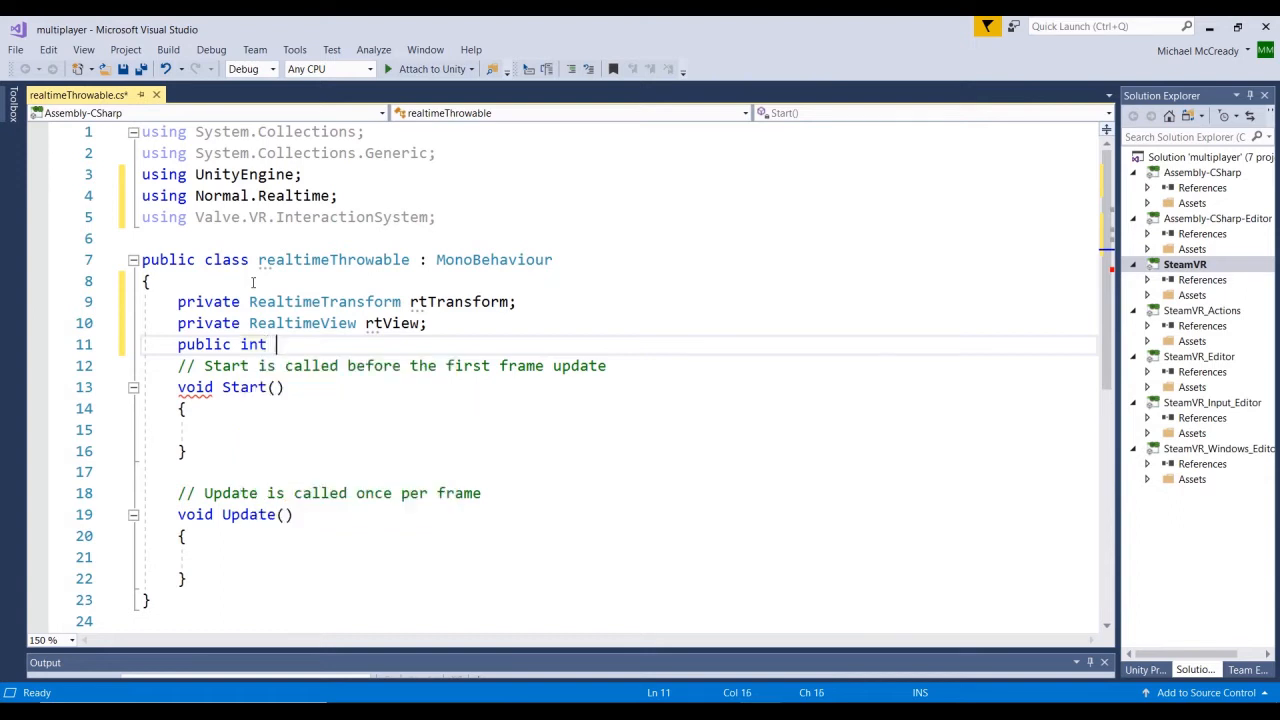
{"action": "type", "text": "ow"}
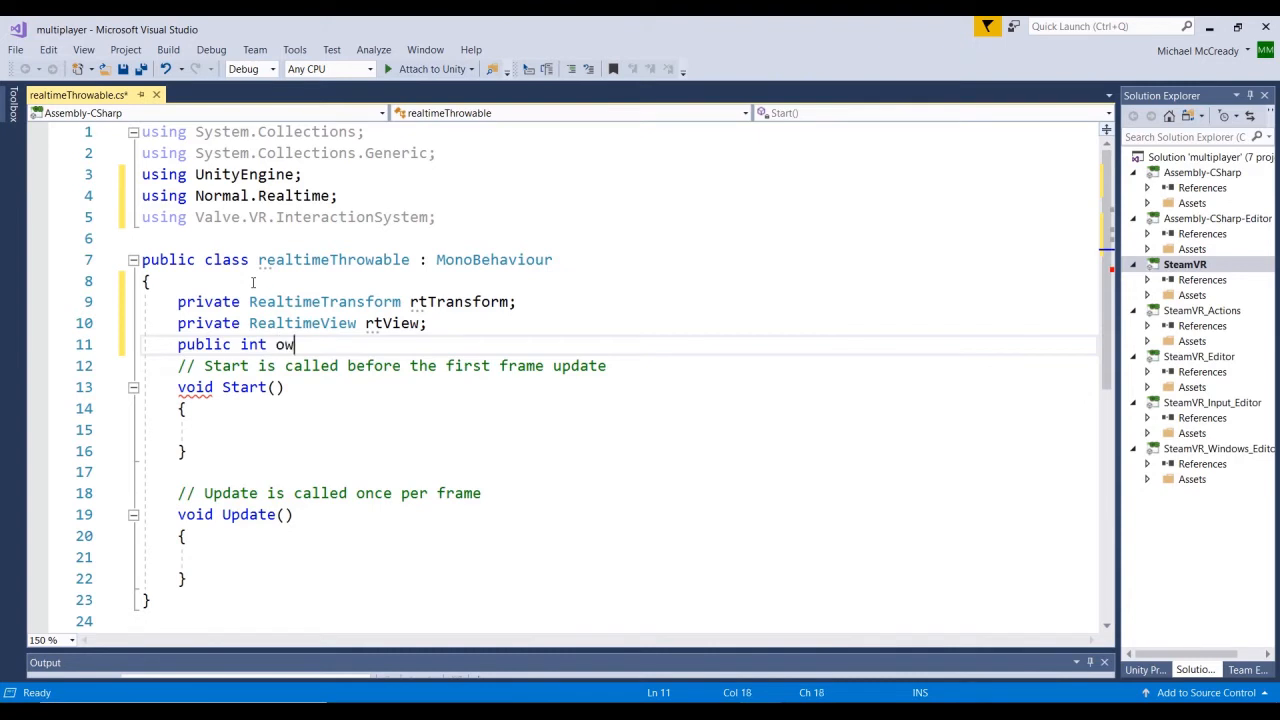
{"action": "type", "text": "nership="}
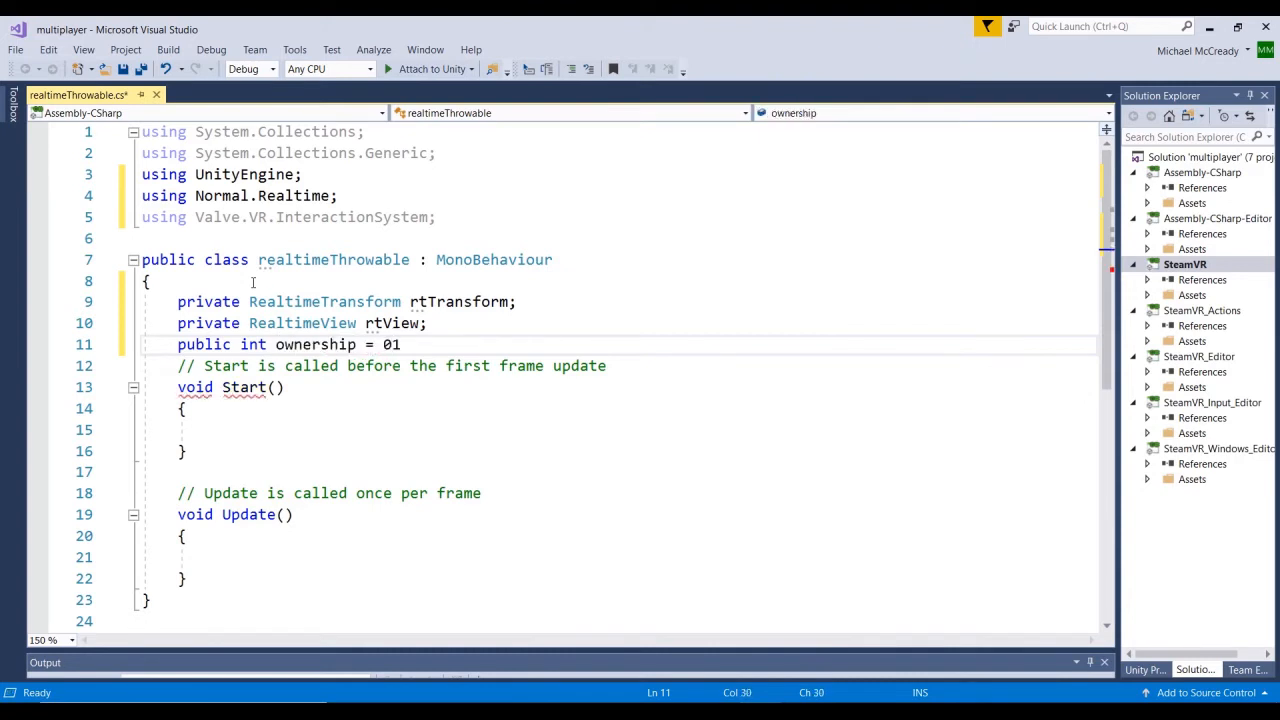
Finish ownership = -1 and assign rtTransform = gameObject.GetComponent<RealtimeTransform>() in Start
{"action": "type", "text": "-1;"}
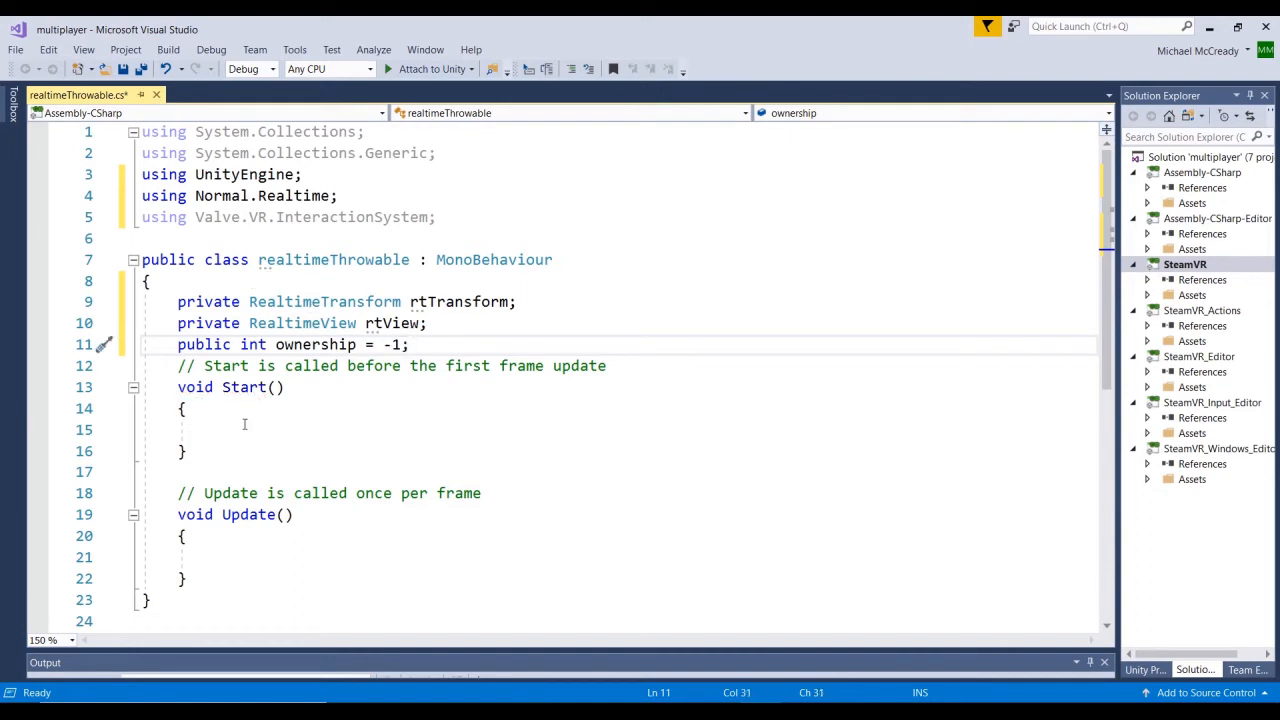
{"action": "left_click", "coordinate": [196, 429]}
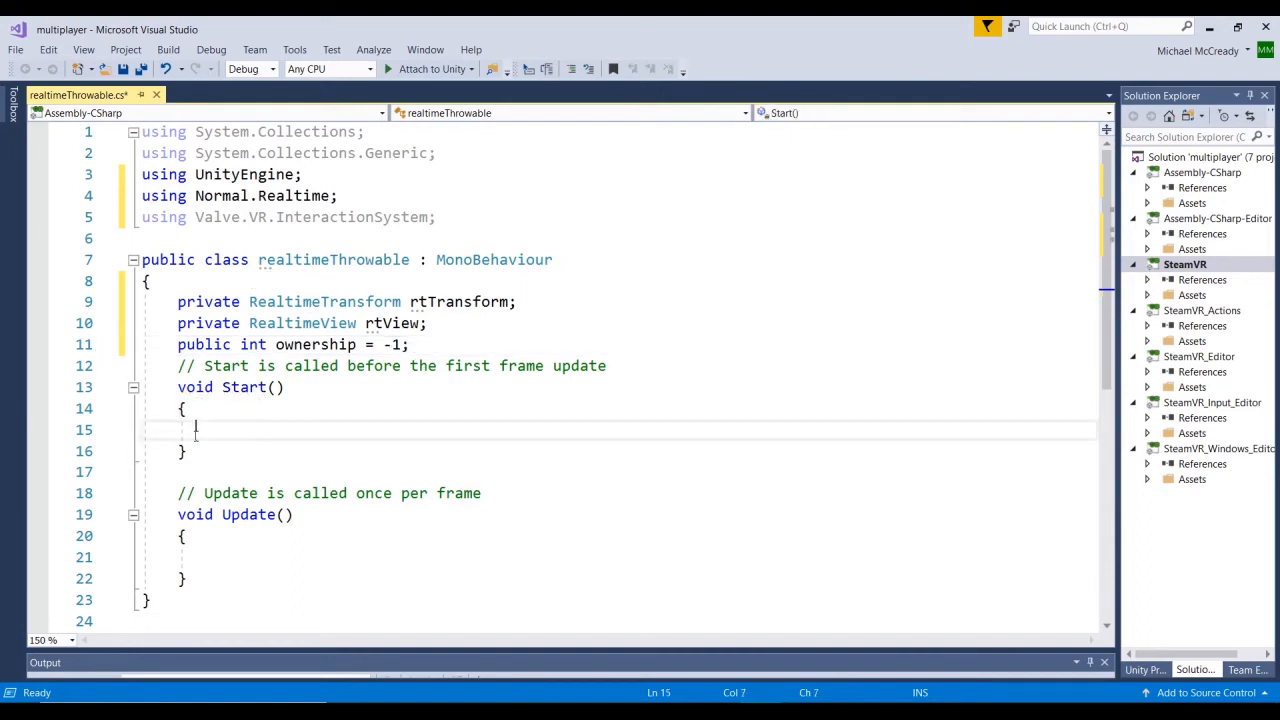
{"action": "mouse_move", "coordinate": [420, 323]}
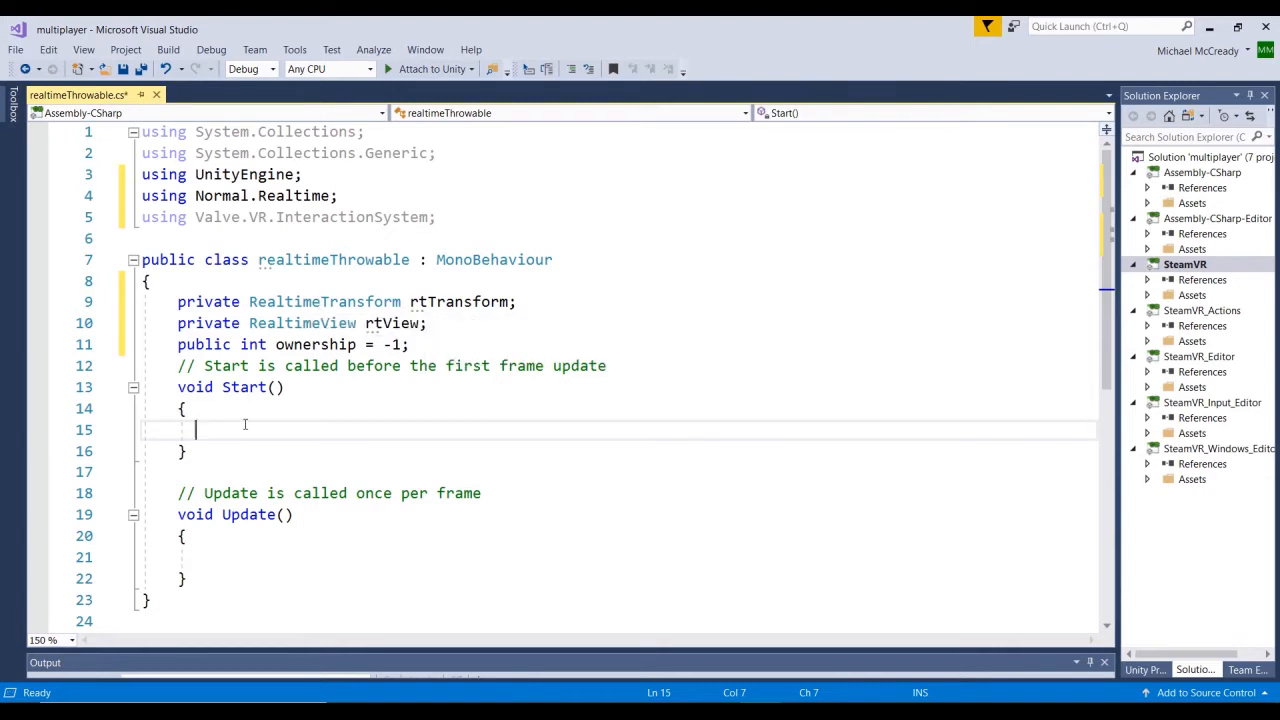
{"action": "type", "text": "rtTransform"}
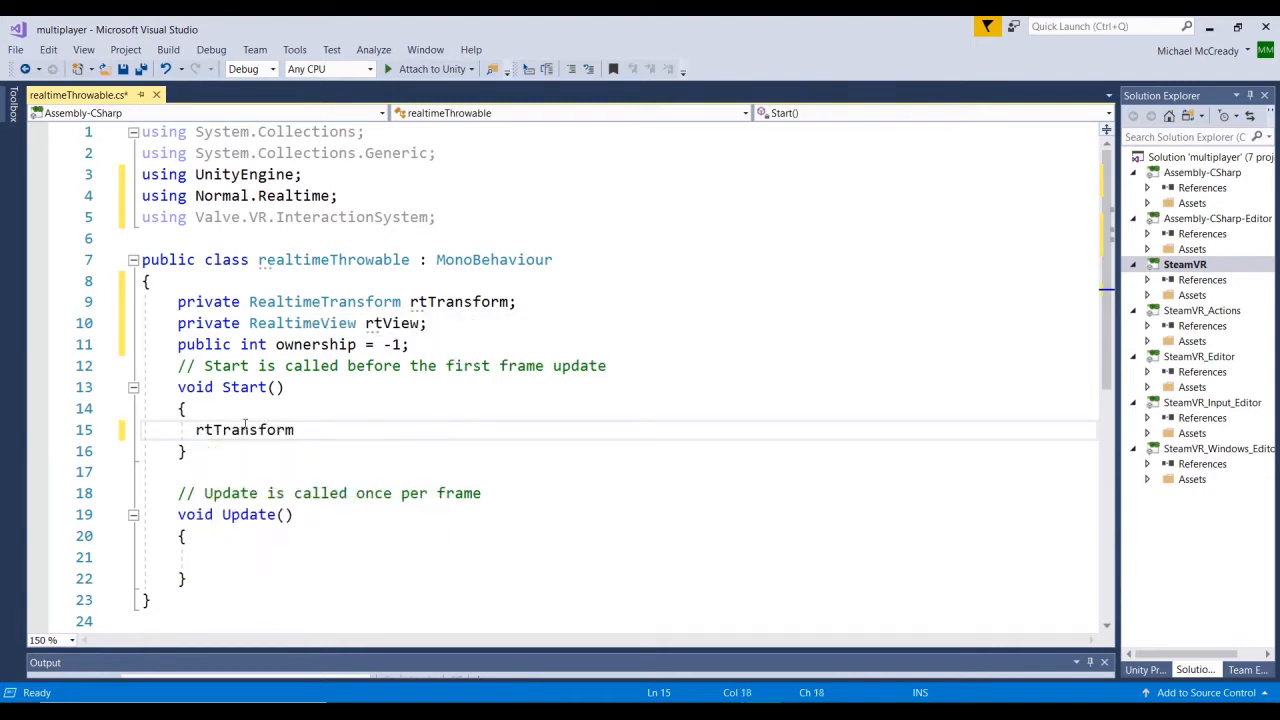
{"action": "type", "text": "= gameObject."}
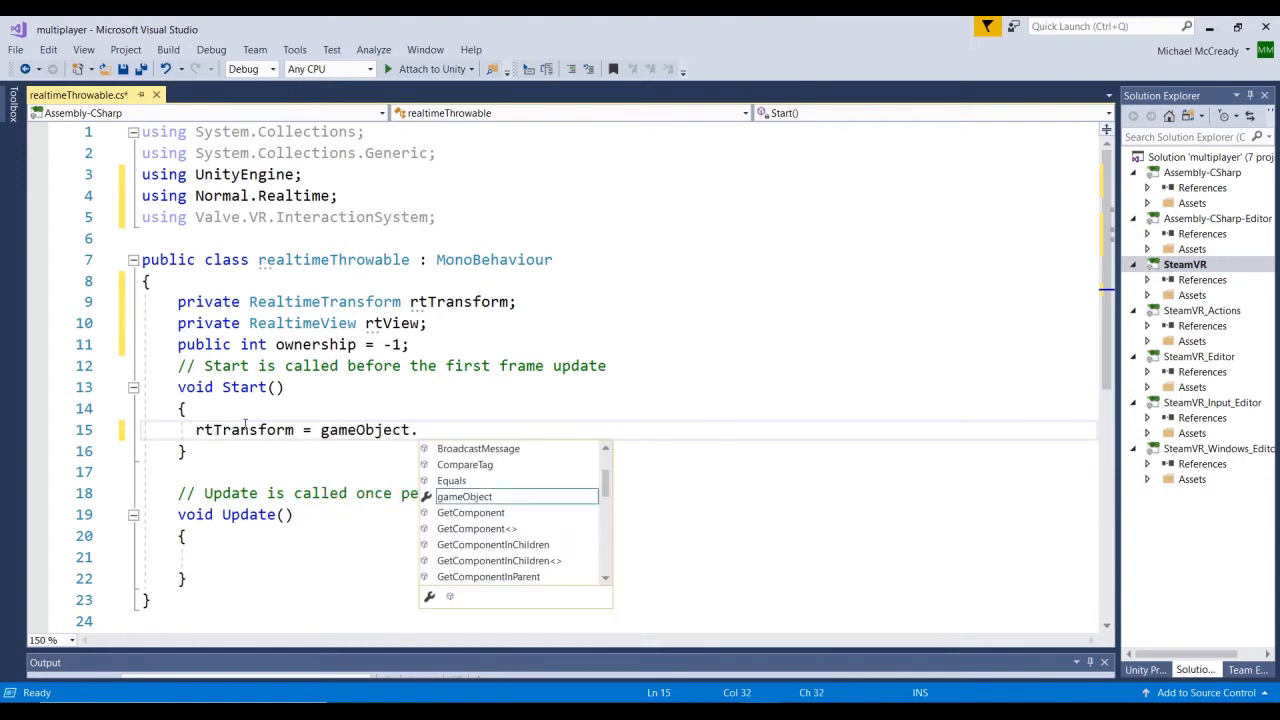
{"action": "type", "text": "GetComponent<R>"}
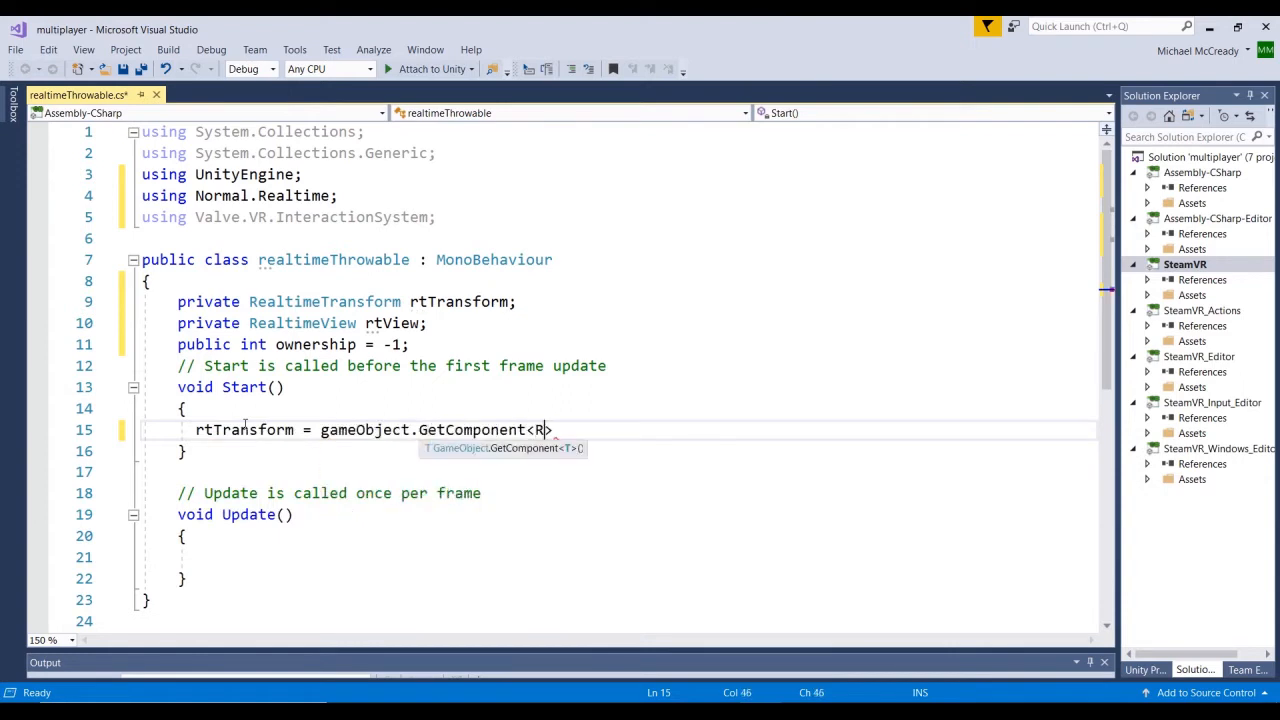
{"action": "type", "text": "ealtim"}
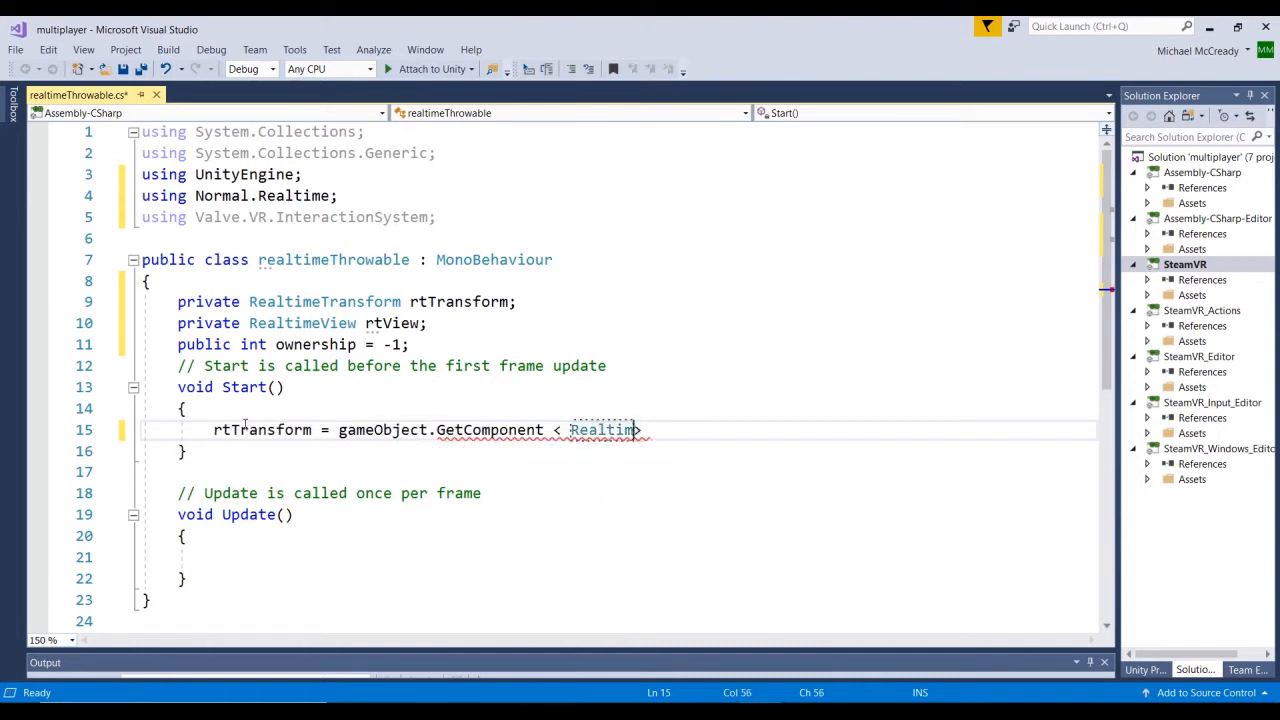
{"action": "key", "text": "Backspace"}
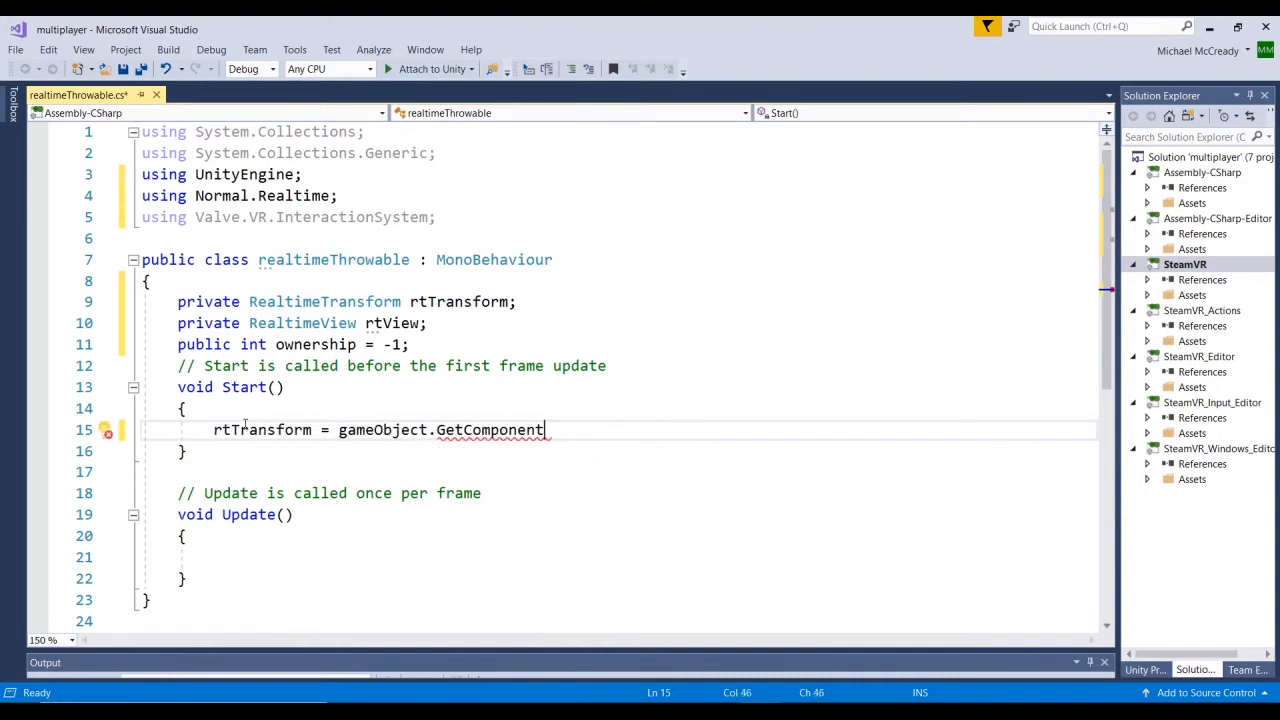
{"action": "type", "text": "<RealtimeTransform>("}
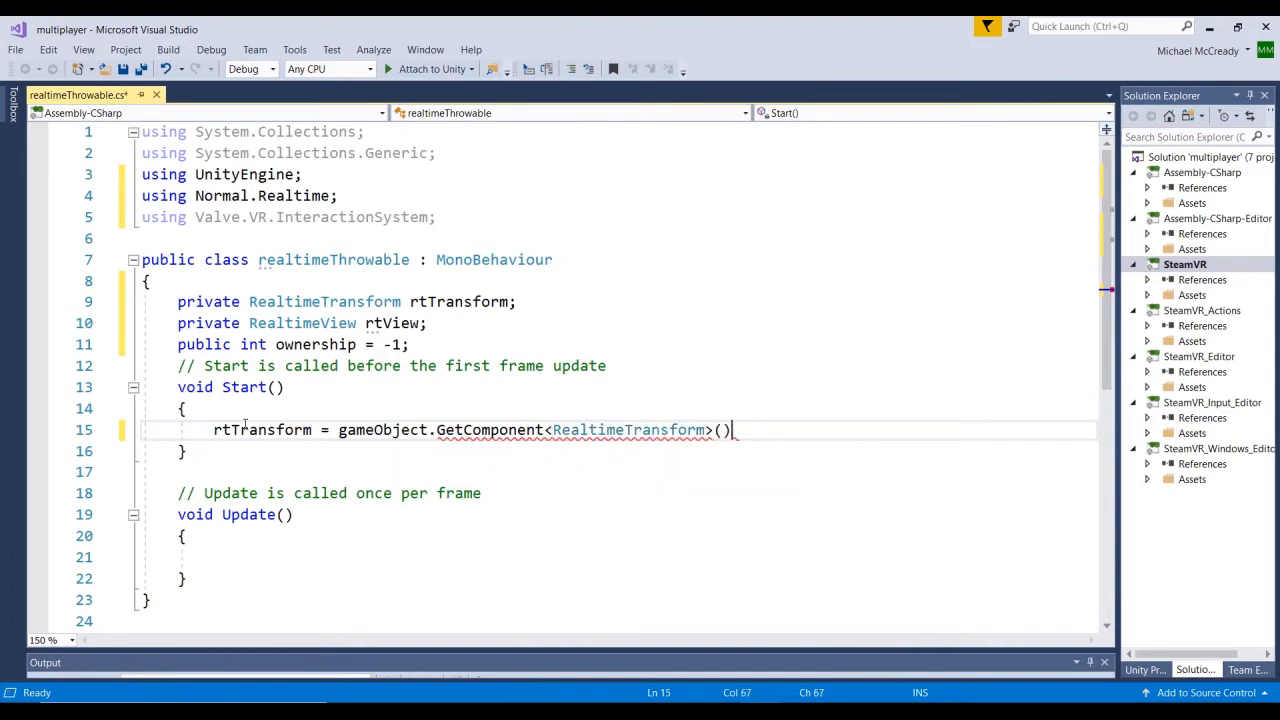
Assign rtView = gameObject.GetComponent<RealtimeView>() in Start
{"action": "type", "text": "rtView = gameObject."}
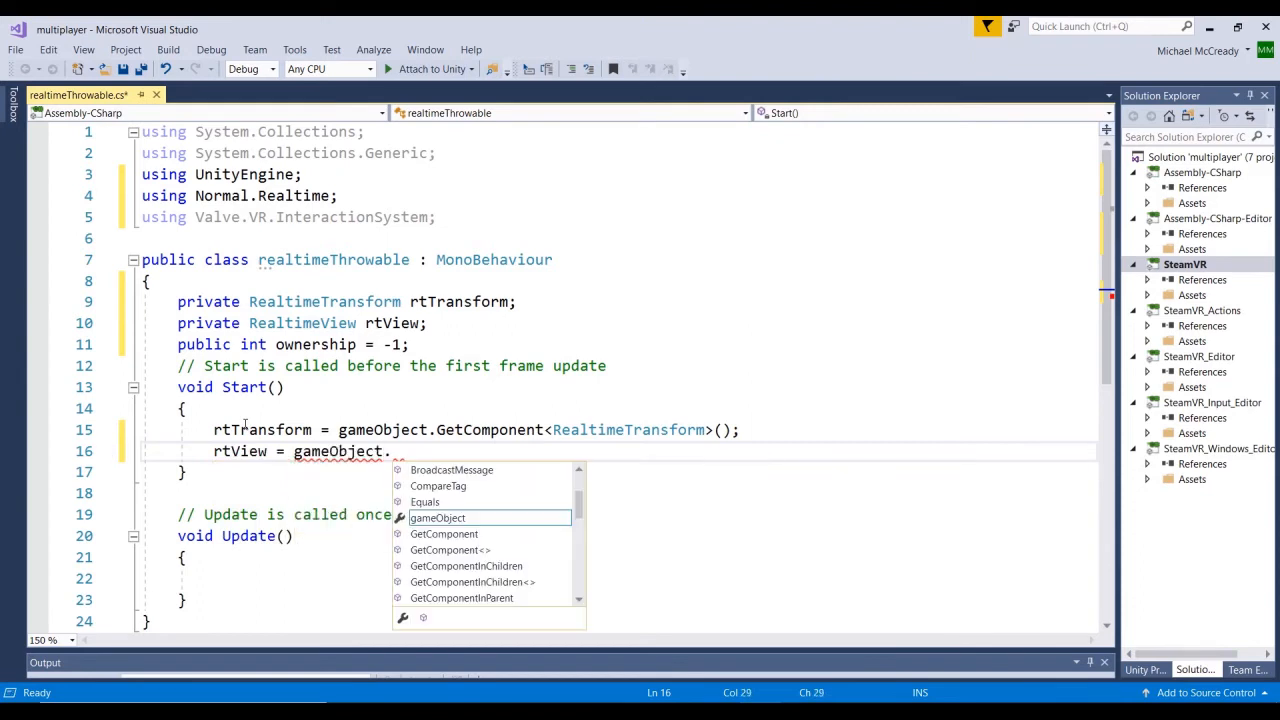
{"action": "type", "text": "GetComponent"}
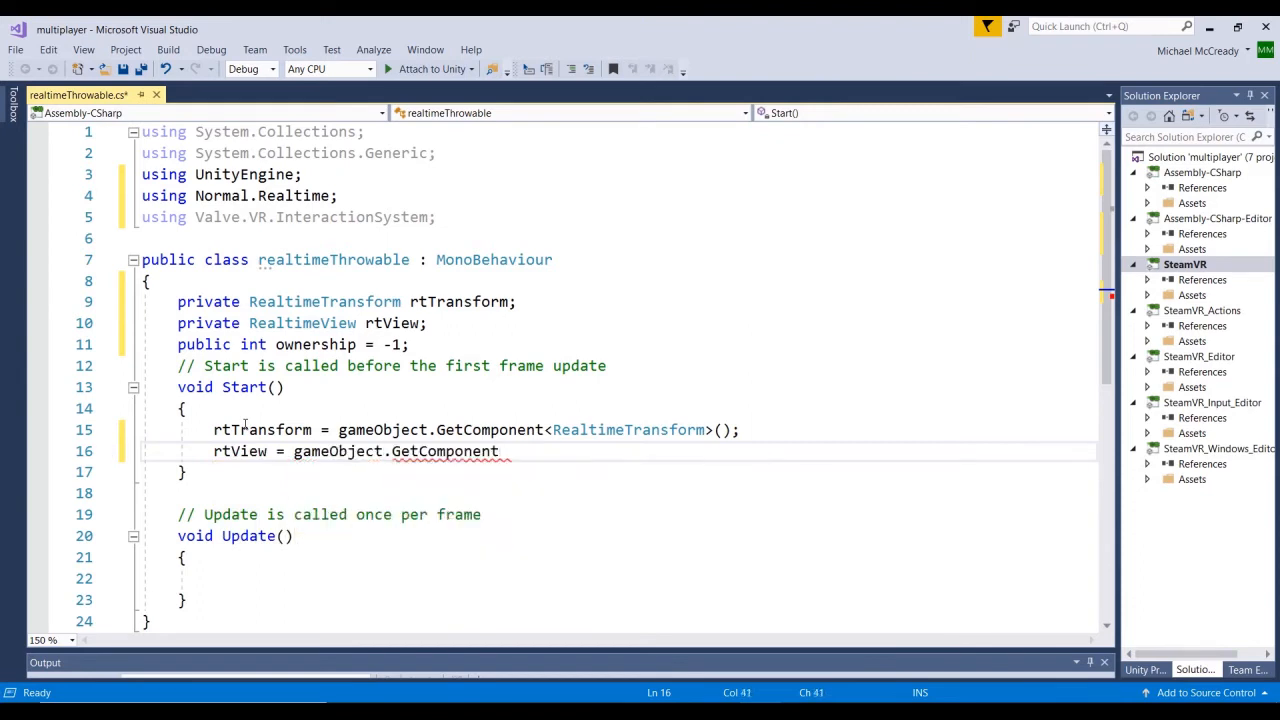
{"action": "type", "text": "<RealtimeView>"}
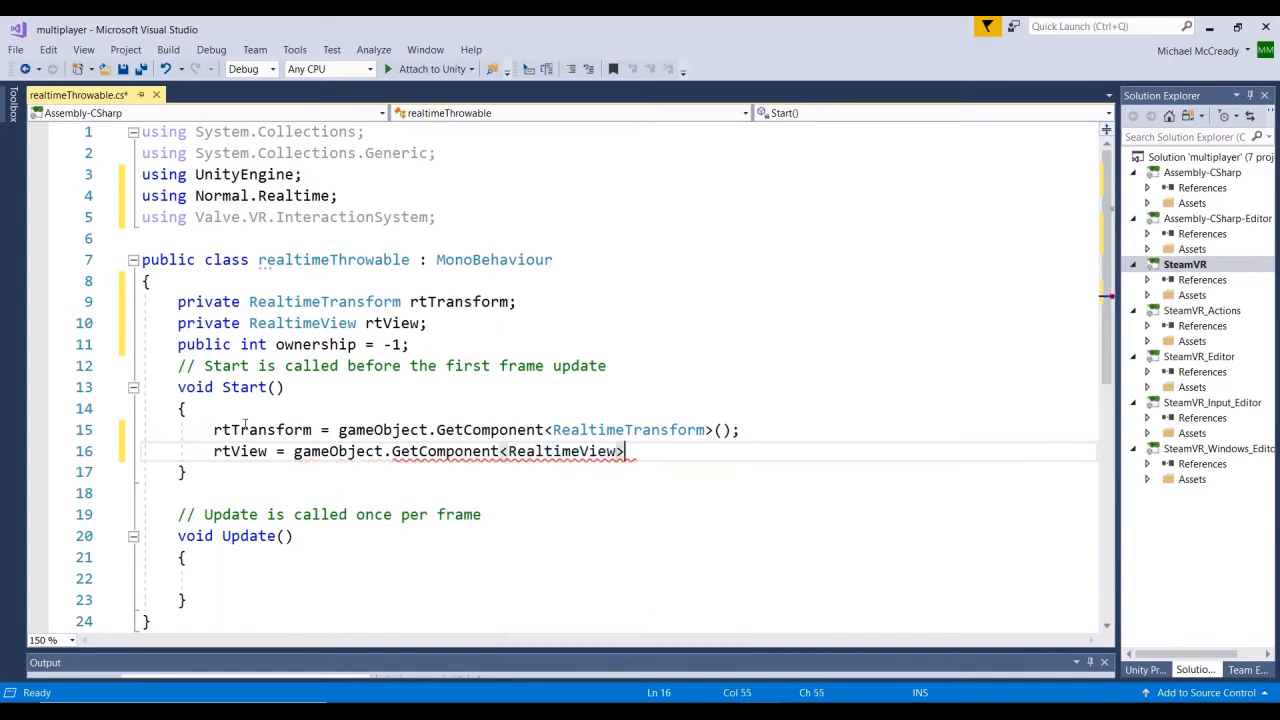
{"action": "type", "text": "();"}
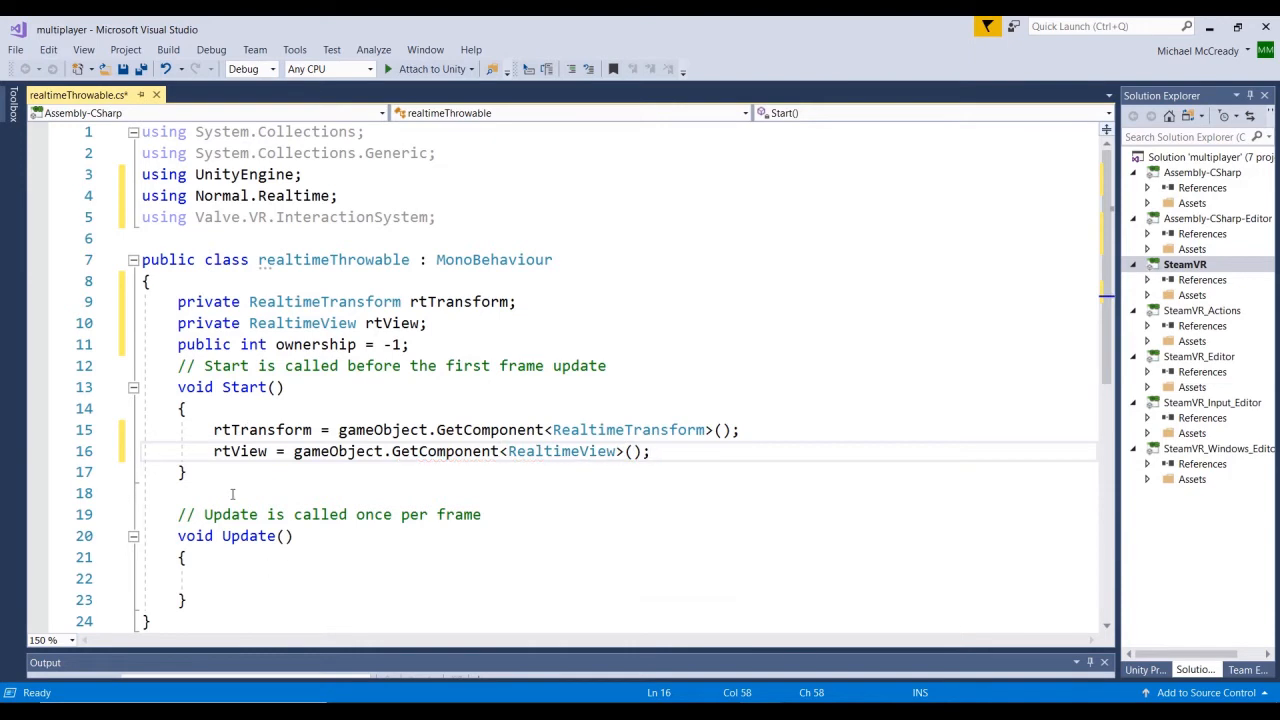
{"action": "scroll", "scroll_direction": "down", "scroll_amount": 3}
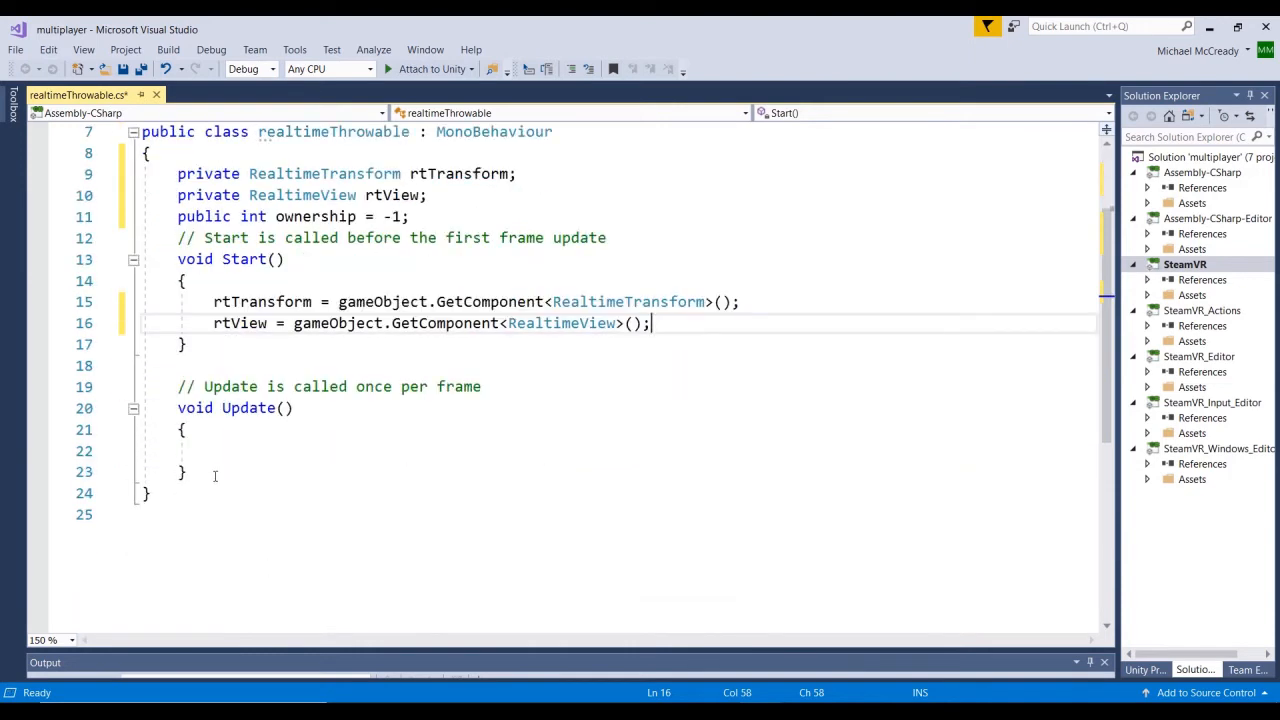
Delete the Update method and its comment, then add an empty public void Grabbed()
{"action": "left_click", "coordinate": [200, 472]}
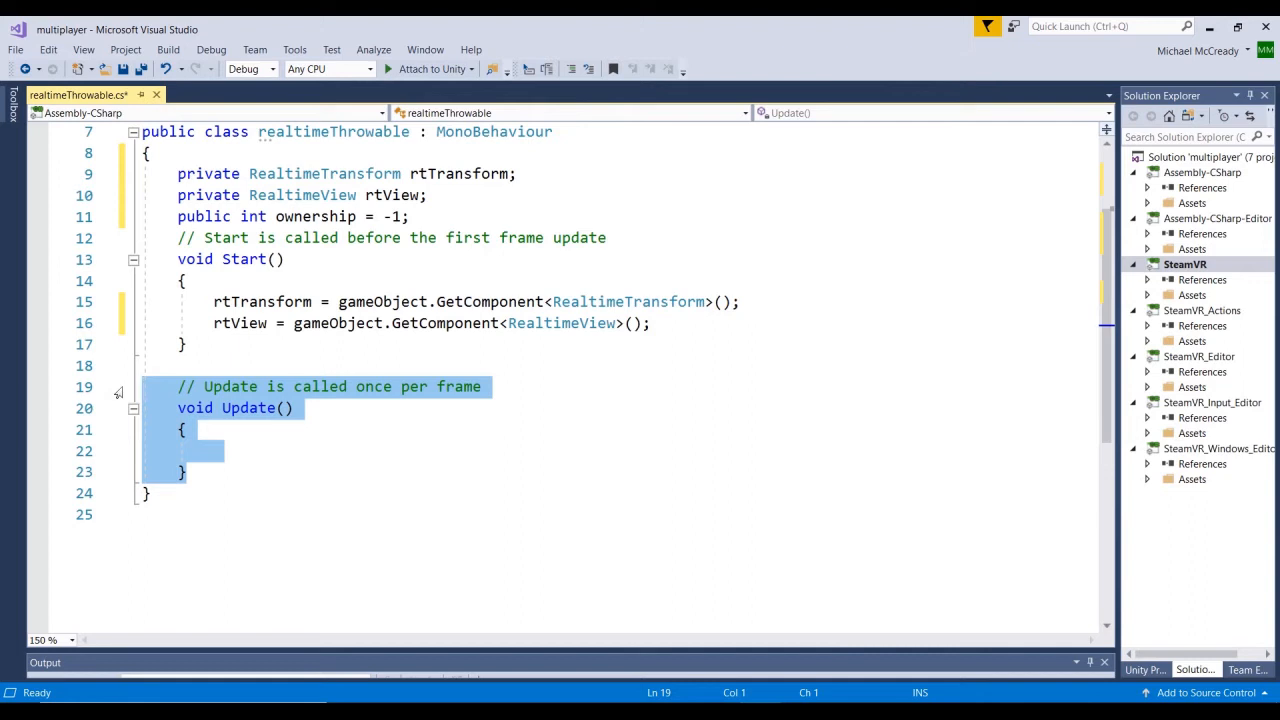
{"action": "key", "text": "Delete"}
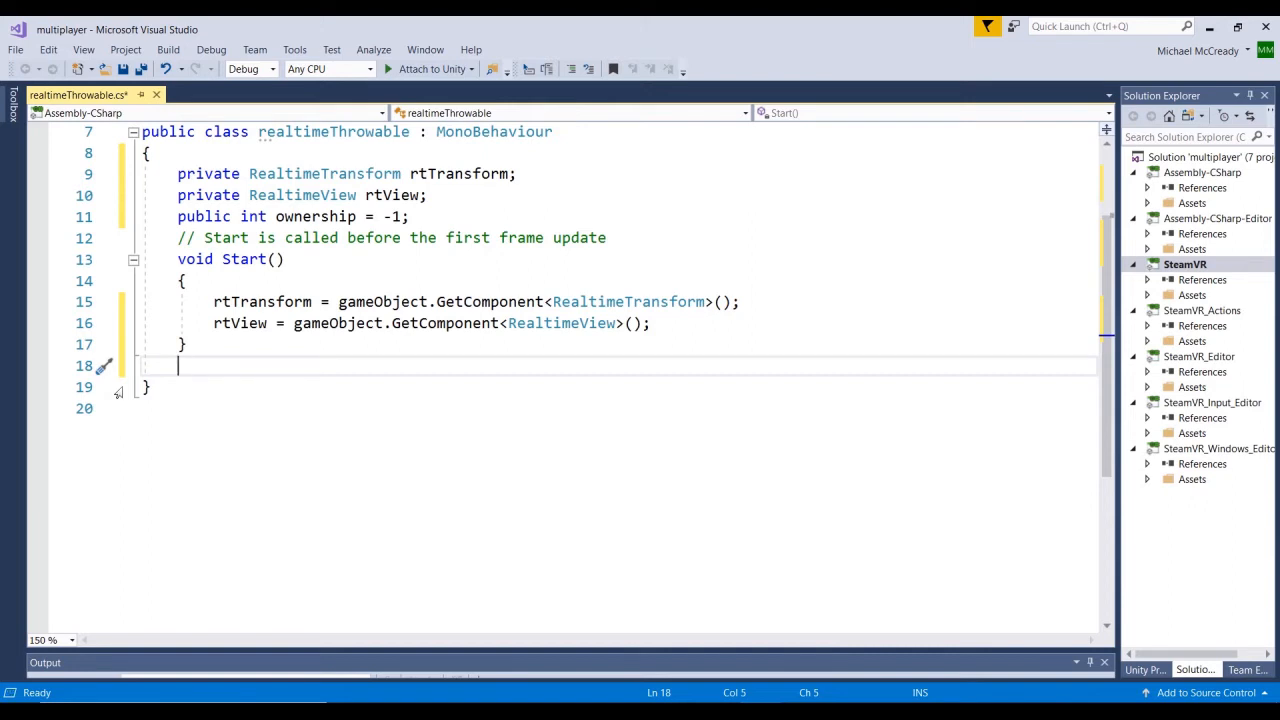
{"action": "type", "text": "public void G"}
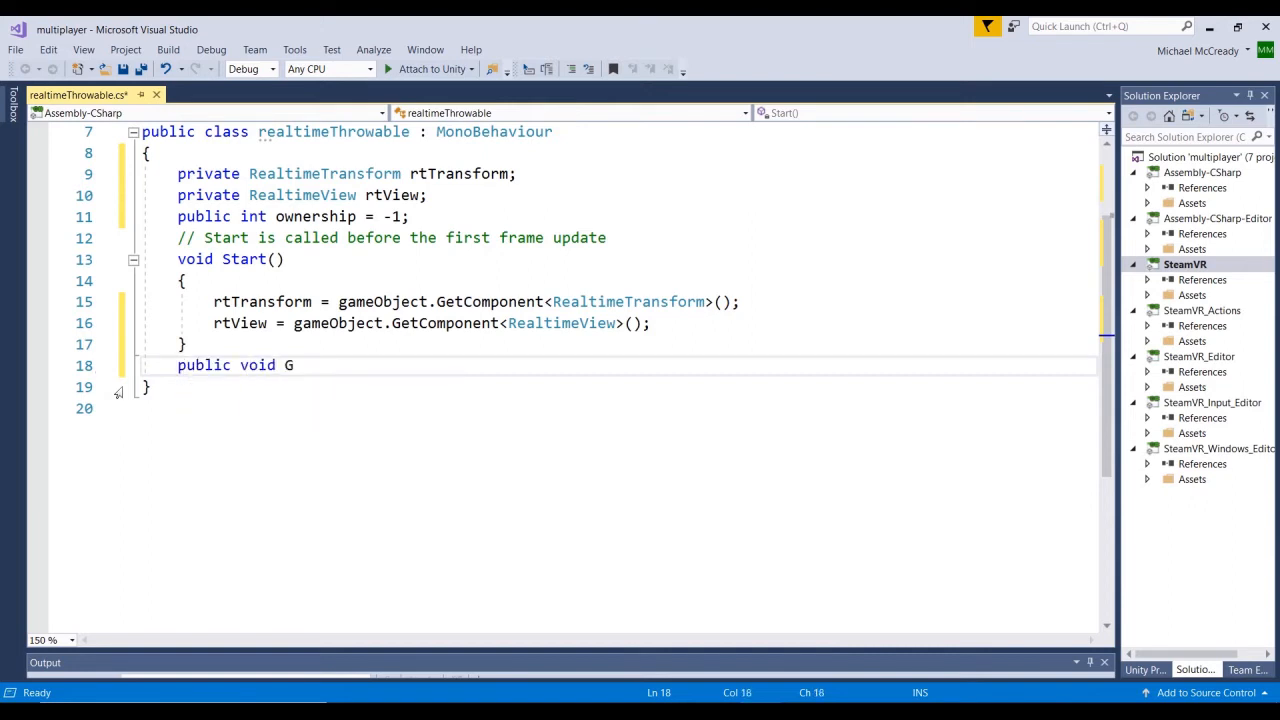
{"action": "type", "text": "rabbed()"}
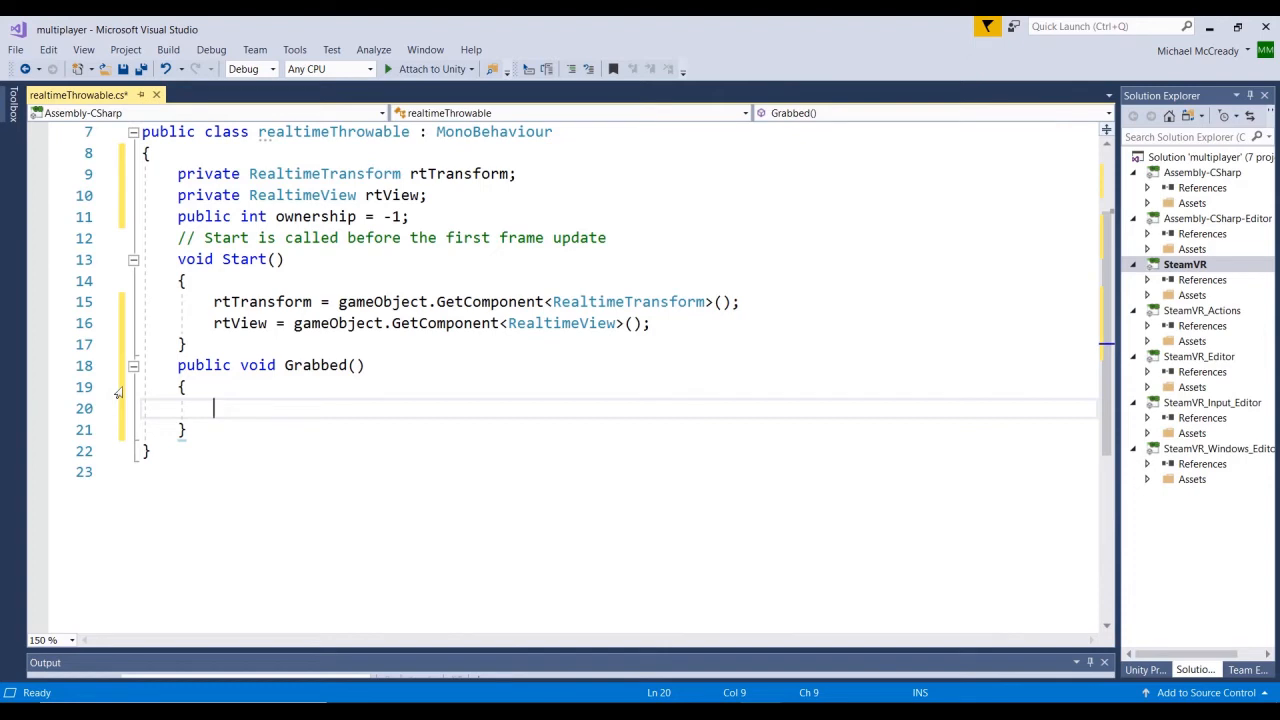
Make Grabbed call rtTransform.RequestOwnership() and rtView.RequestOwnership()
{"action": "type", "text": "r"}
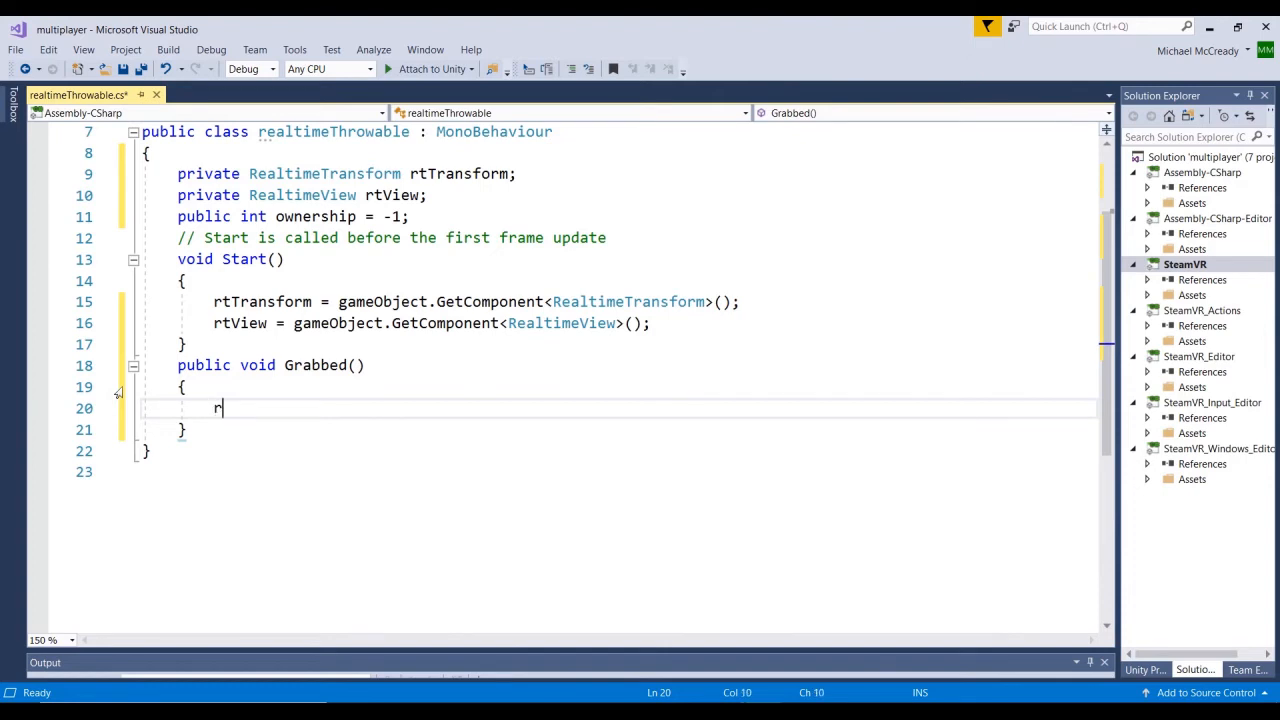
{"action": "type", "text": "tTransform."}
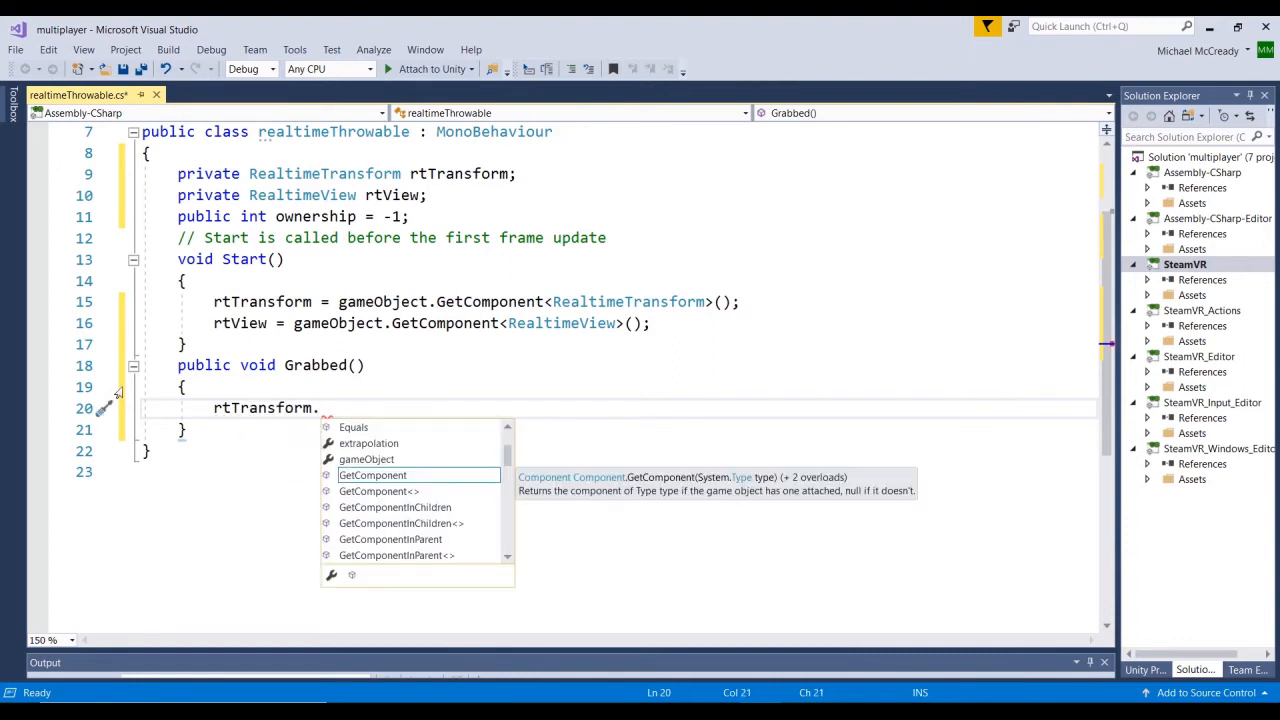
{"action": "type", "text": "reg"}
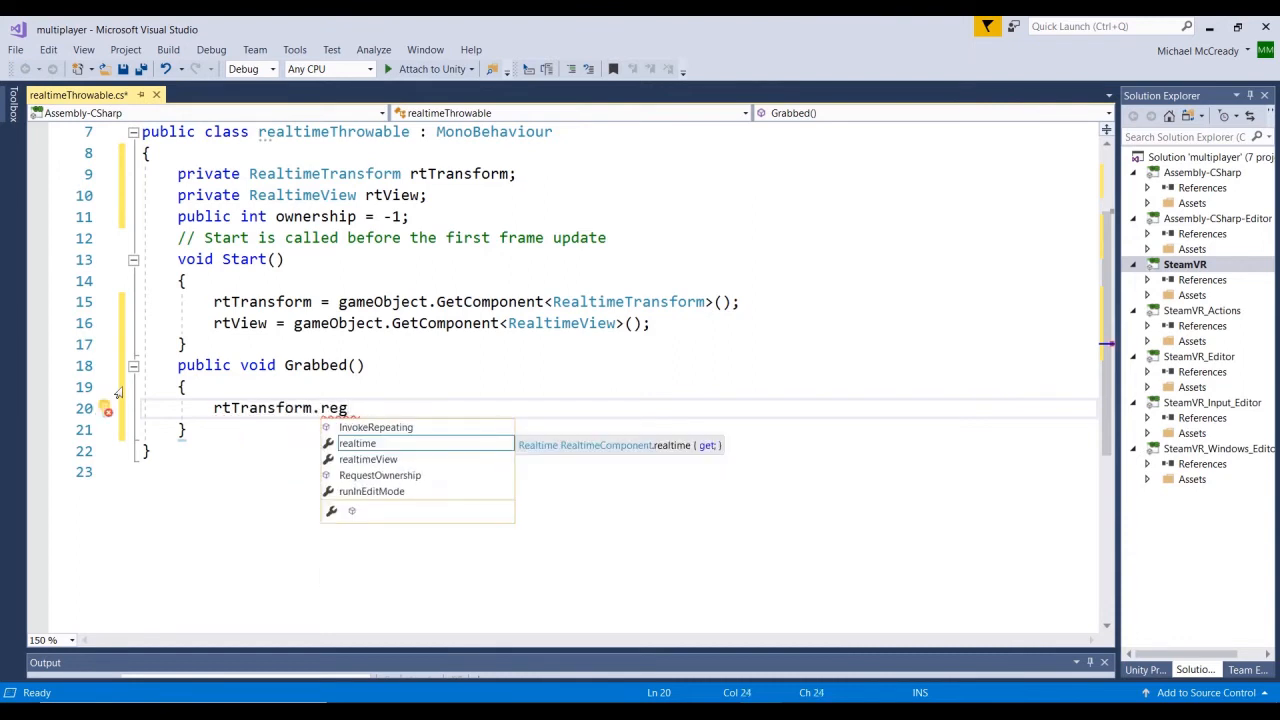
{"action": "type", "text": "RequestOwnership"}
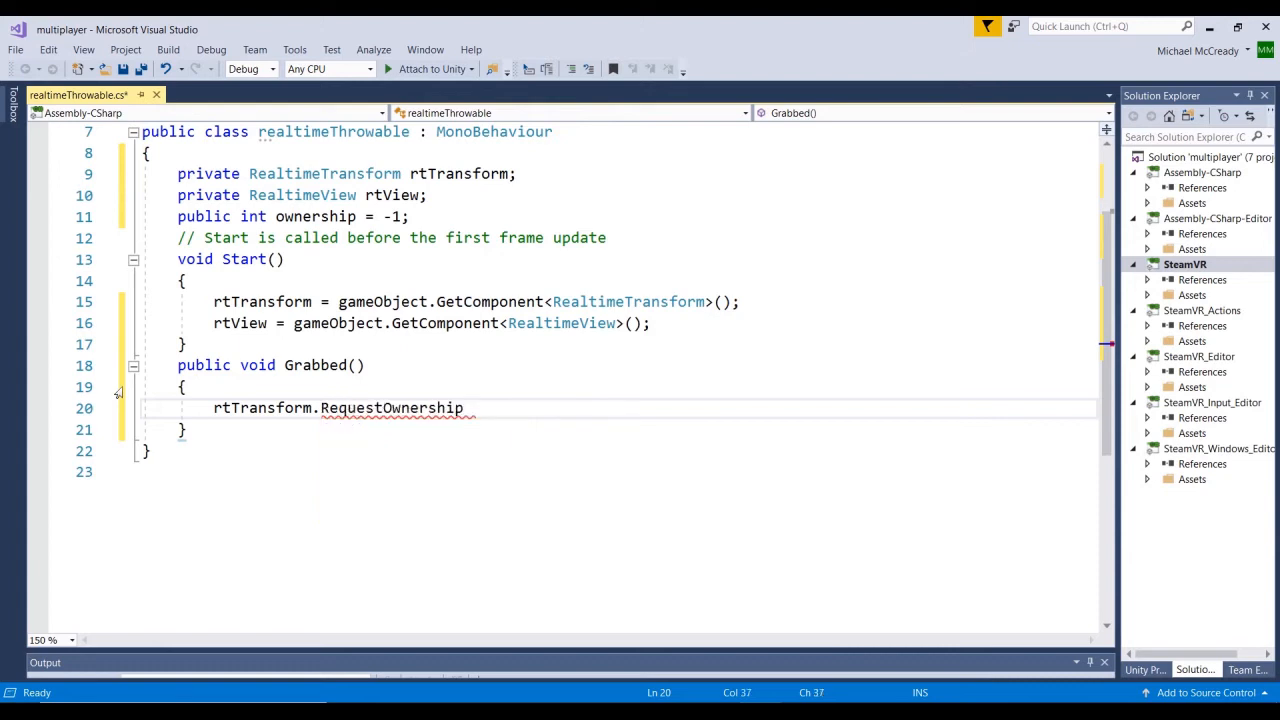
{"action": "type", "text": "()"}
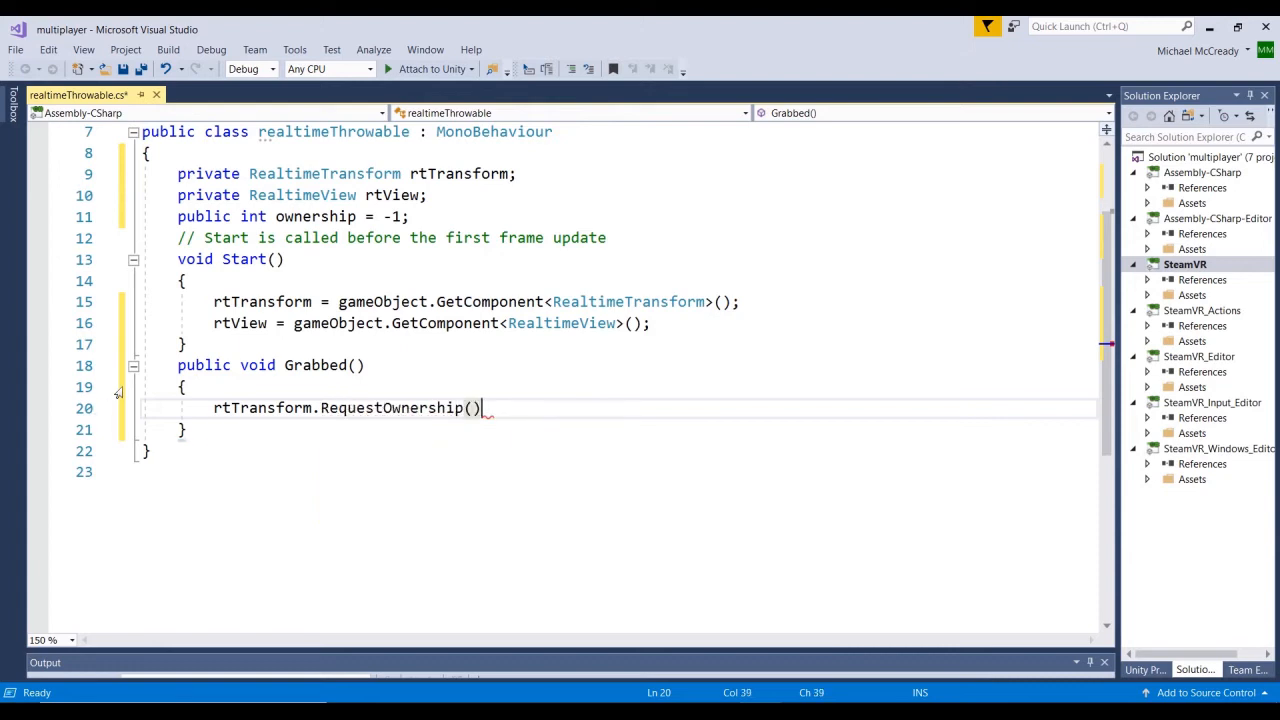
{"action": "key", "text": "enter"}
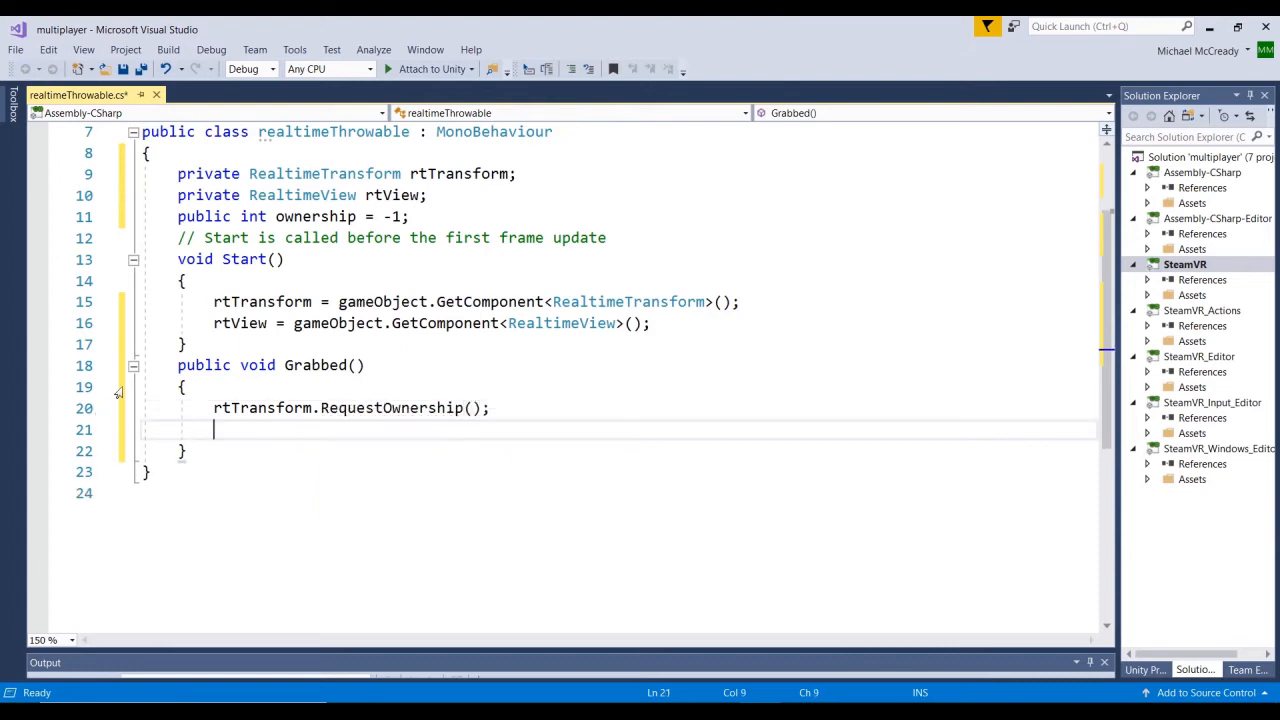
{"action": "type", "text": "rtView."}
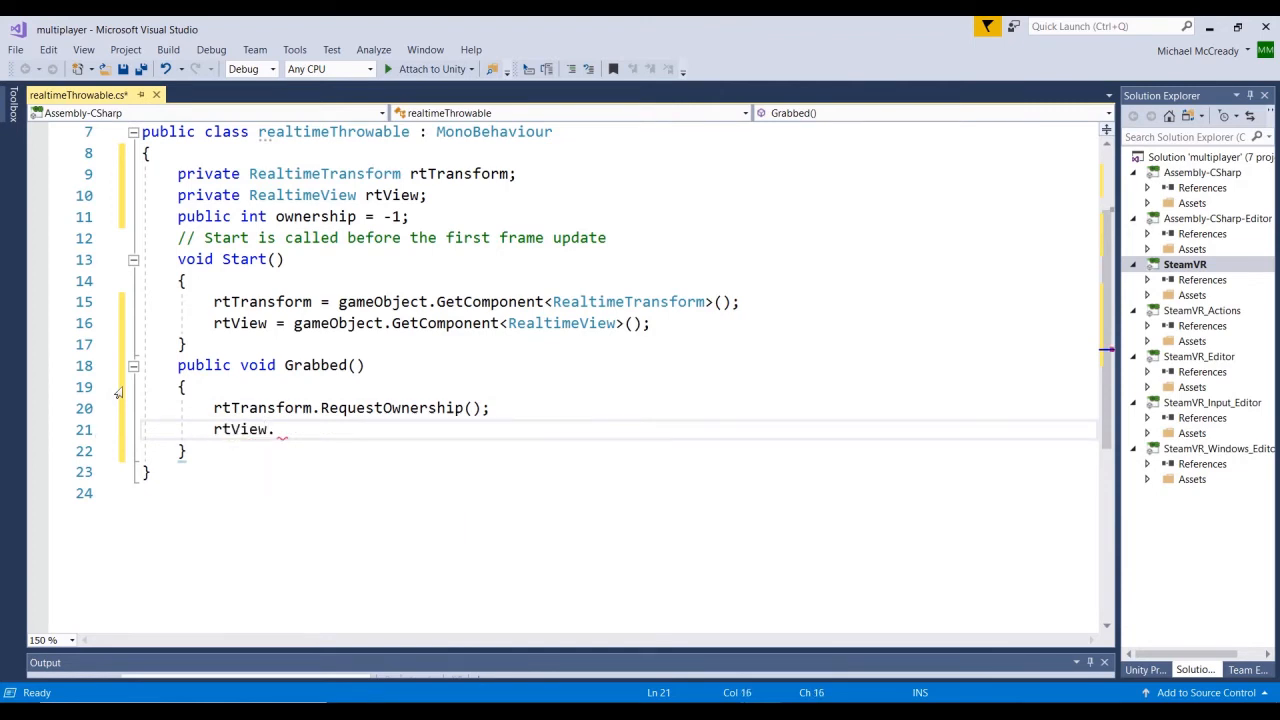
{"action": "type", "text": "RequestOwnership();"}
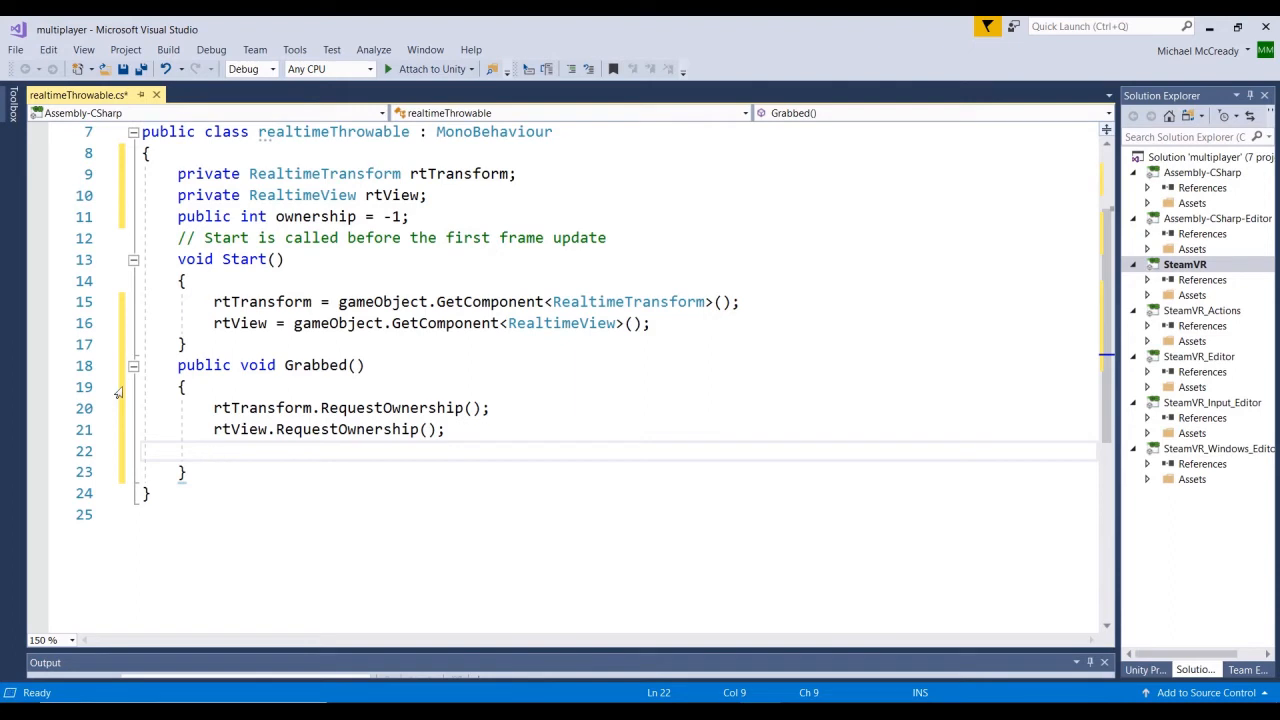
Add ownership = rtTransform.ownerID; to Grabbed and save the script
{"action": "type", "text": "ownership ="}
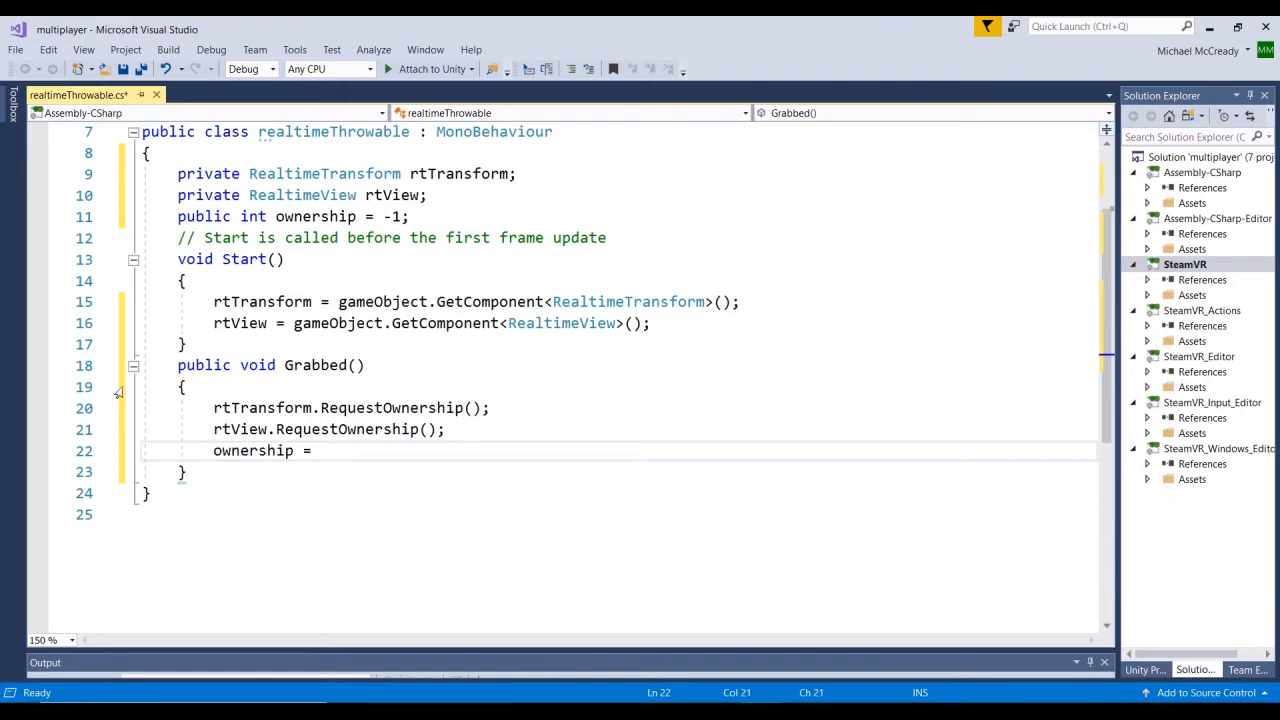
{"action": "type", "text": "rtTransform"}
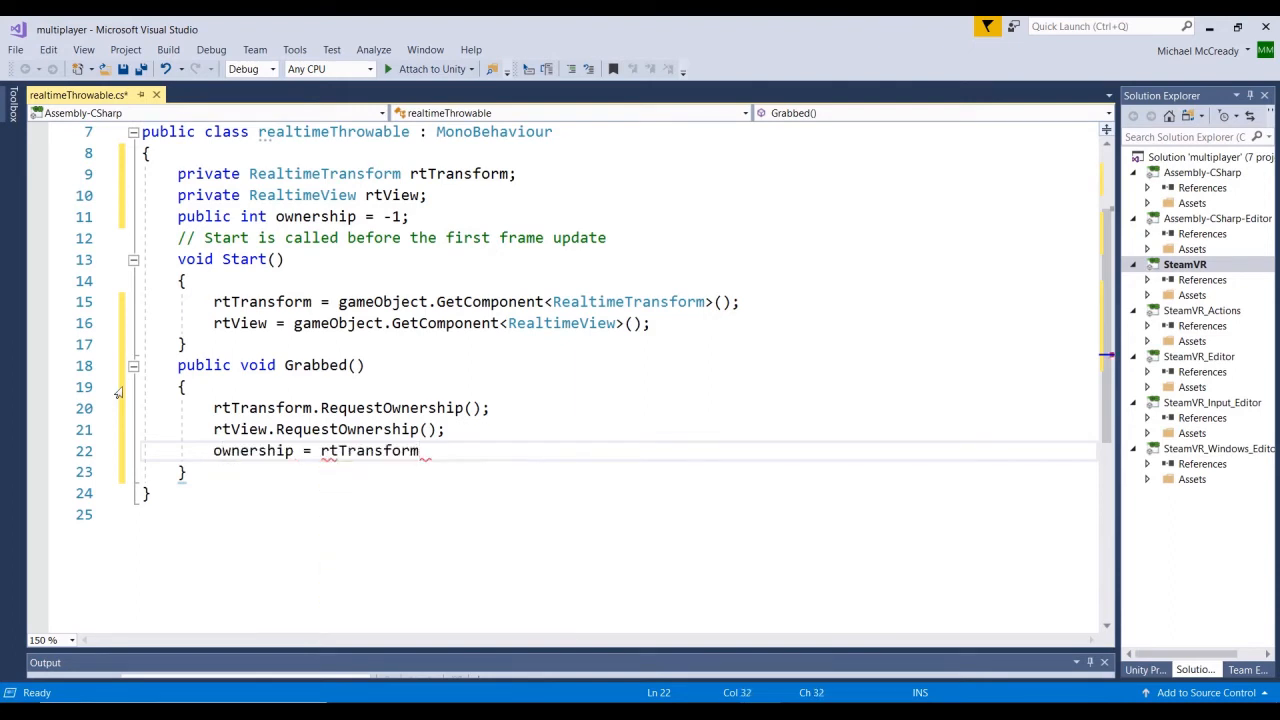
{"action": "type", "text": ".ownerID"}
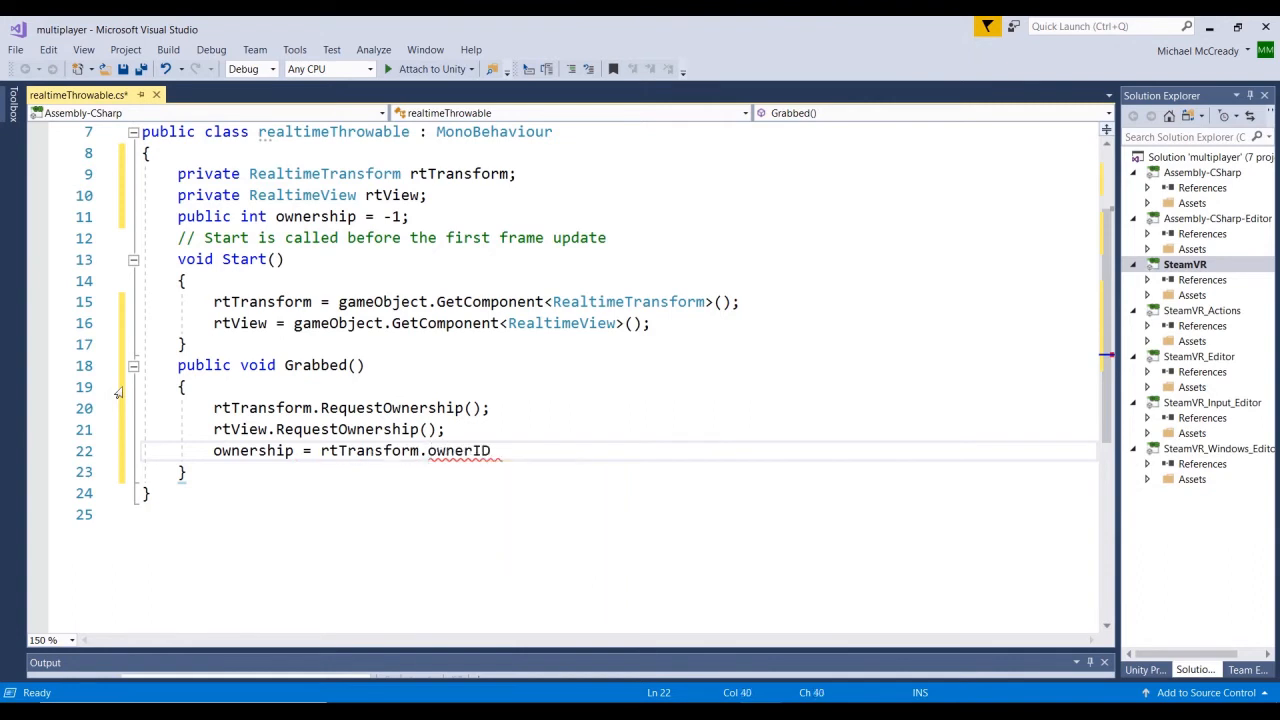
{"action": "type", "text": "();"}
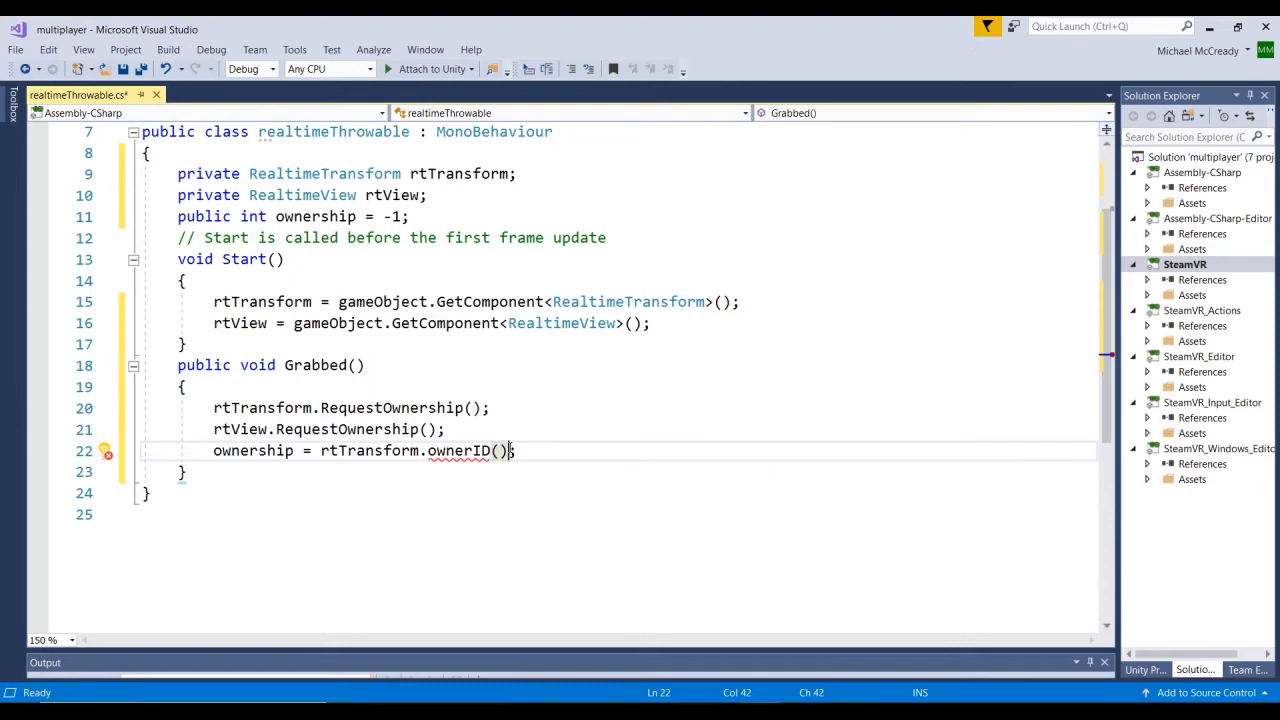
{"action": "key", "text": "BackSpace"}
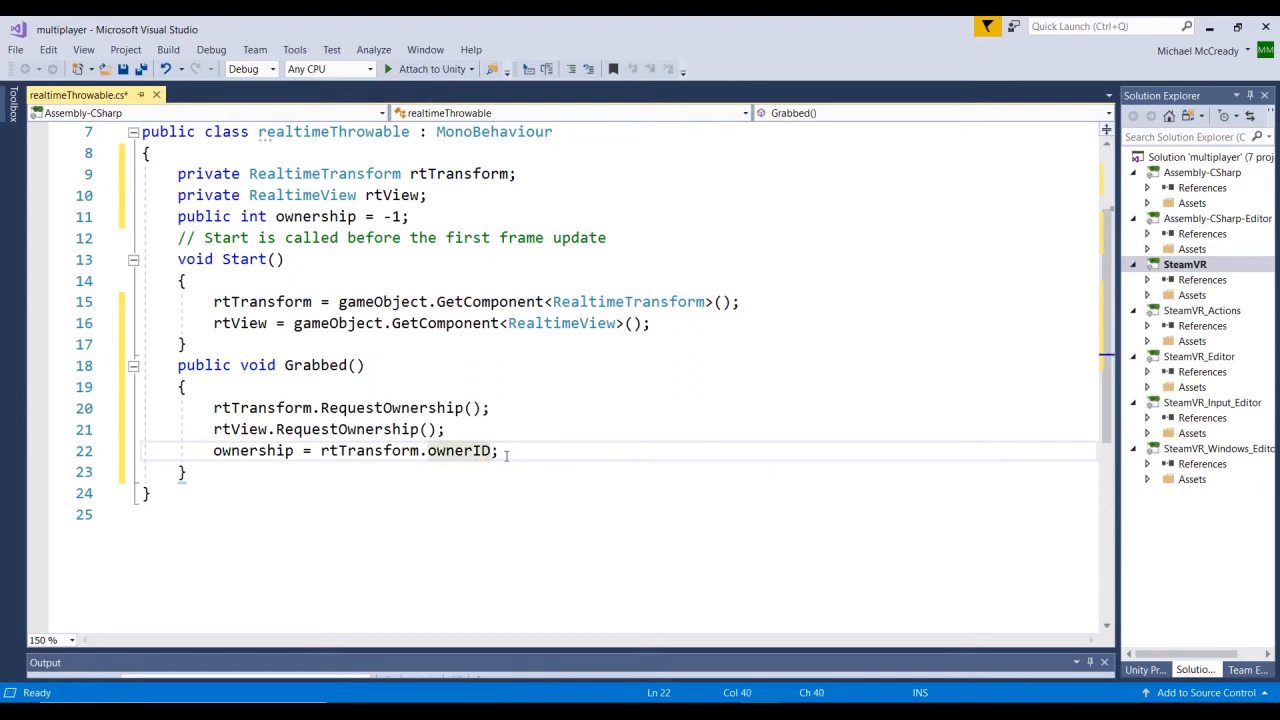
{"action": "key", "text": "ctrl+s"}
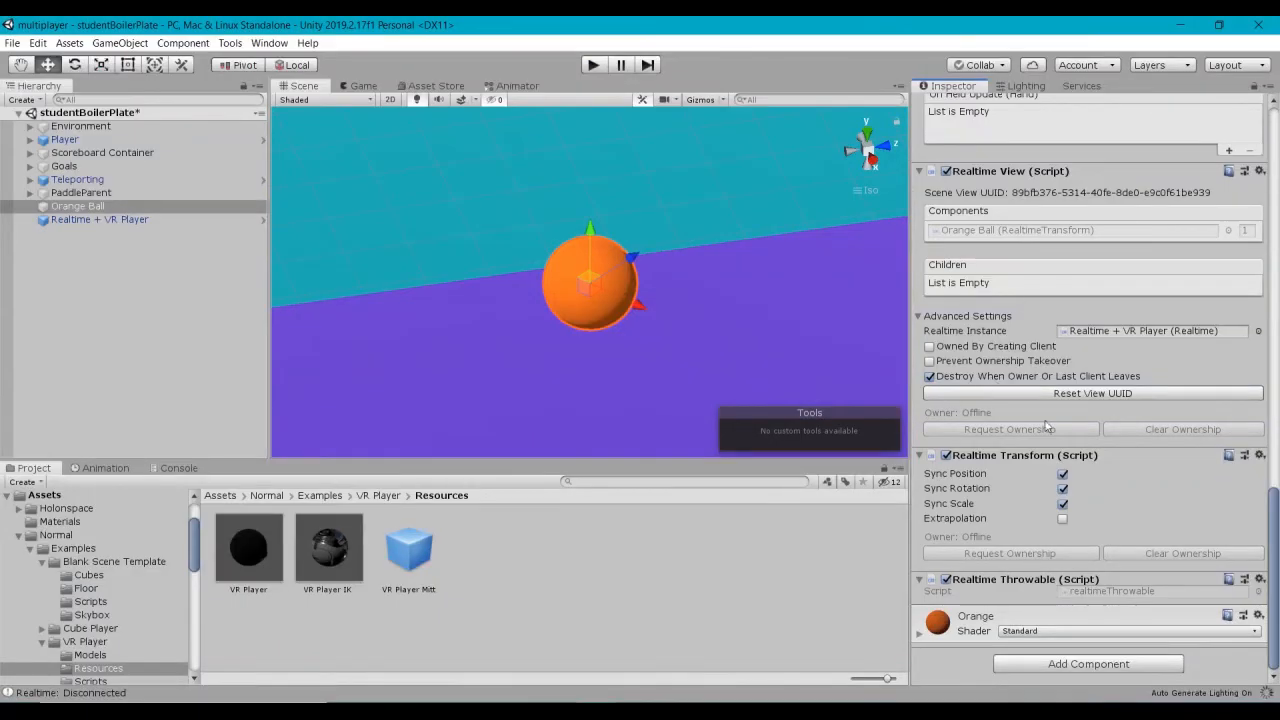
Set On Pick Up's target to Orange Ball and its function to realtimeThrowable.Grabbed()
{"action": "scroll", "scroll_direction": "down", "scroll_amount": 3}
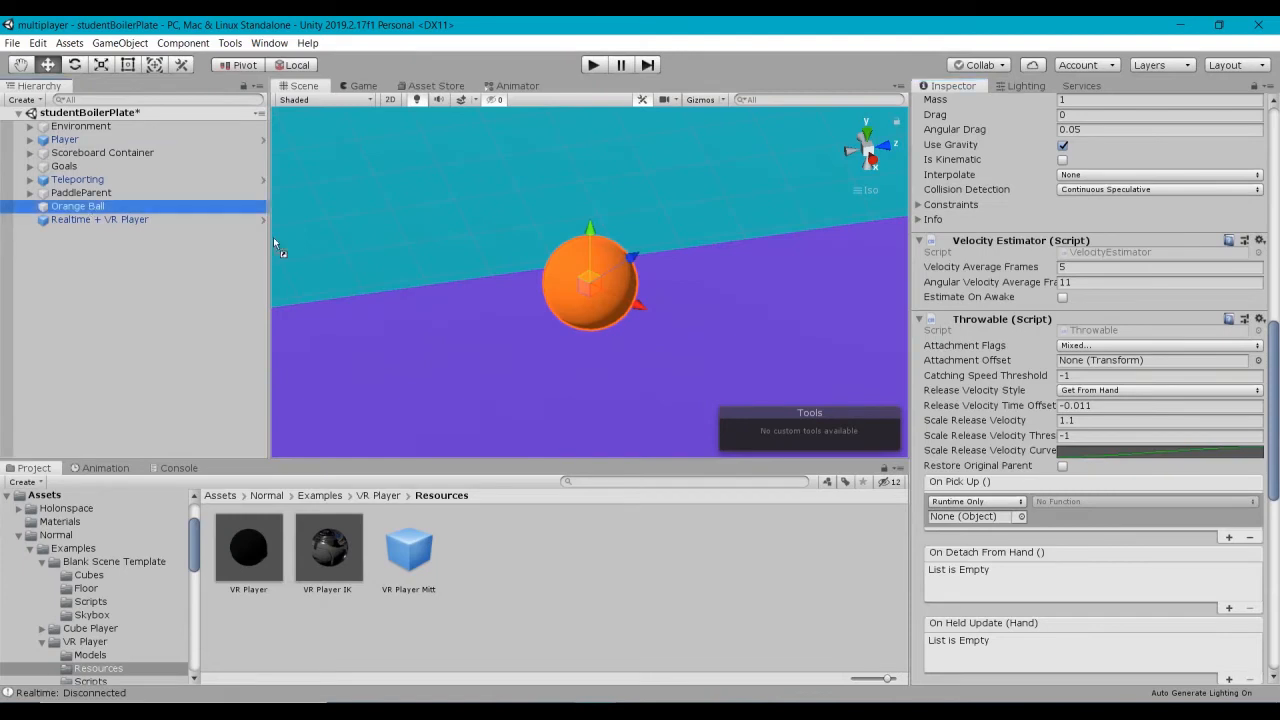
{"action": "left_click_drag", "start_coordinate": [78, 206], "coordinate": [975, 516]}
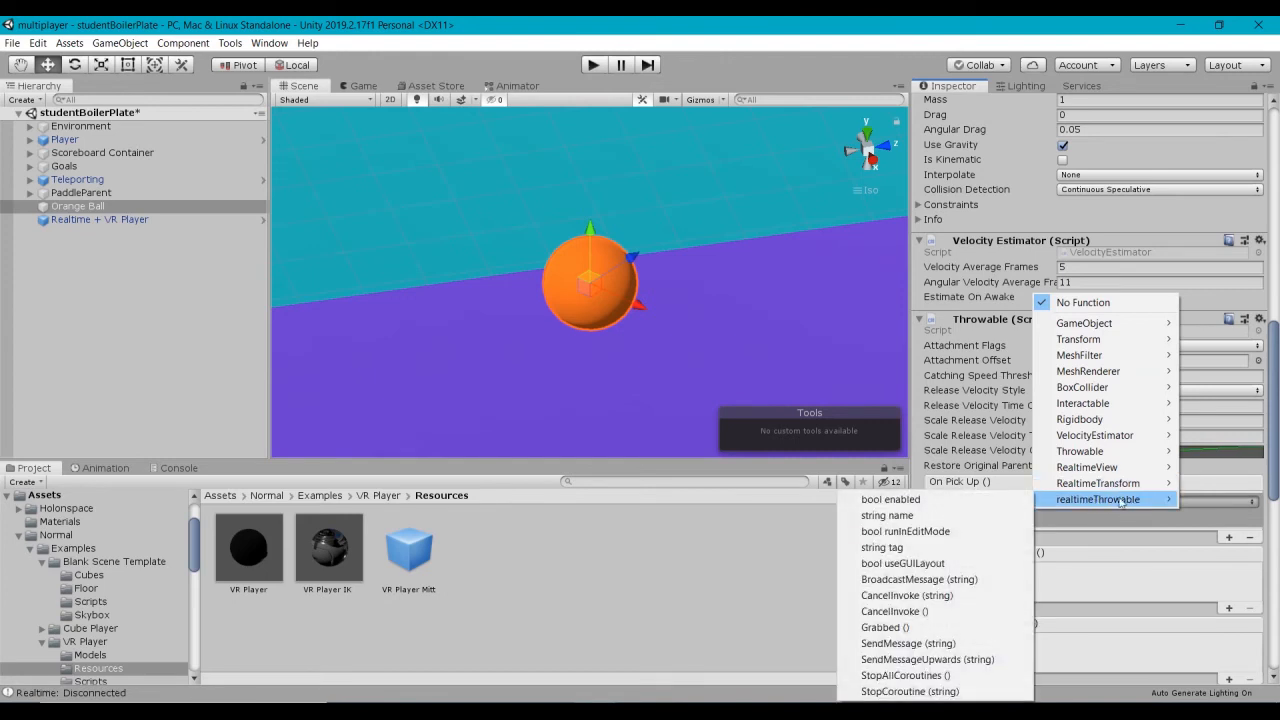
{"action": "mouse_move", "coordinate": [884, 627]}
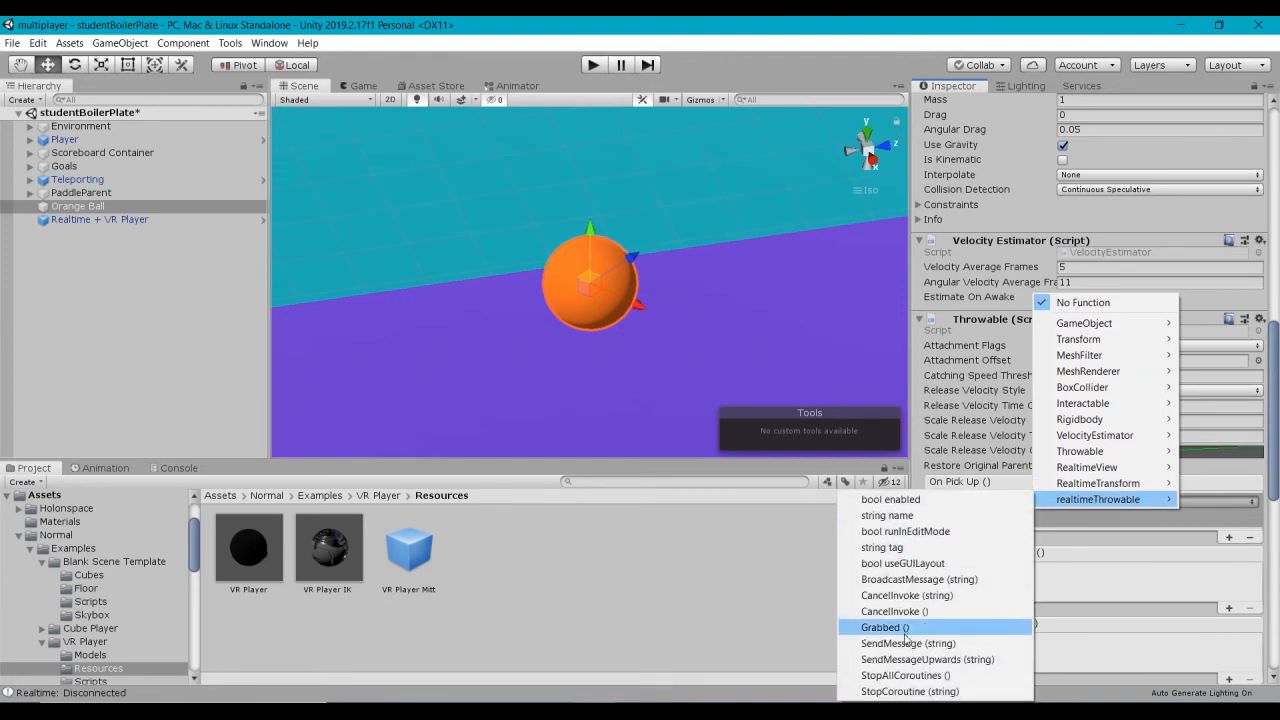
{"action": "left_click", "coordinate": [881, 627]}
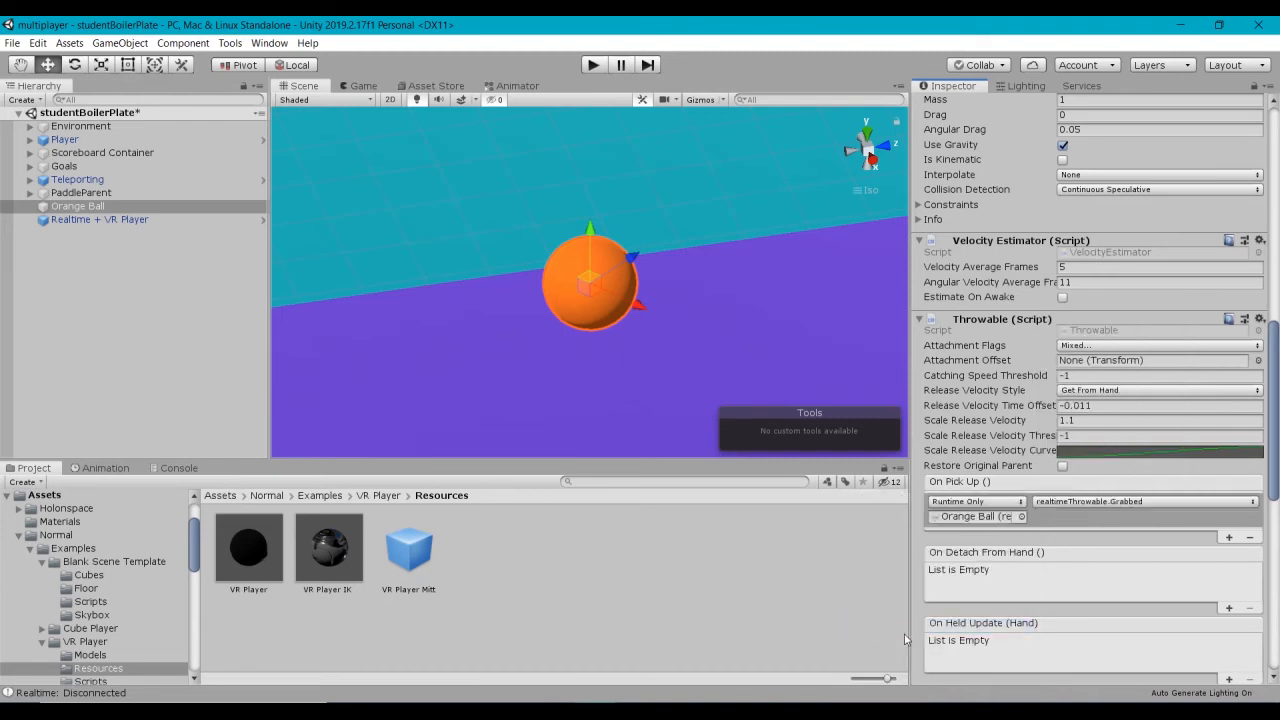
{"action": "mouse_move", "coordinate": [755, 340]}
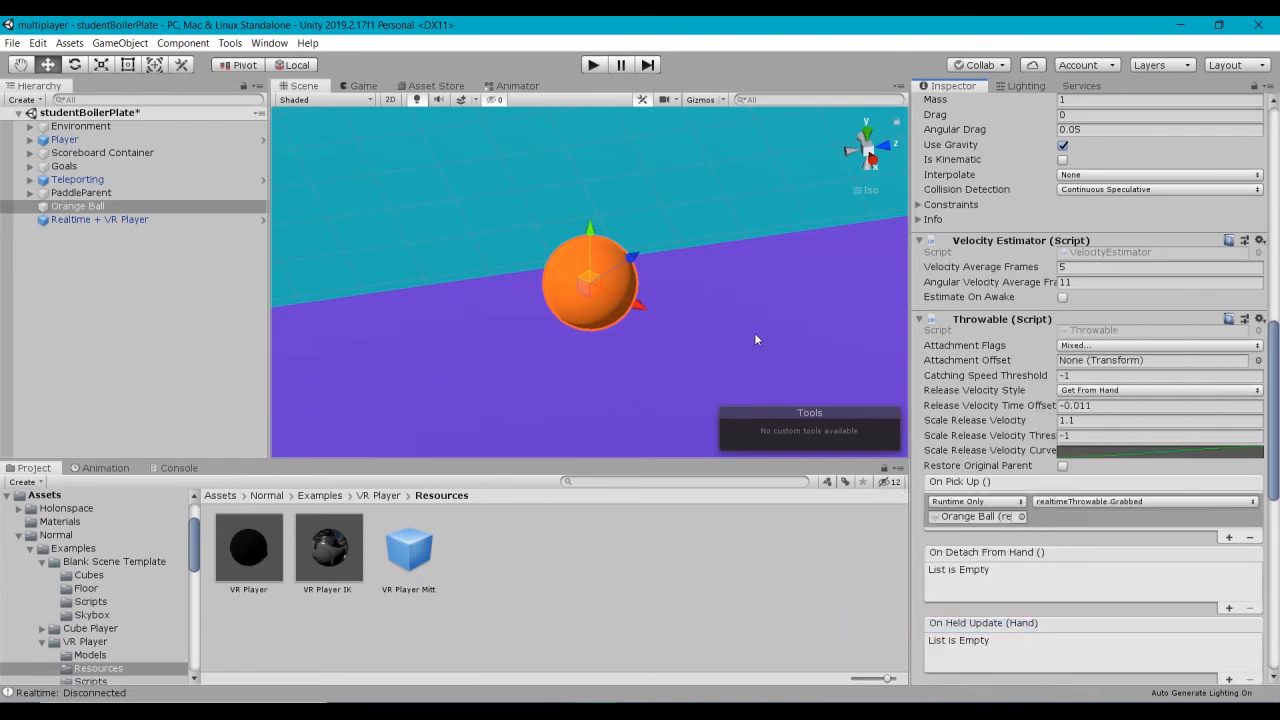
{"action": "mouse_move", "coordinate": [1010, 441]}
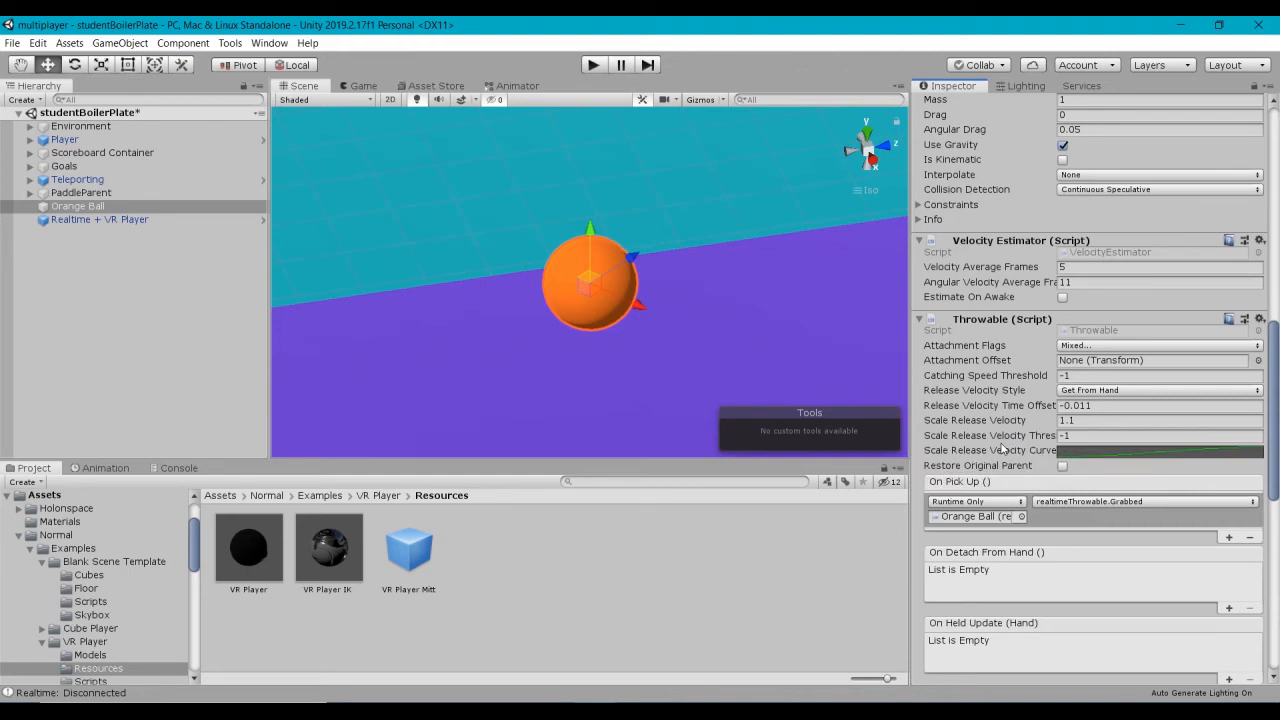
{"action": "mouse_move", "coordinate": [1000, 450]}
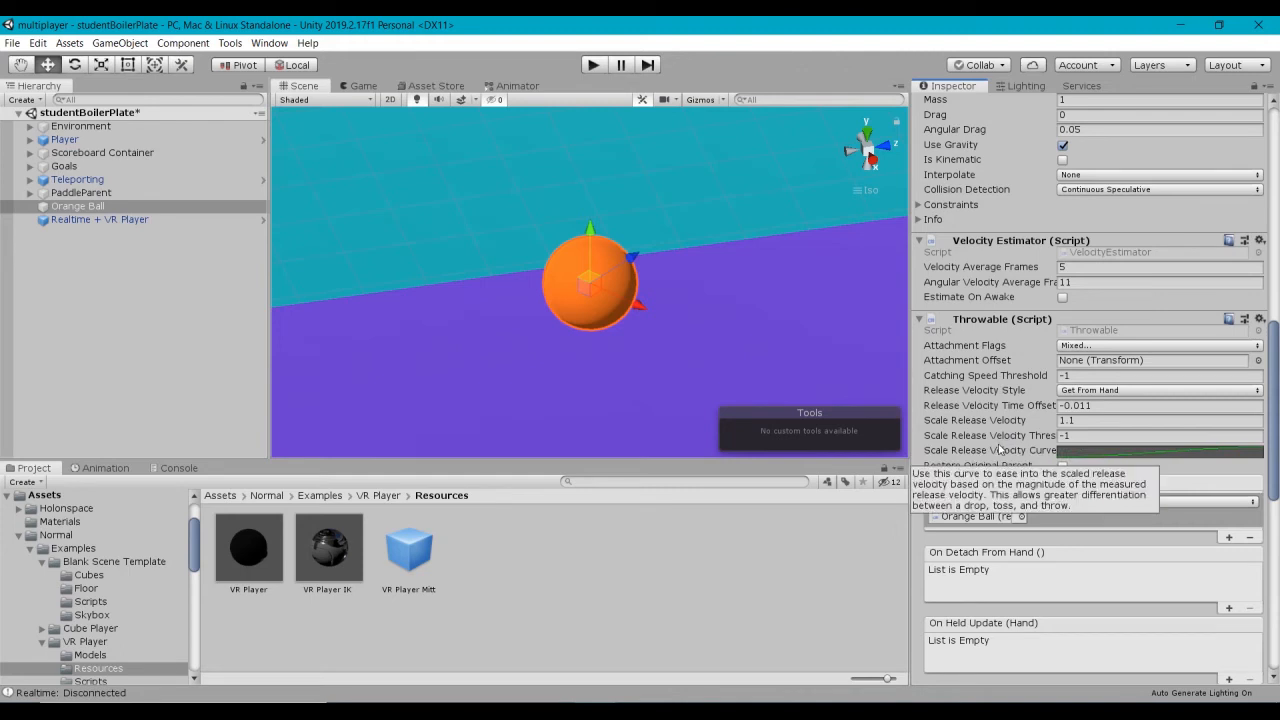
{"action": "scroll", "scroll_direction": "down", "scroll_amount": 3}
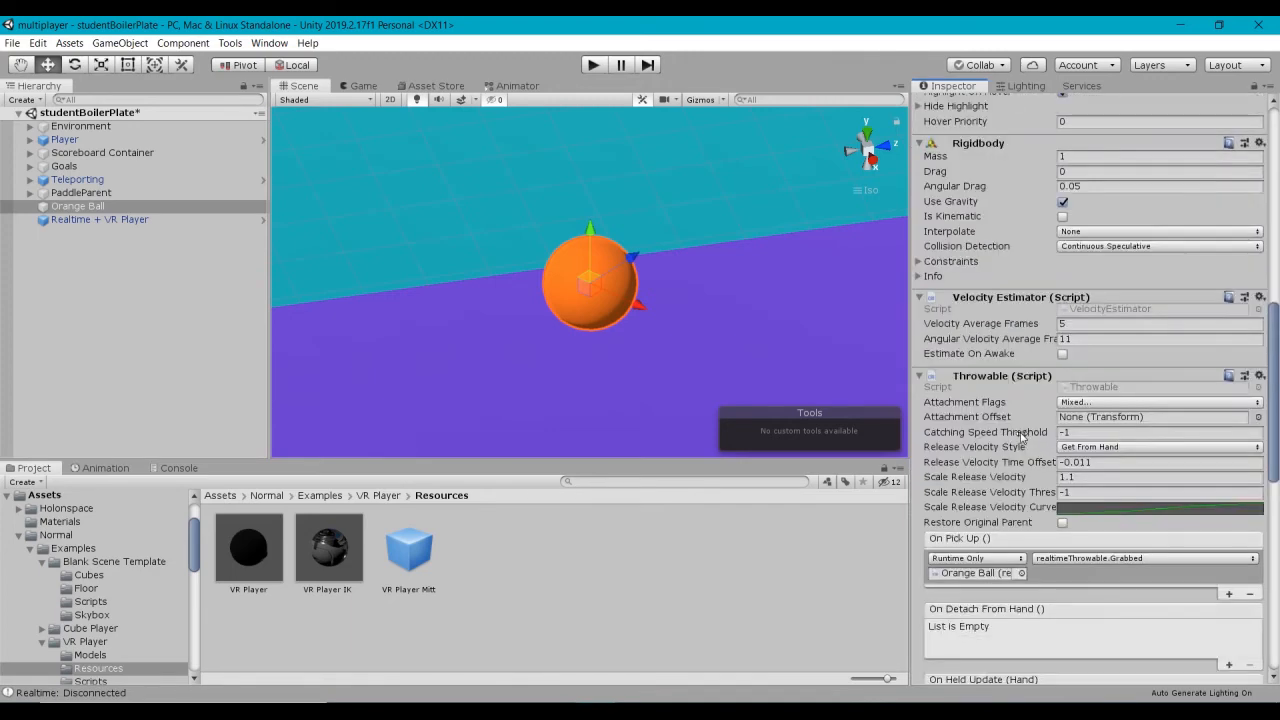
{"action": "scroll", "scroll_direction": "down", "scroll_amount": 3}
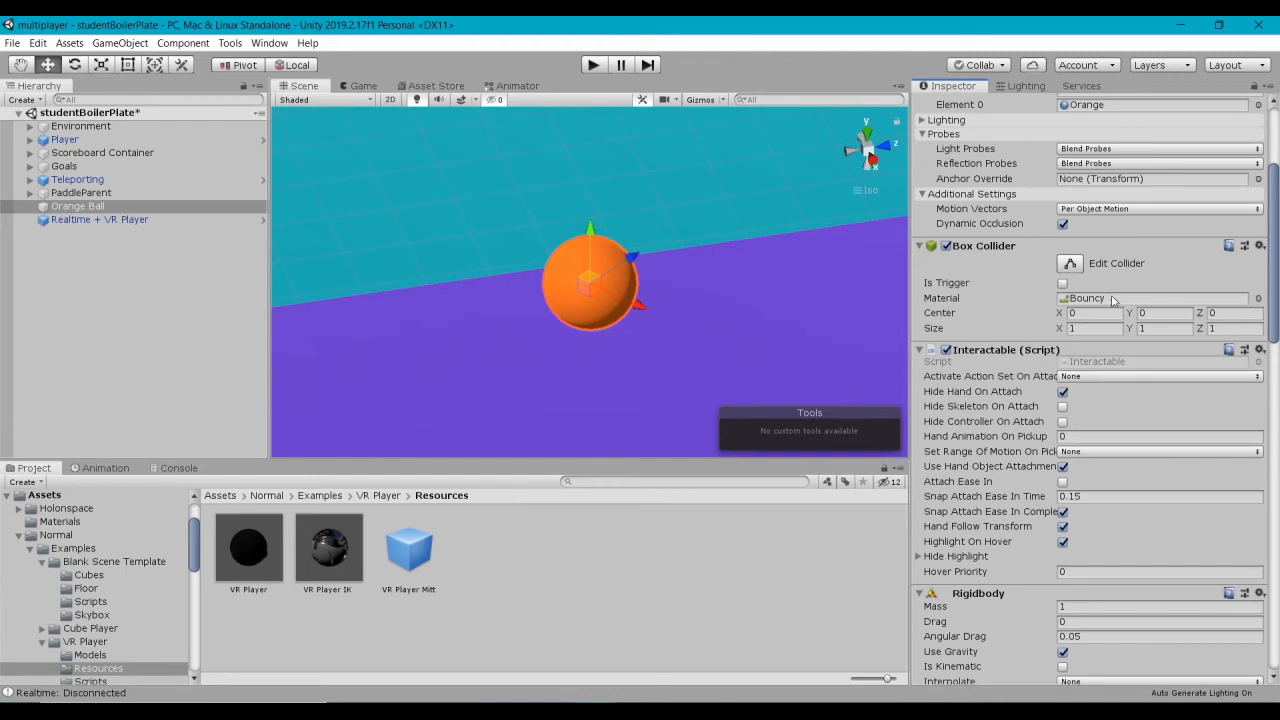
{"action": "mouse_move", "coordinate": [1110, 301]}
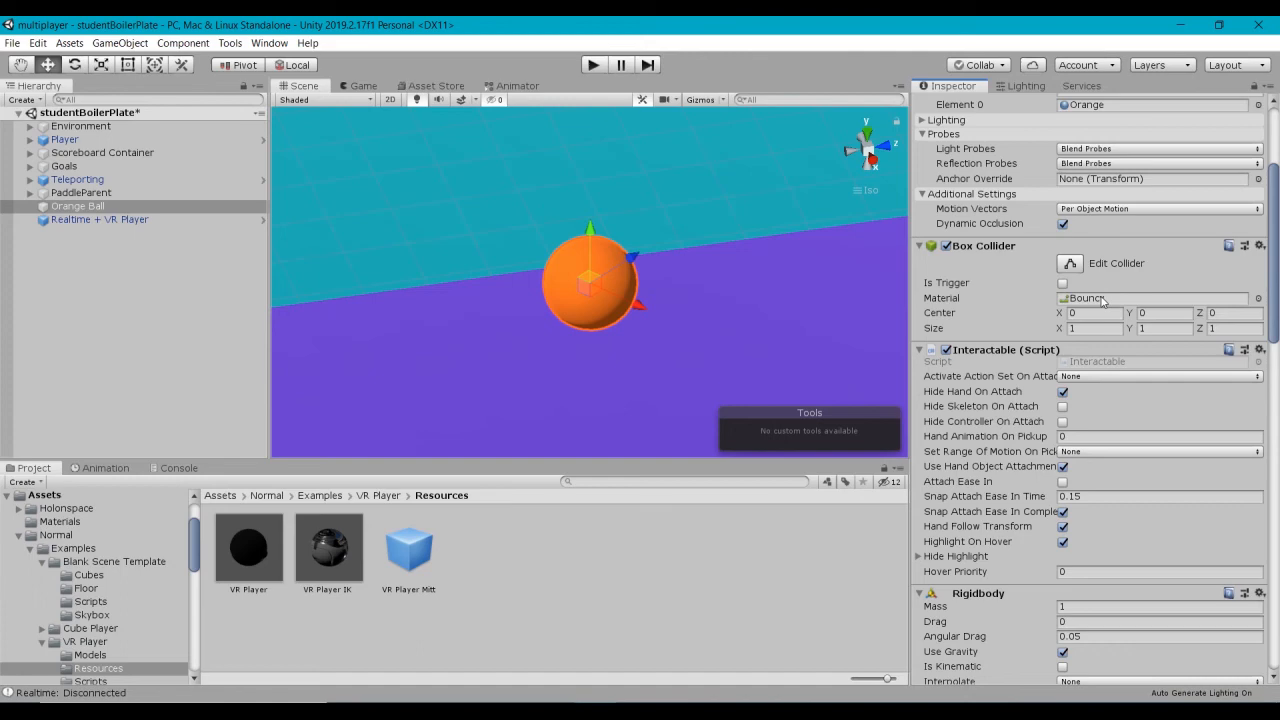
{"action": "scroll", "scroll_direction": "down", "scroll_amount": 3}
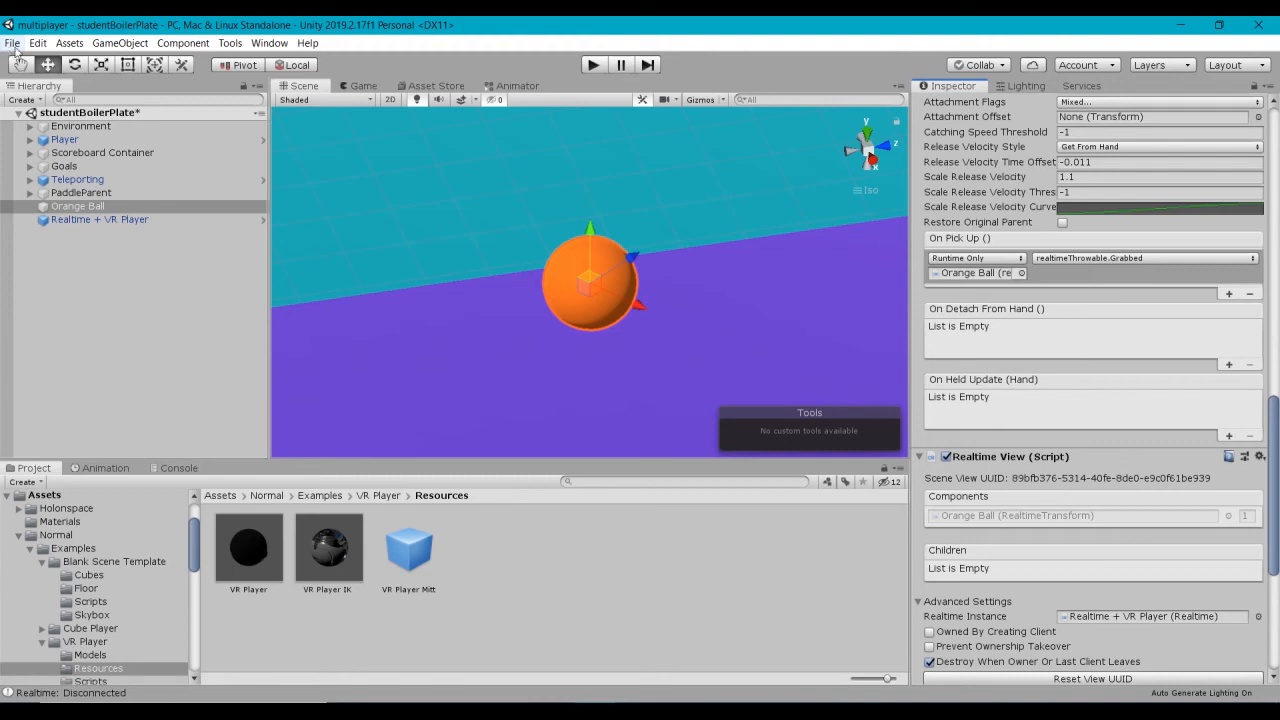
Save the scene changes and open studentBoilerPlate from Assets/Scenes
{"action": "left_click", "coordinate": [47, 61]}
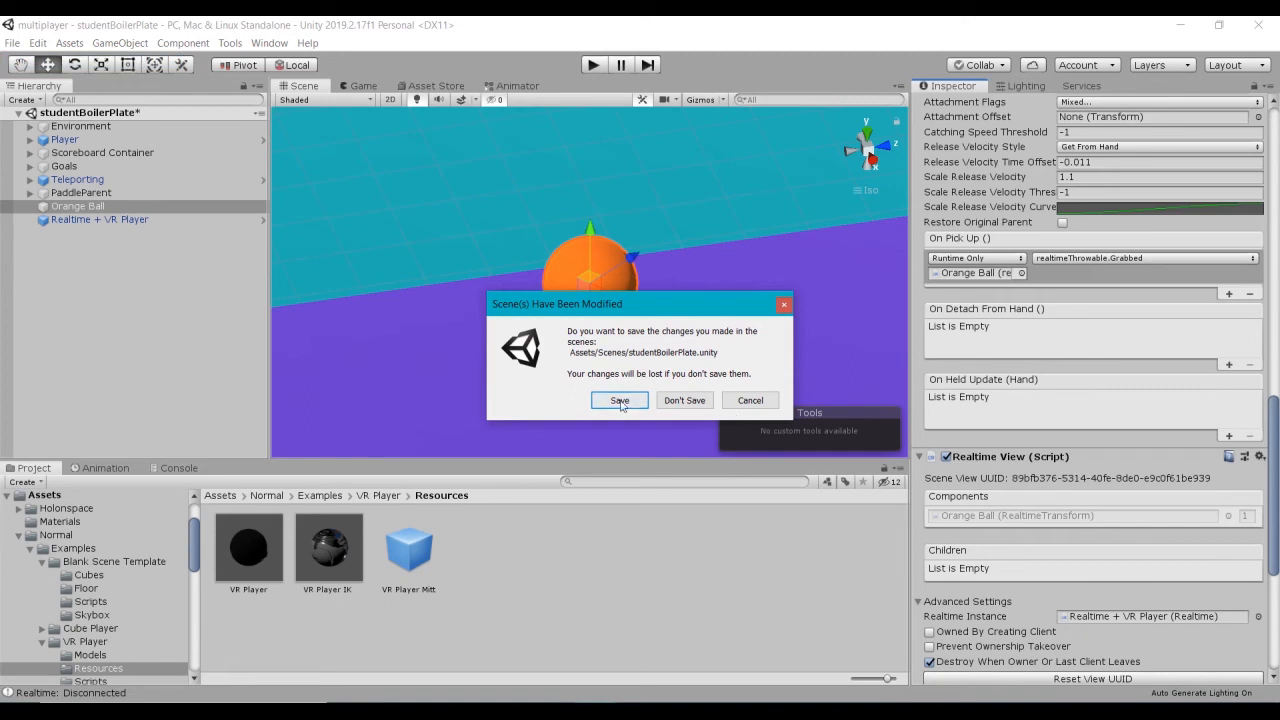
{"action": "left_click", "coordinate": [684, 400]}
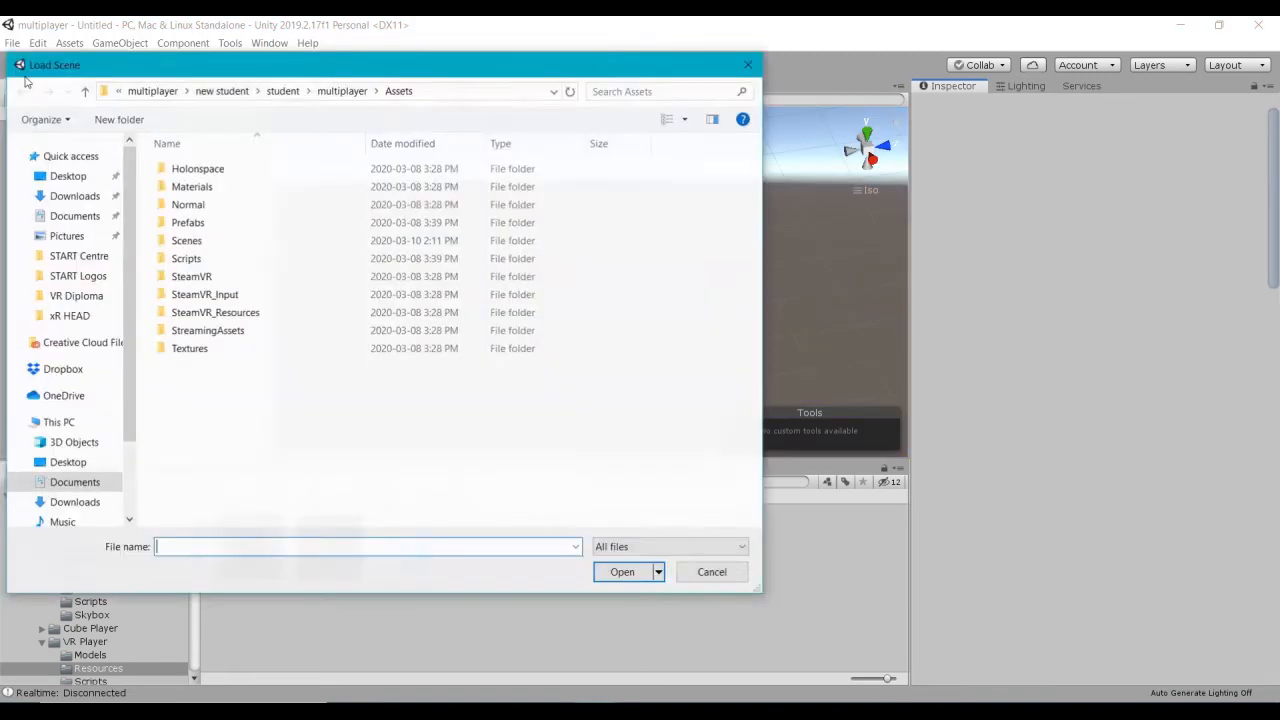
{"action": "double_click", "coordinate": [186, 240]}
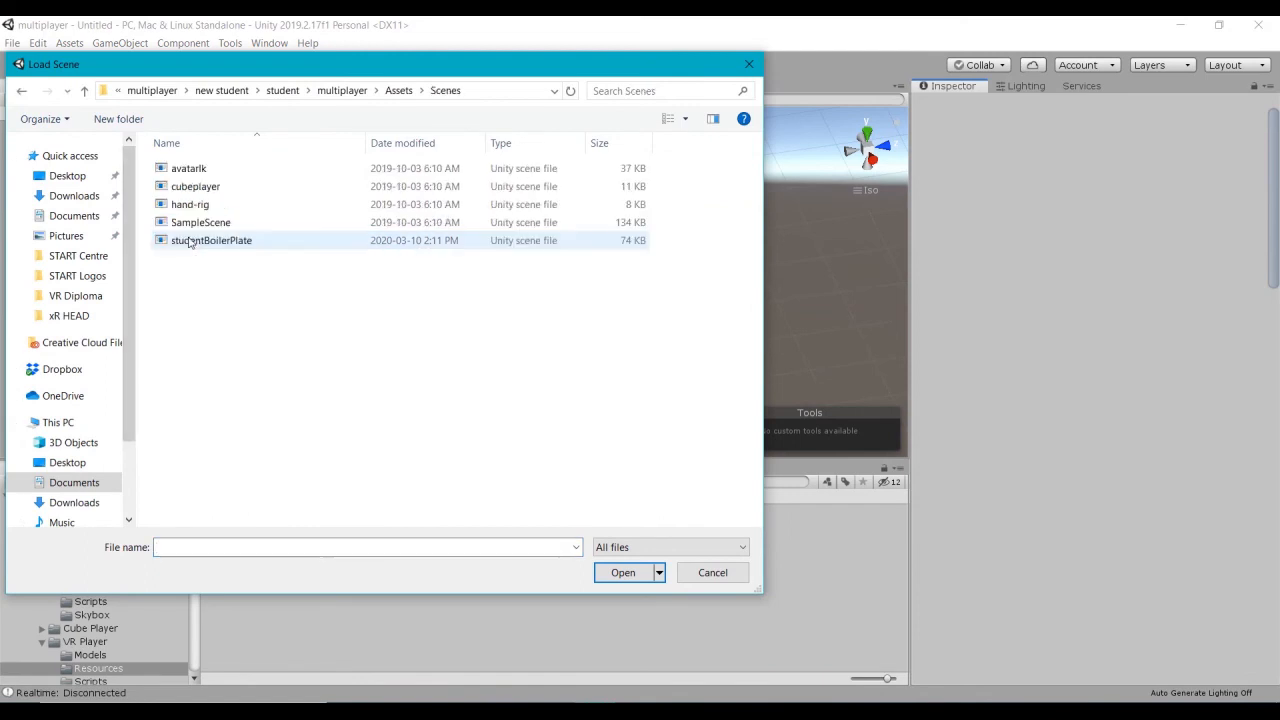
{"action": "left_click", "coordinate": [622, 572]}
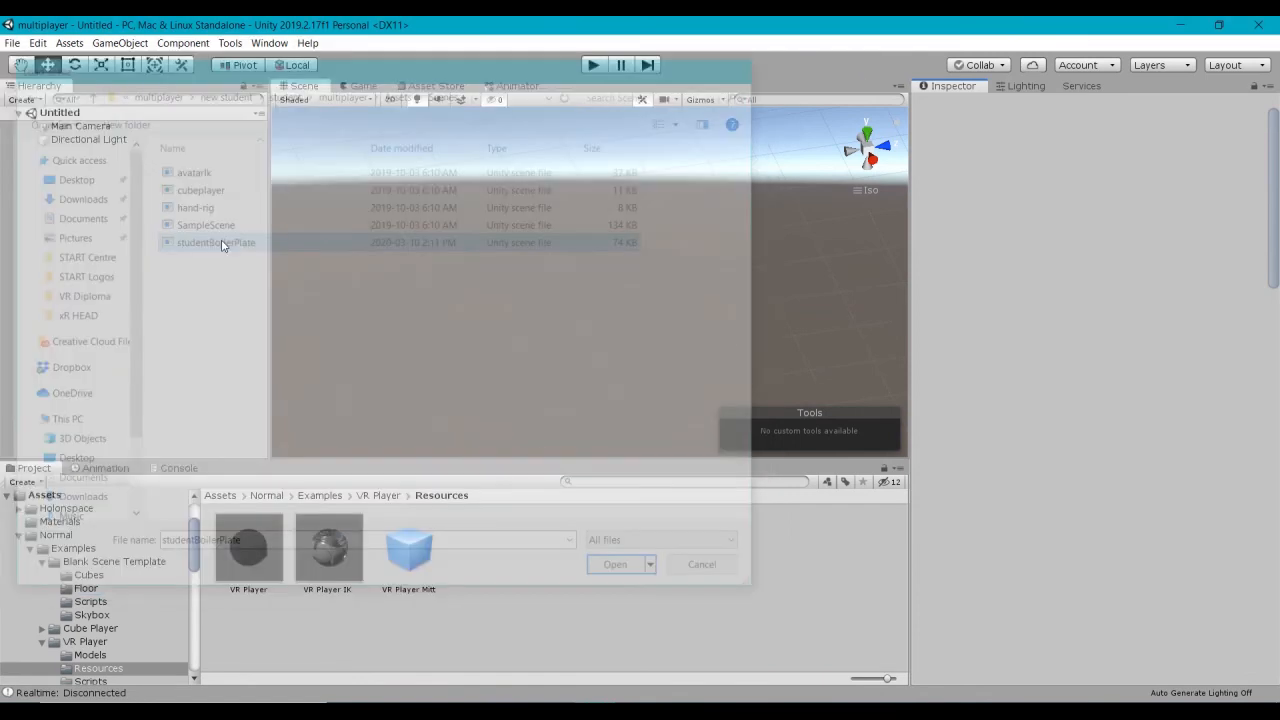
{"action": "left_click", "coordinate": [615, 564]}
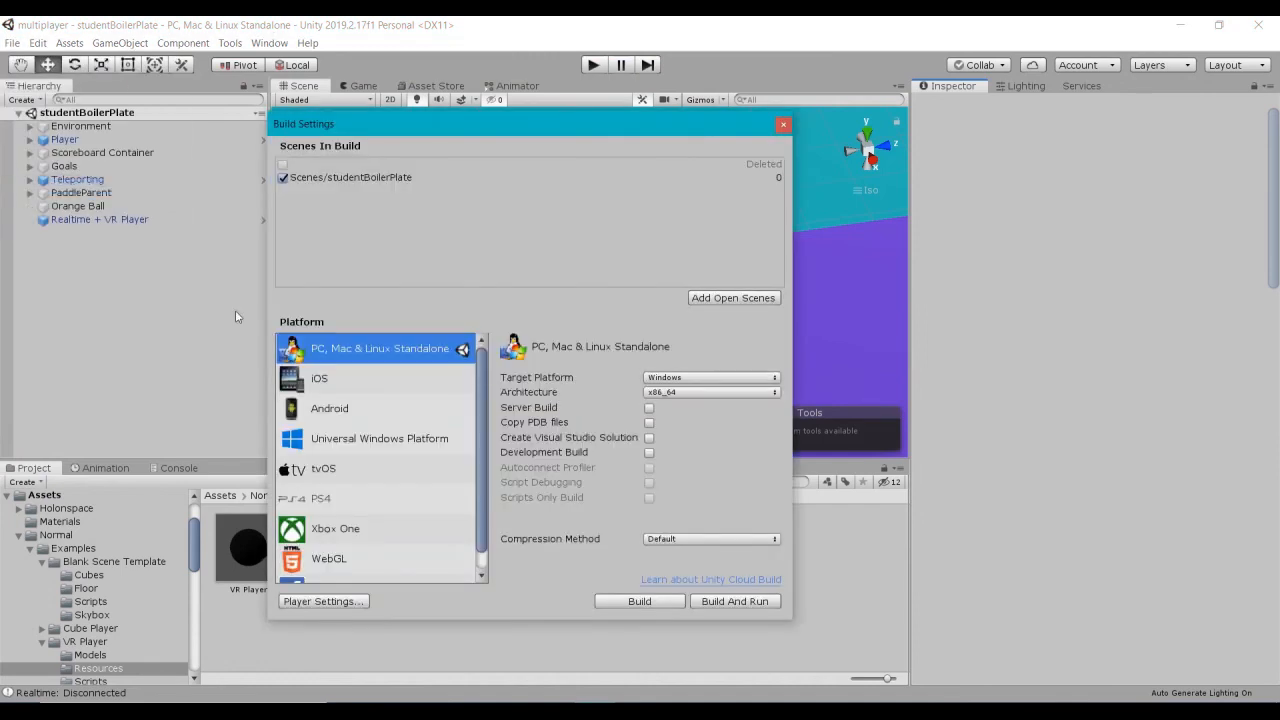
Review Player Settings, then Build And Run into the Build folder
{"action": "left_click", "coordinate": [323, 601]}
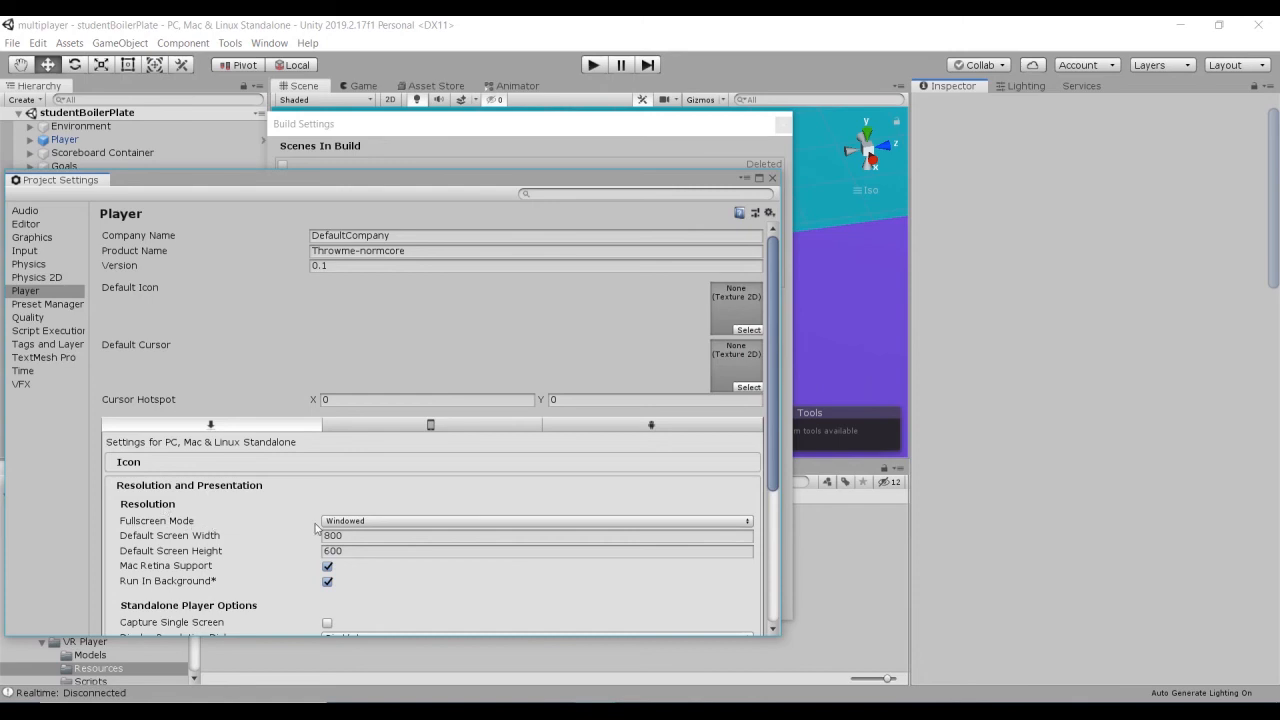
{"action": "mouse_move", "coordinate": [356, 522]}
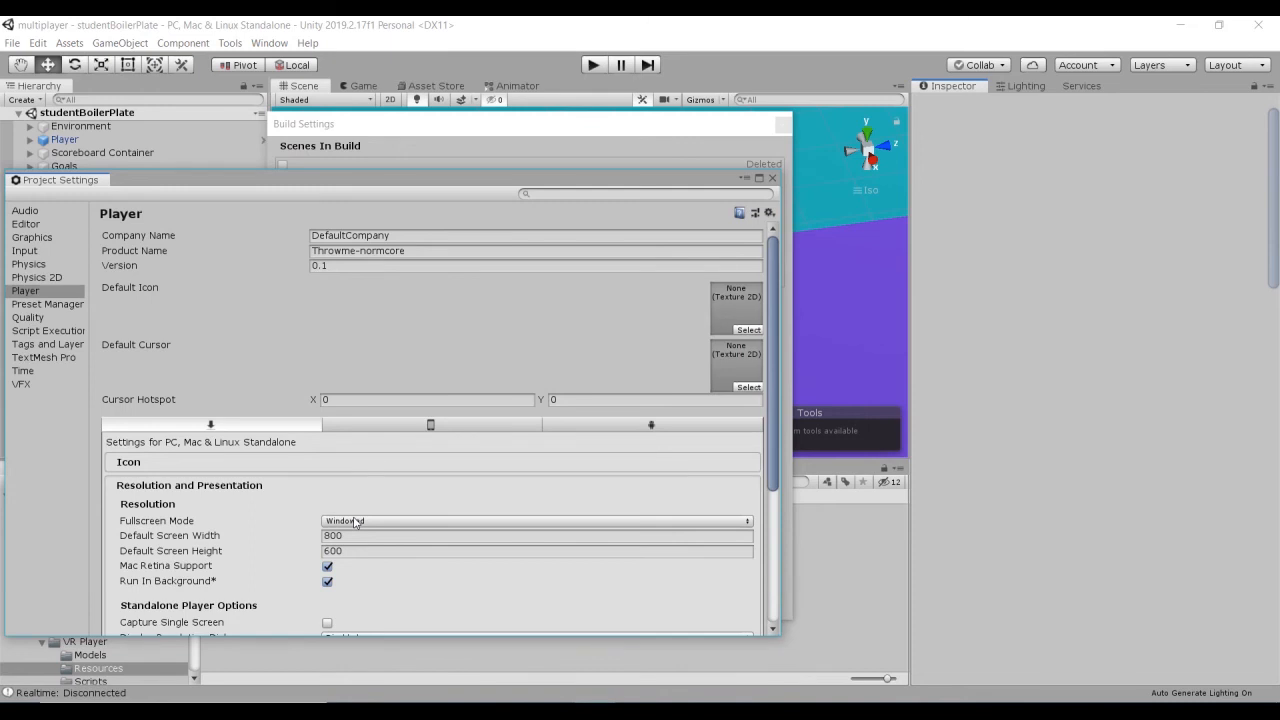
{"action": "mouse_move", "coordinate": [663, 159]}
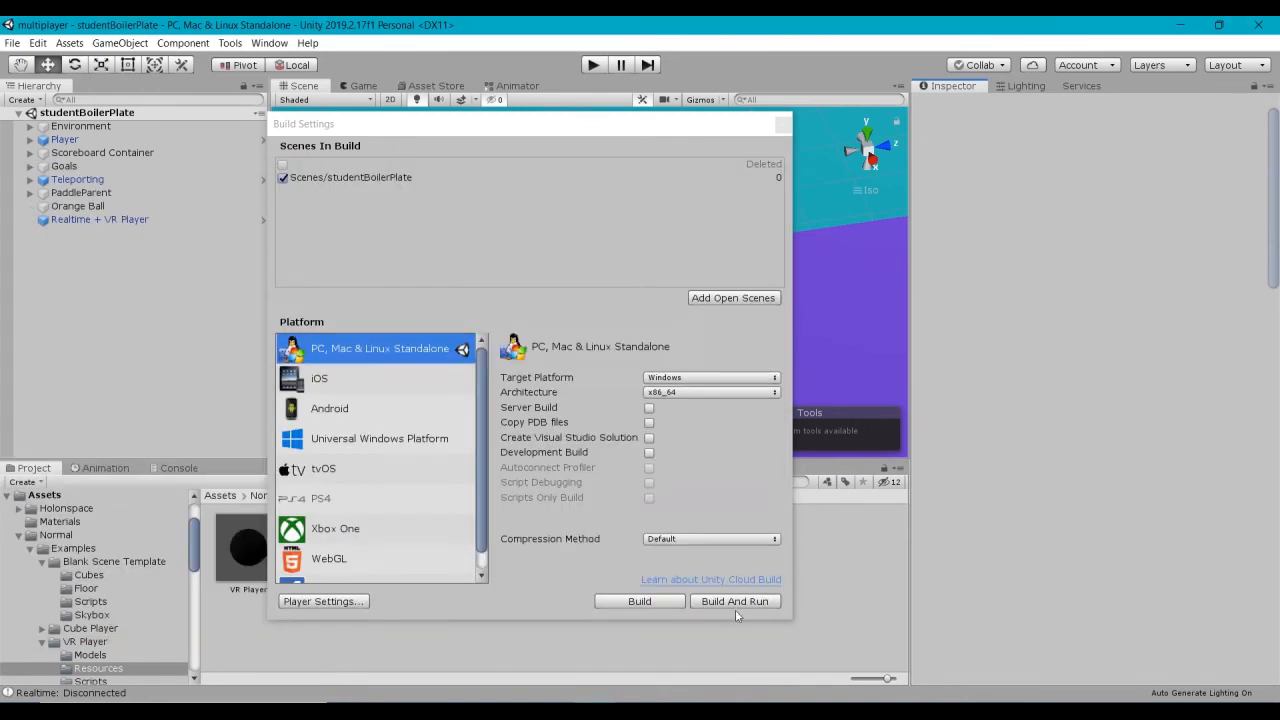
{"action": "left_click", "coordinate": [735, 601]}
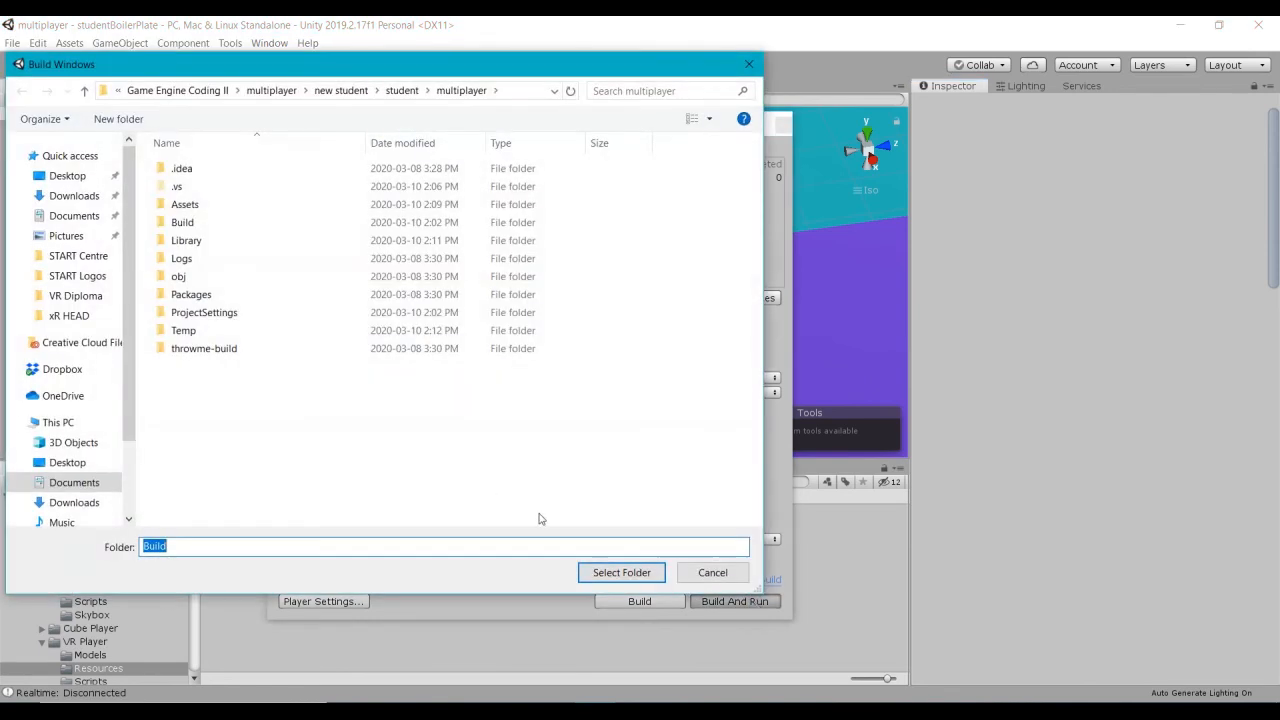
{"action": "left_click", "coordinate": [182, 222]}
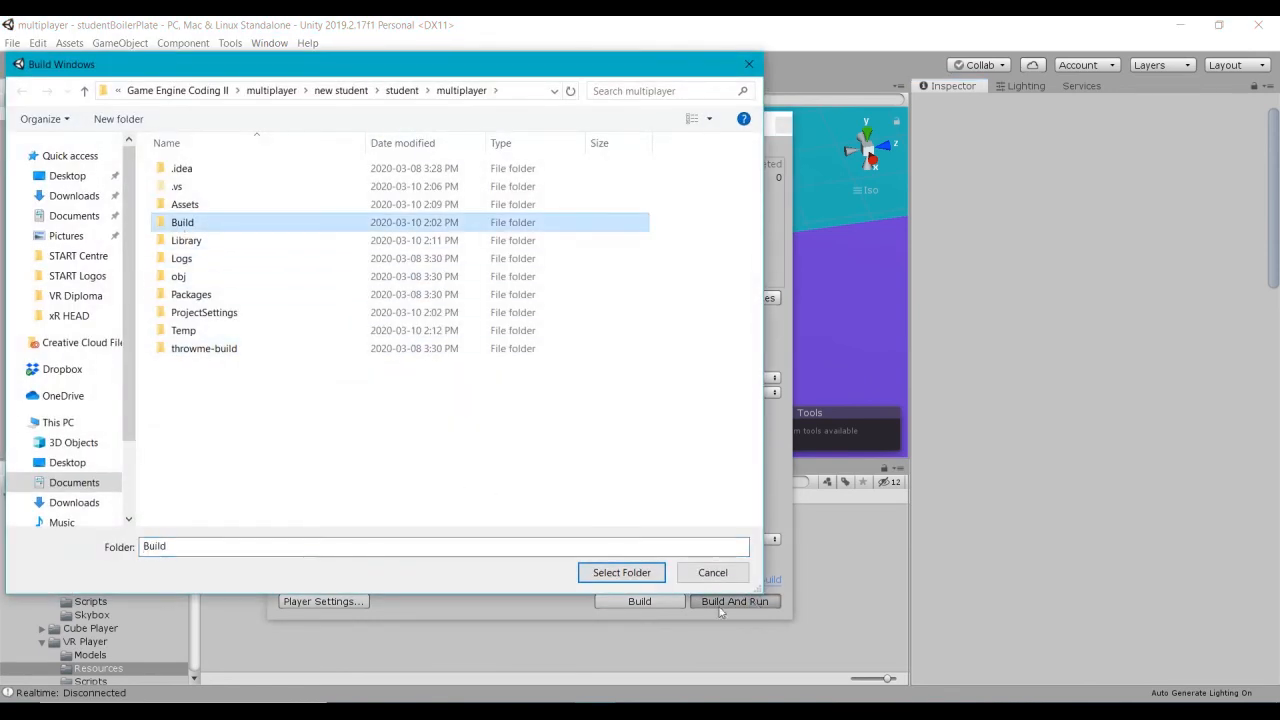